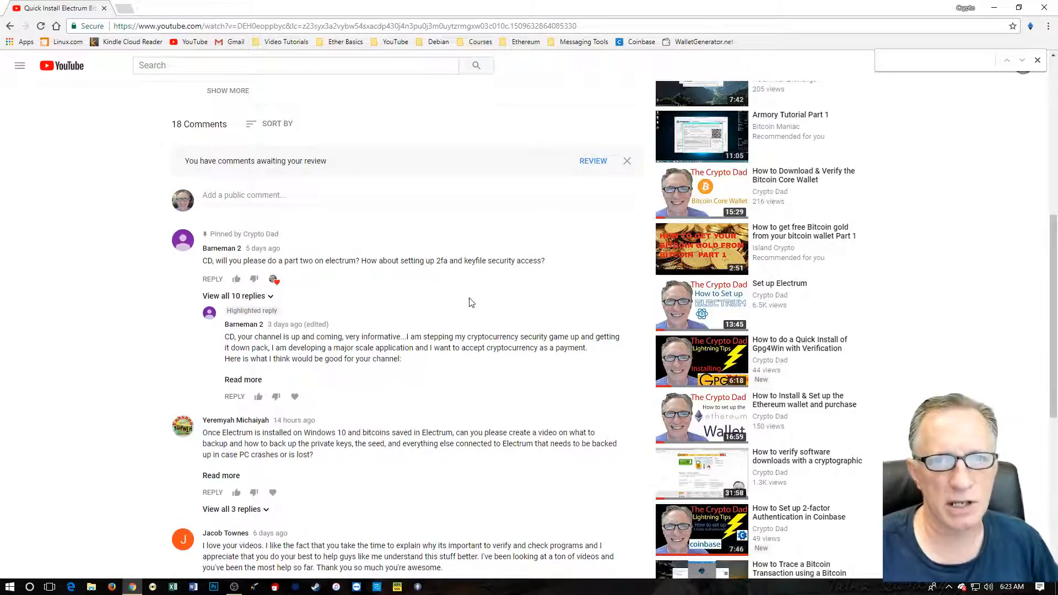
pyautogui.moveTo(488, 312)
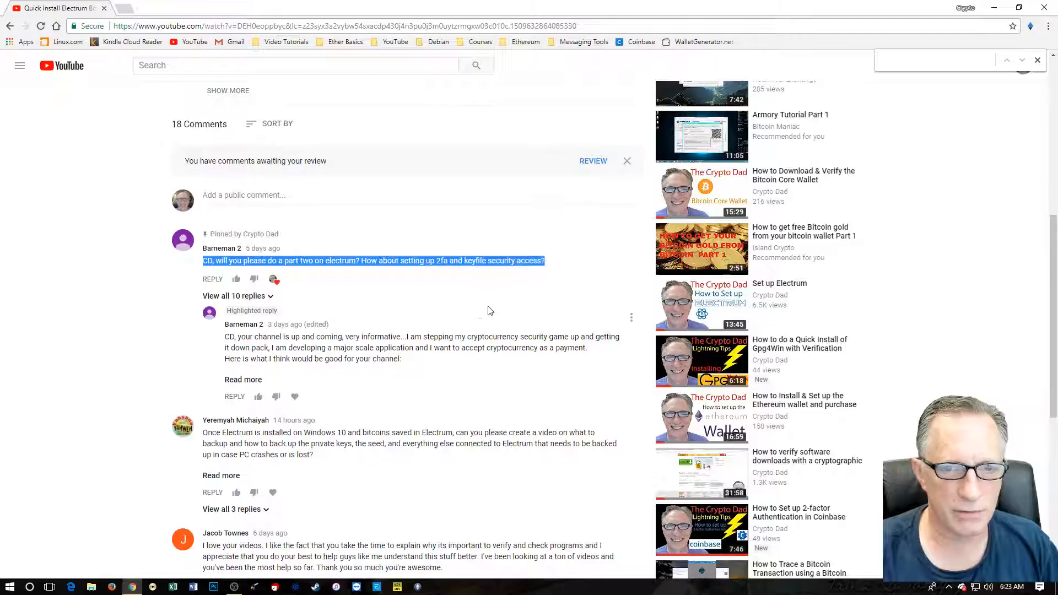
pyautogui.moveTo(476, 214)
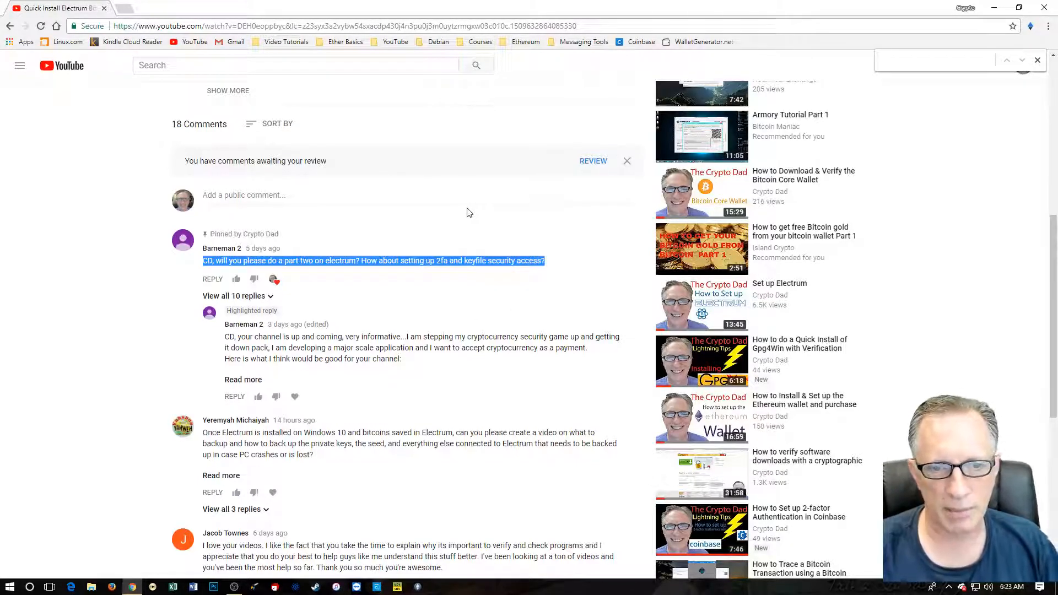
pyautogui.moveTo(465, 212)
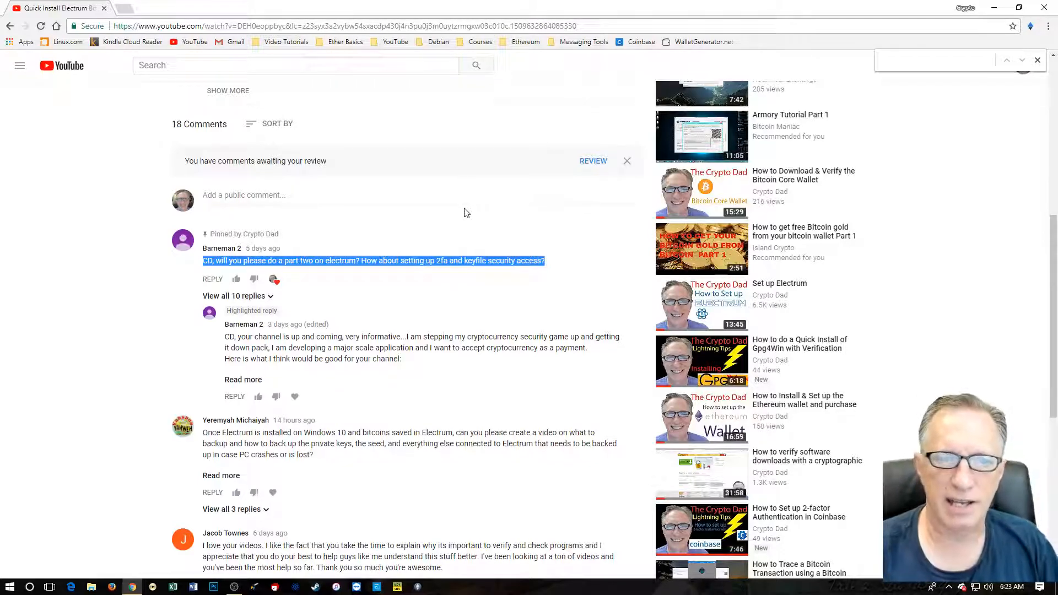
pyautogui.moveTo(791, 67)
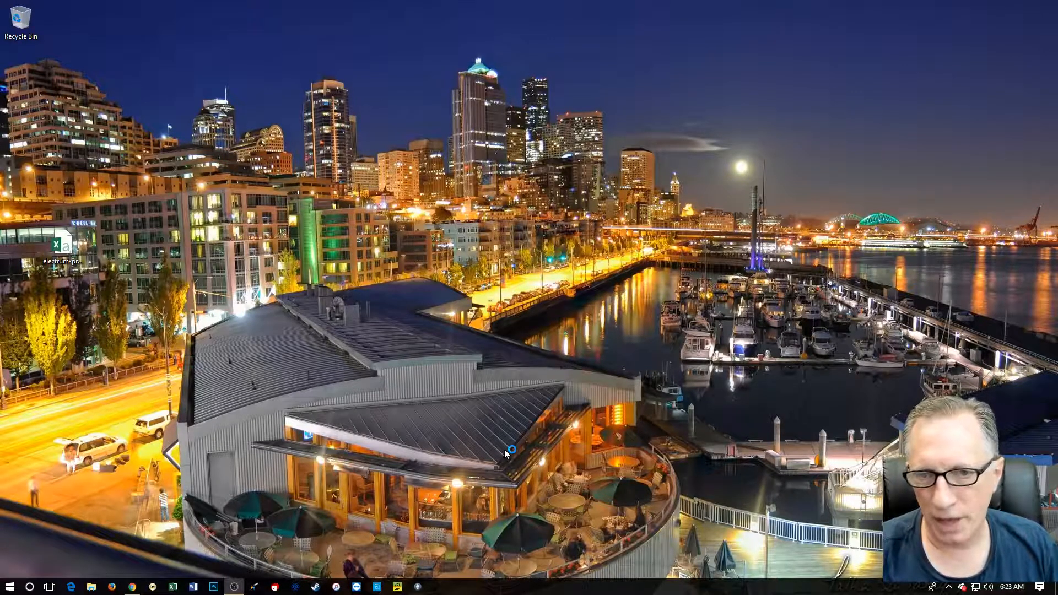
pyautogui.moveTo(513, 357)
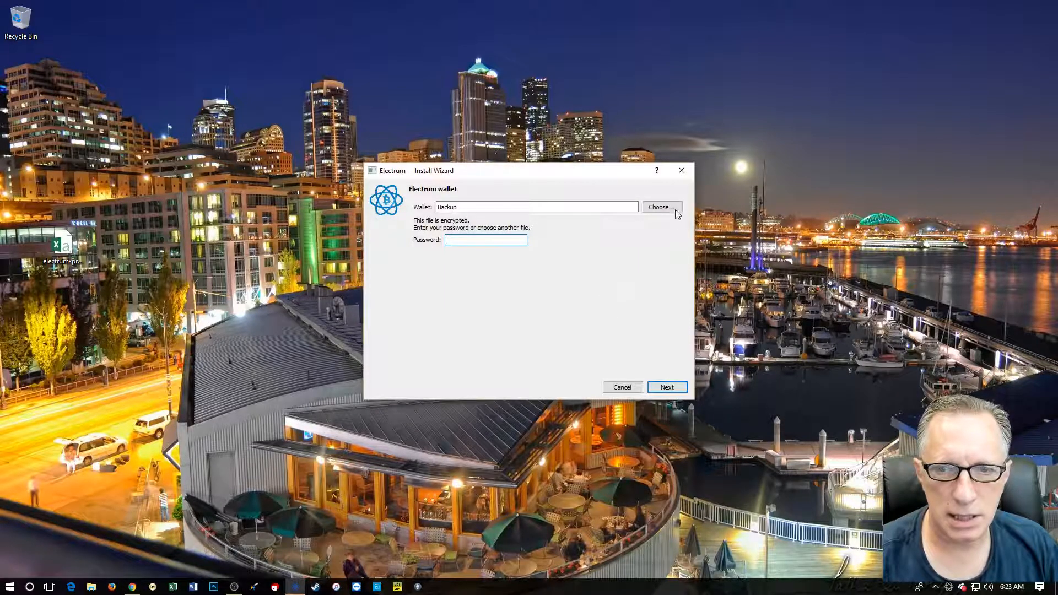
# Choose the default_wallet file and unlock it with its password.
pyautogui.click(660, 208)
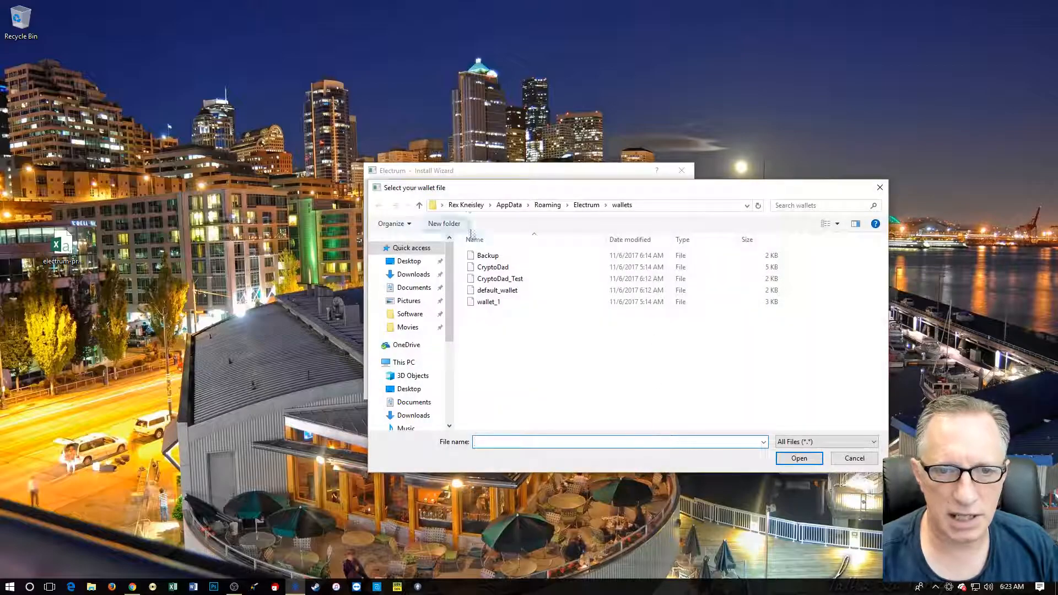
pyautogui.click(497, 289)
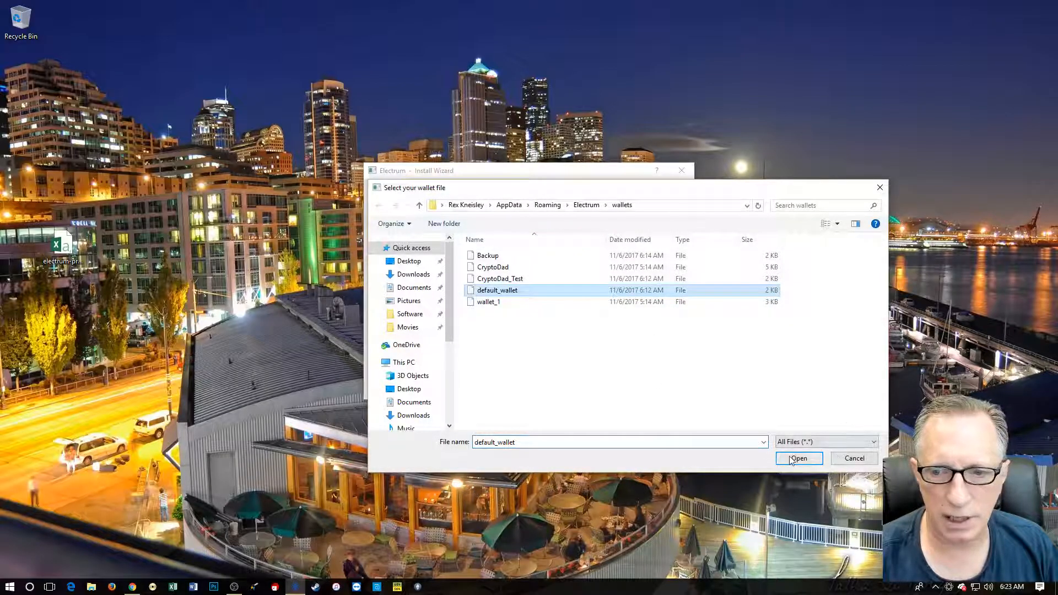
pyautogui.click(797, 458)
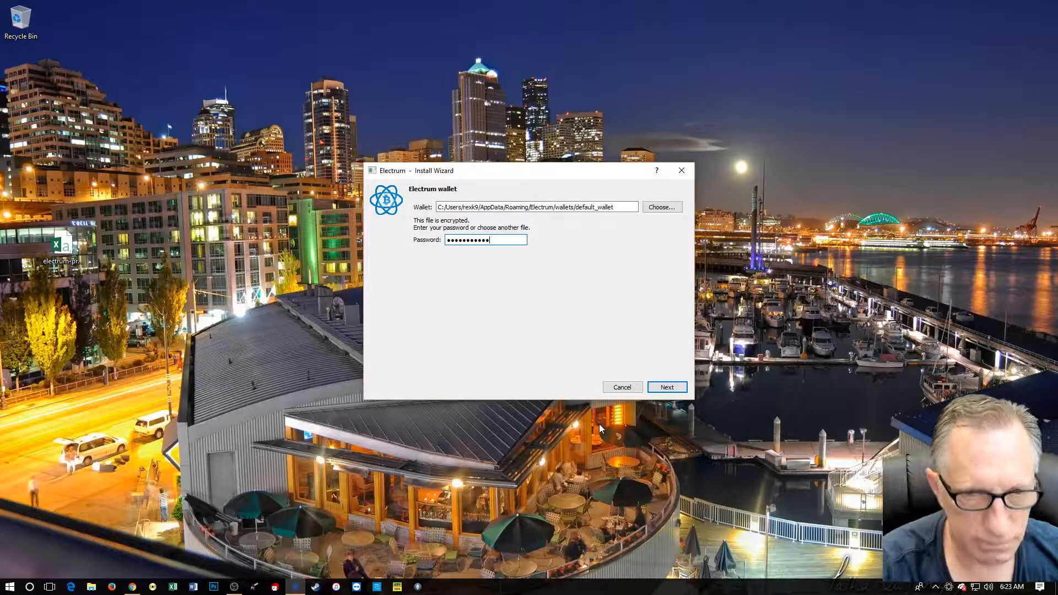
pyautogui.click(665, 386)
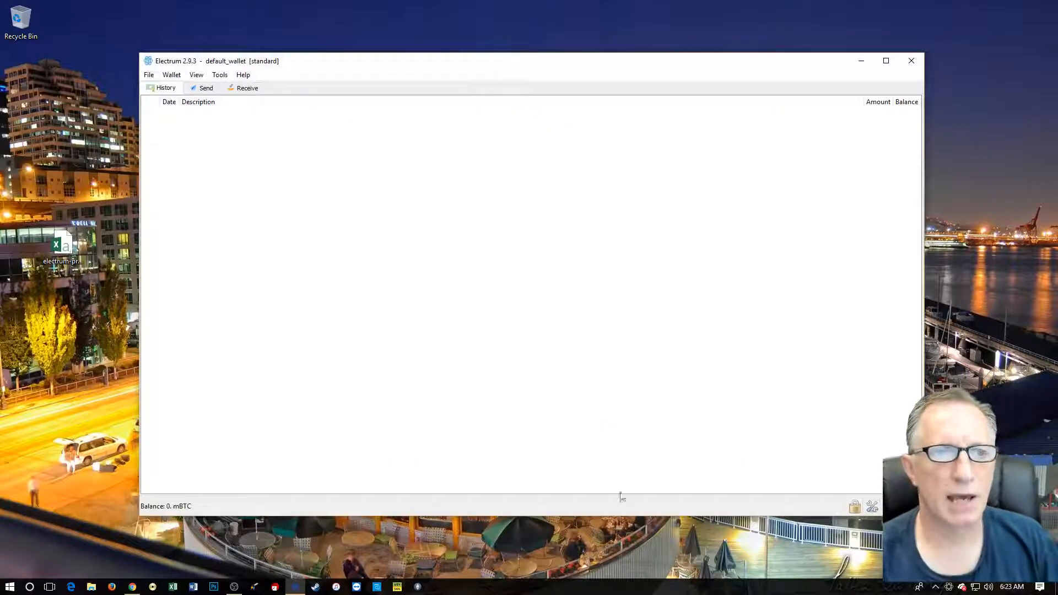
pyautogui.moveTo(620, 323)
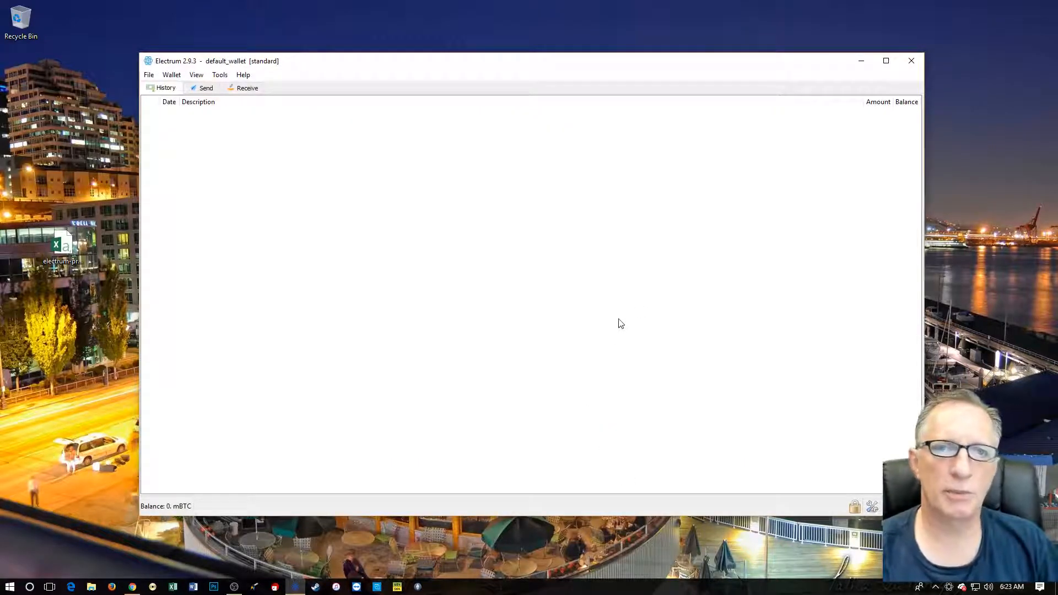
pyautogui.moveTo(234, 290)
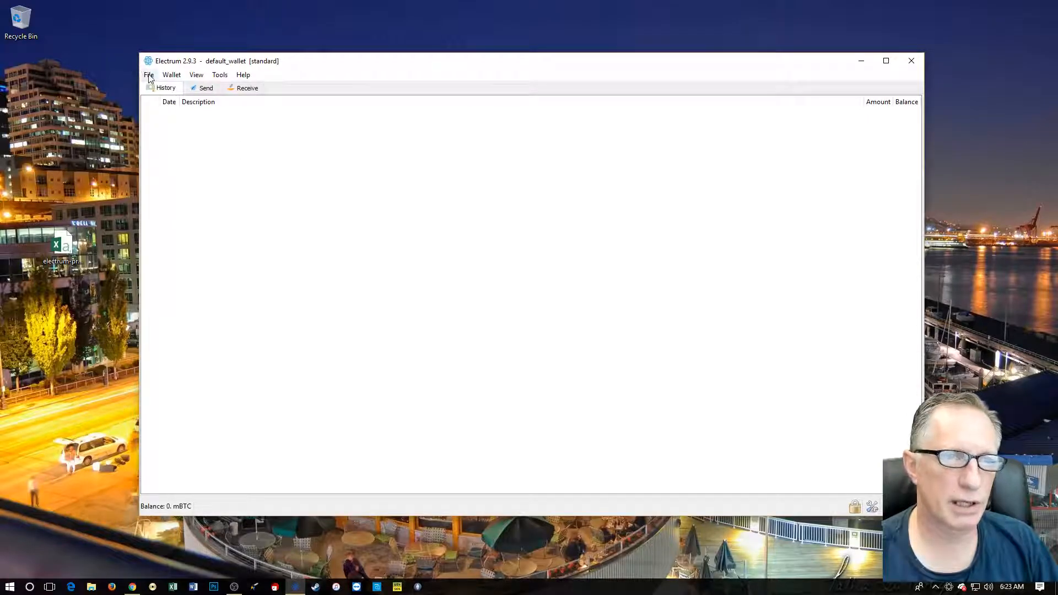
# Begin a new wallet via File > New/Restore named CryptoDad_2fa_test and continue.
pyautogui.click(148, 74)
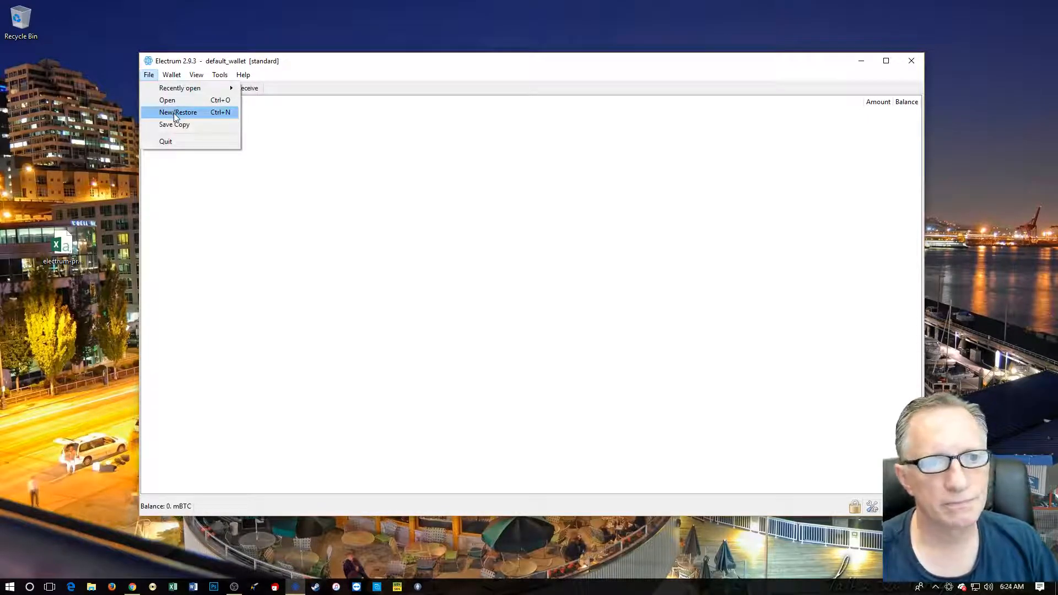
pyautogui.click(177, 112)
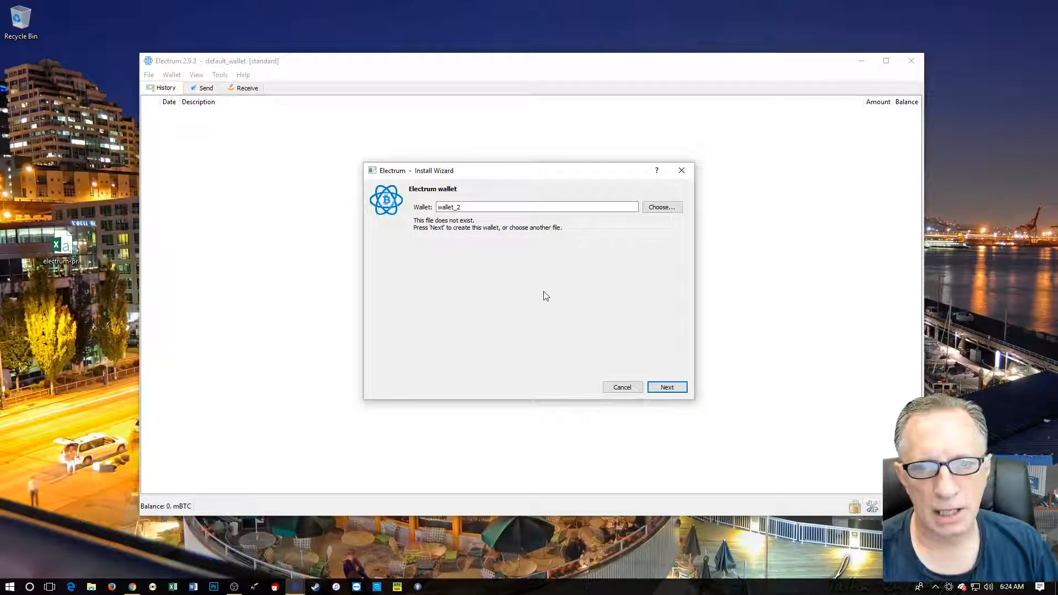
pyautogui.tripleClick(535, 206)
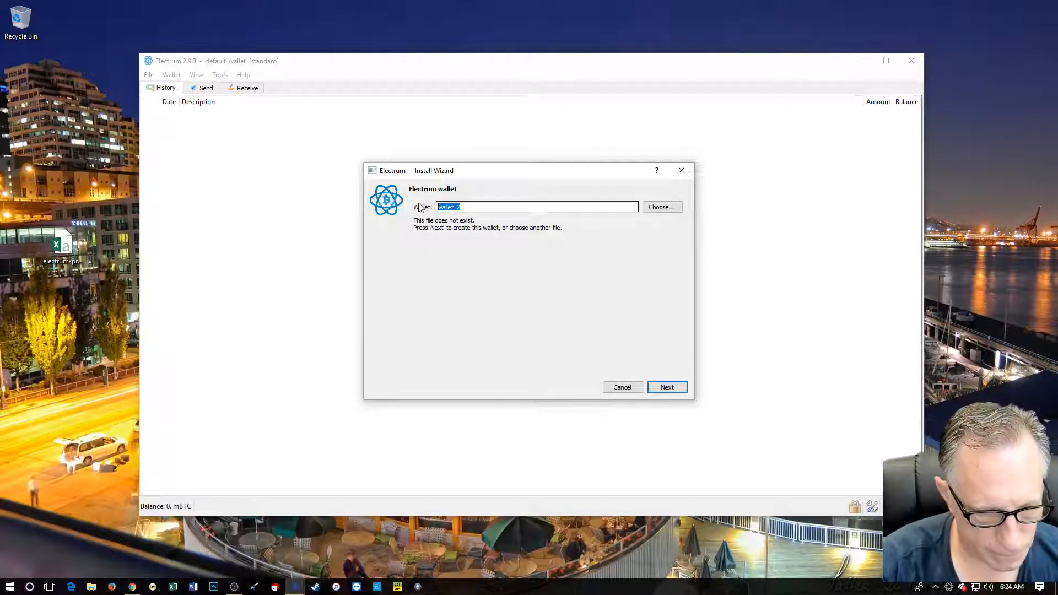
pyautogui.write('CryptoDad')
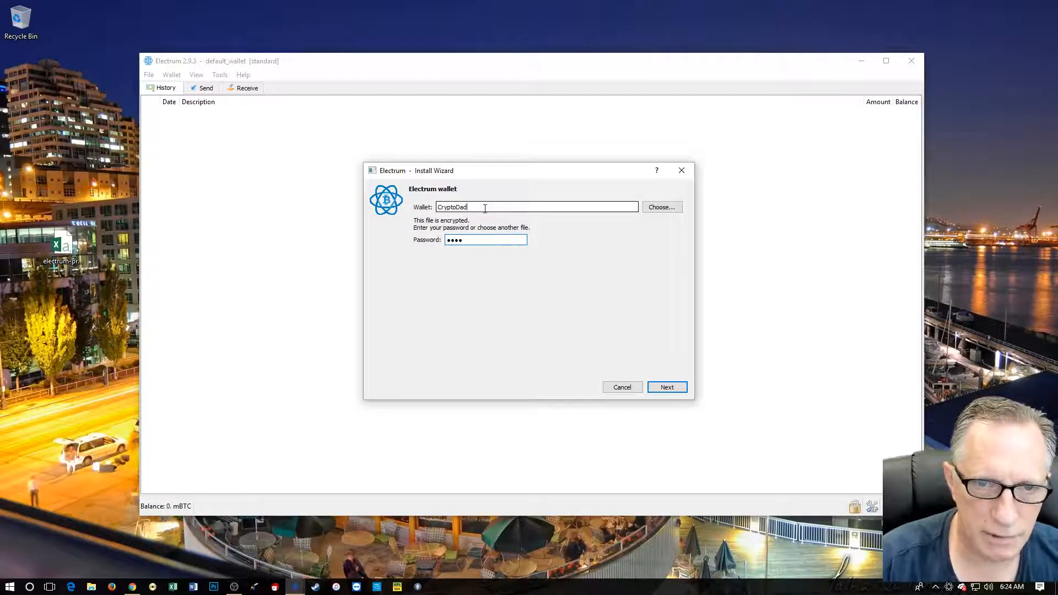
pyautogui.write('_2')
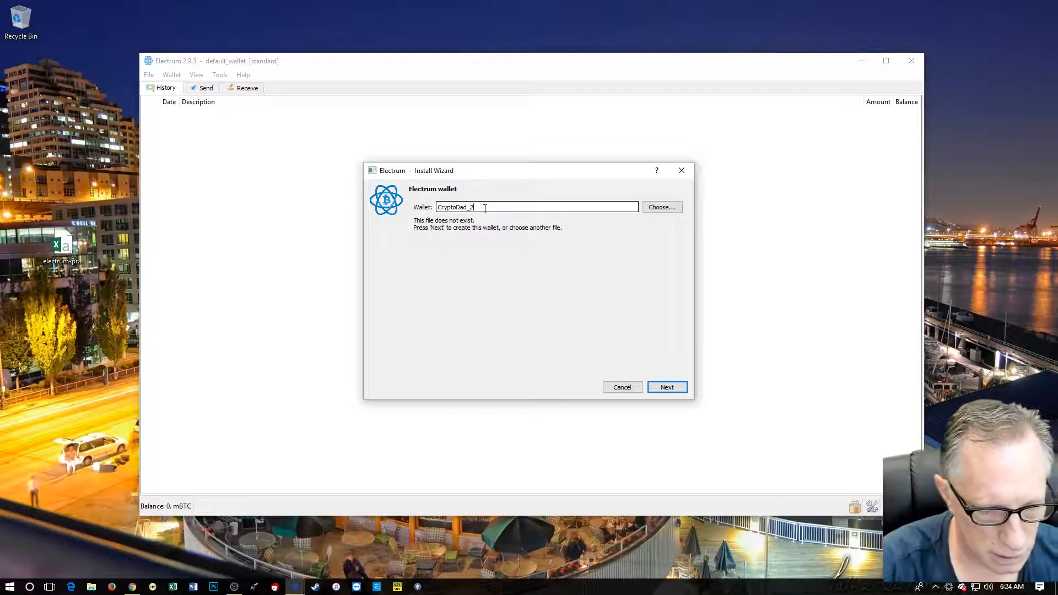
pyautogui.write('fa')
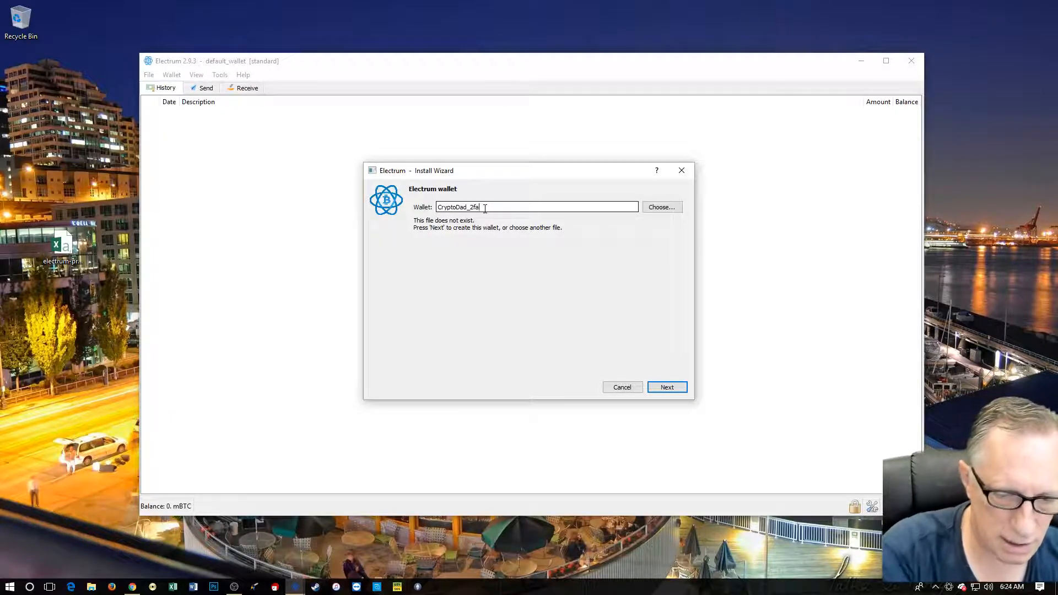
pyautogui.write('_test')
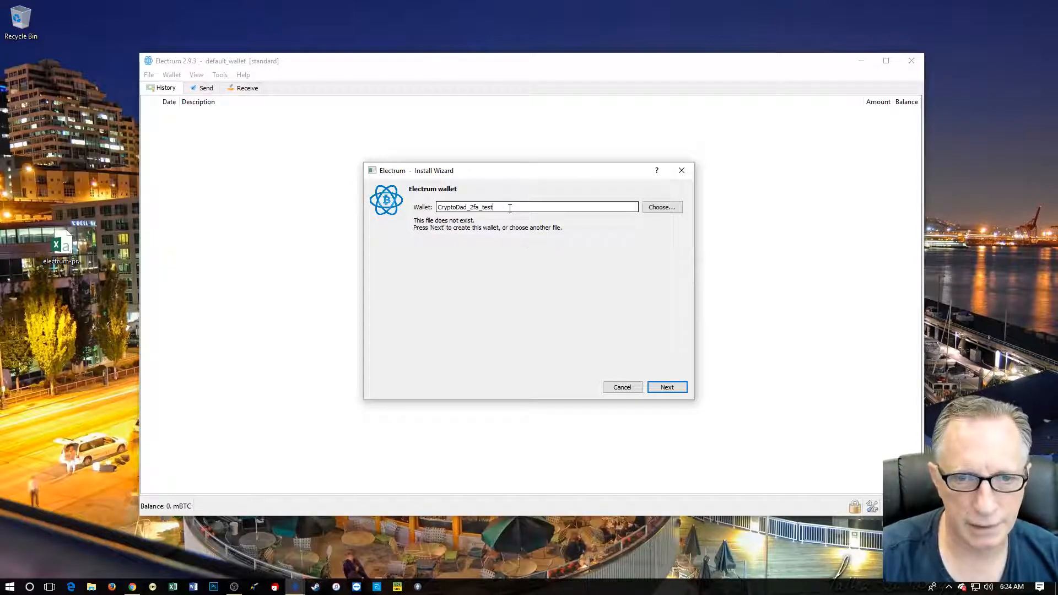
pyautogui.moveTo(684, 397)
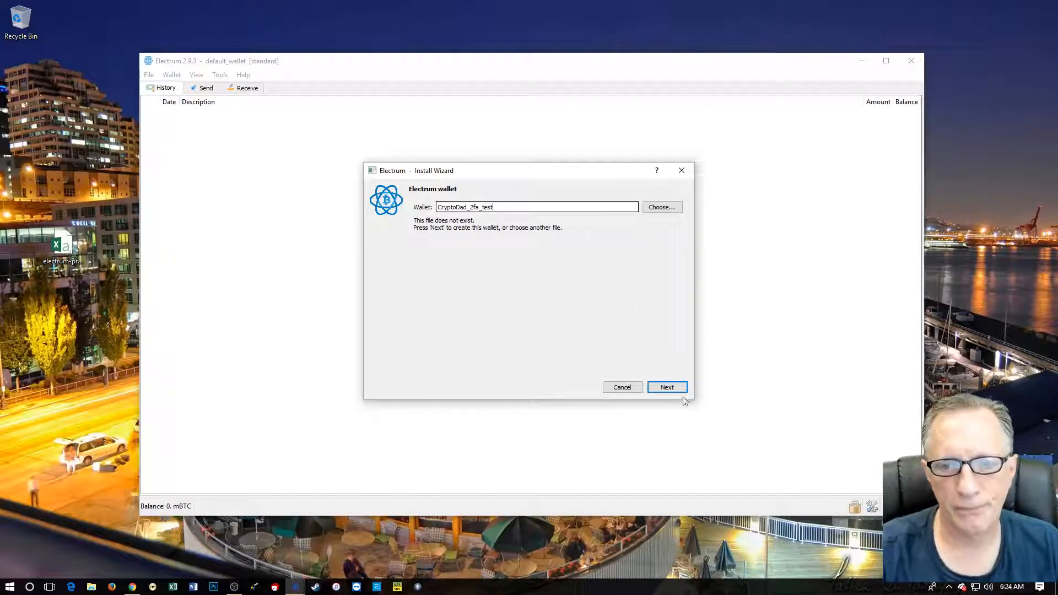
pyautogui.click(665, 386)
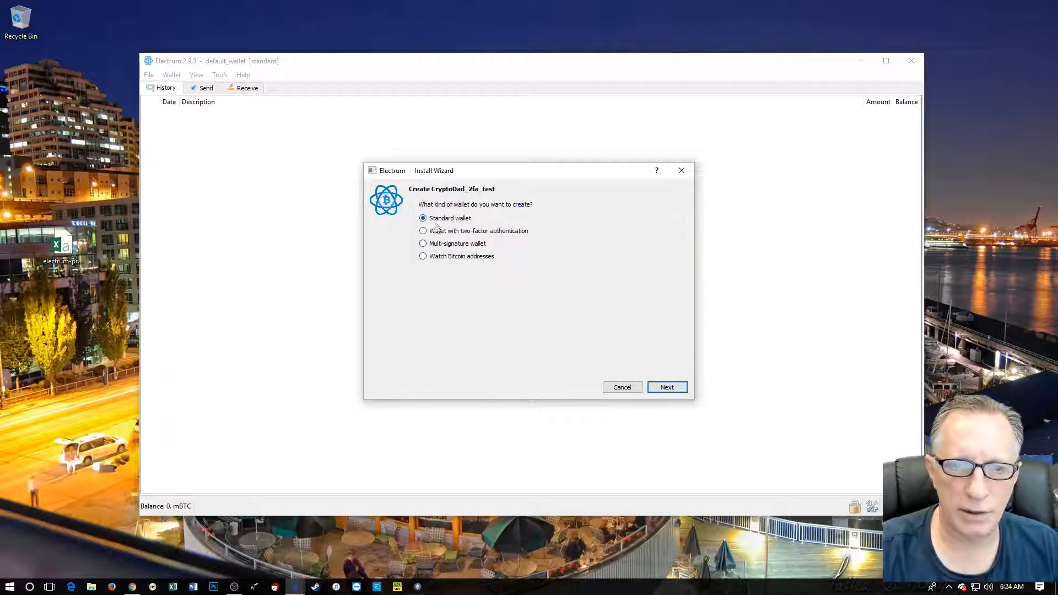
# Select 'Wallet with two-factor authentication' and continue to the TrustedCoin disclaimer.
pyautogui.click(424, 230)
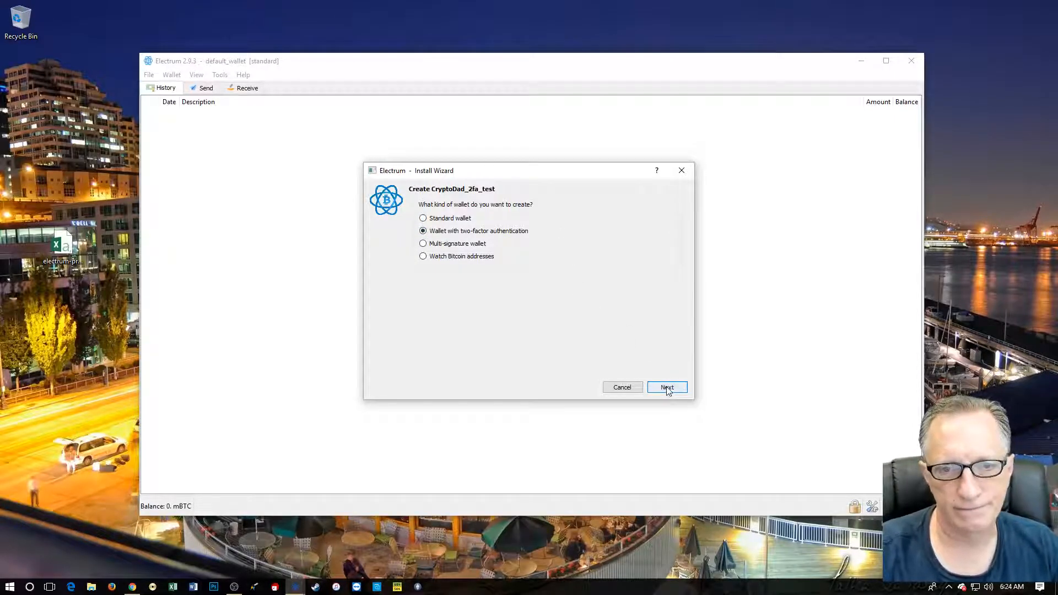
pyautogui.click(665, 387)
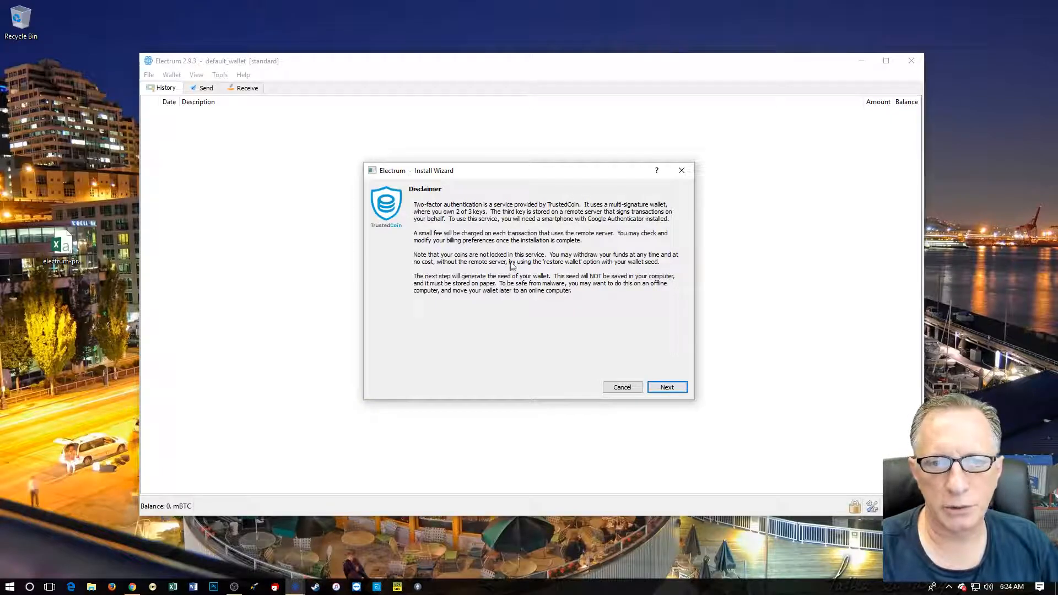
pyautogui.moveTo(623, 245)
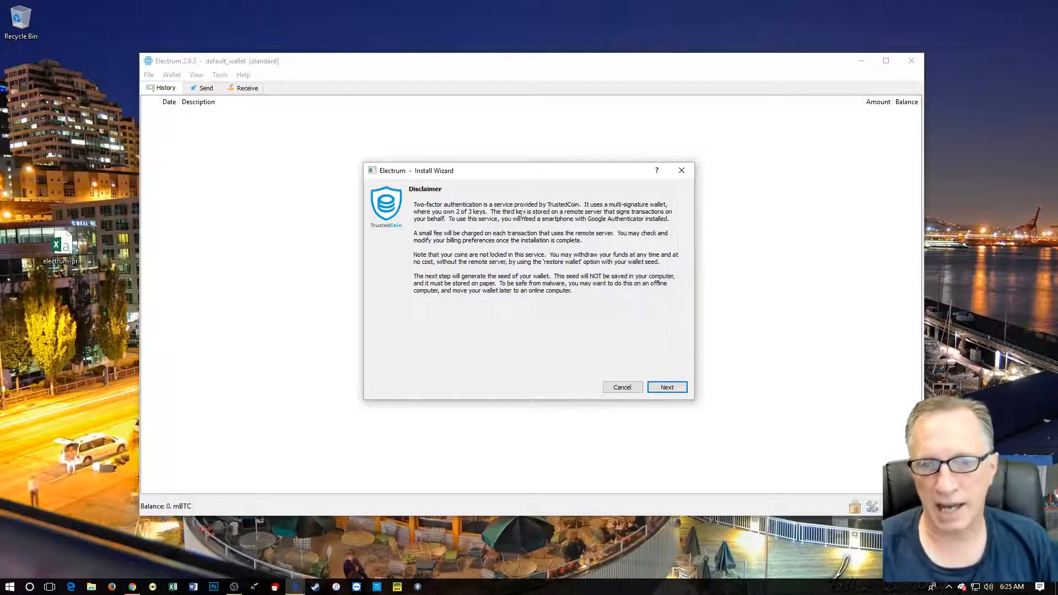
# Accept the disclaimer, generate a new 12-word seed, select it all and switch to File Explorer.
pyautogui.click(667, 386)
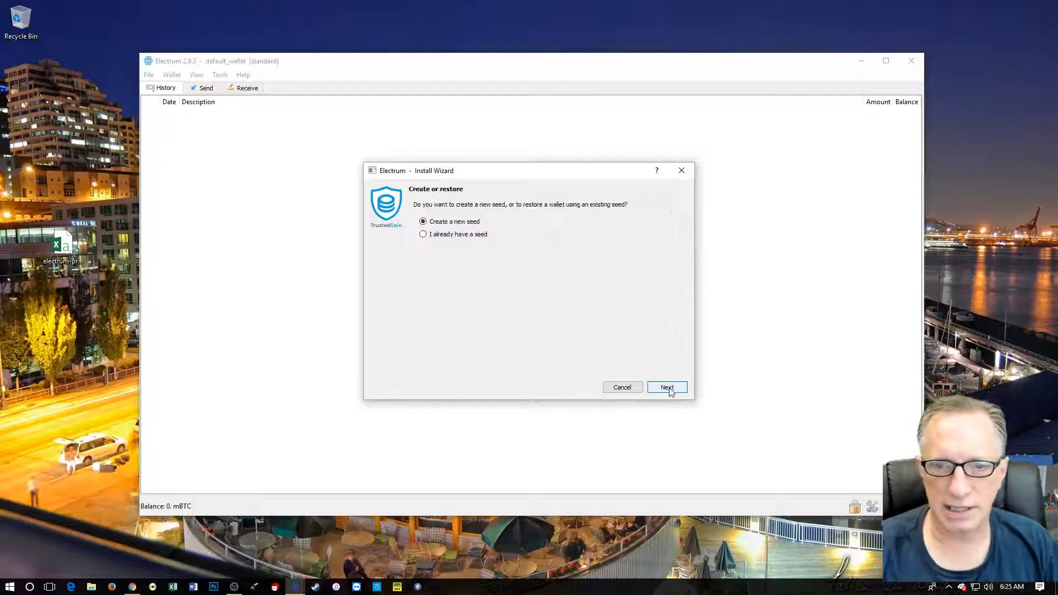
pyautogui.moveTo(540, 236)
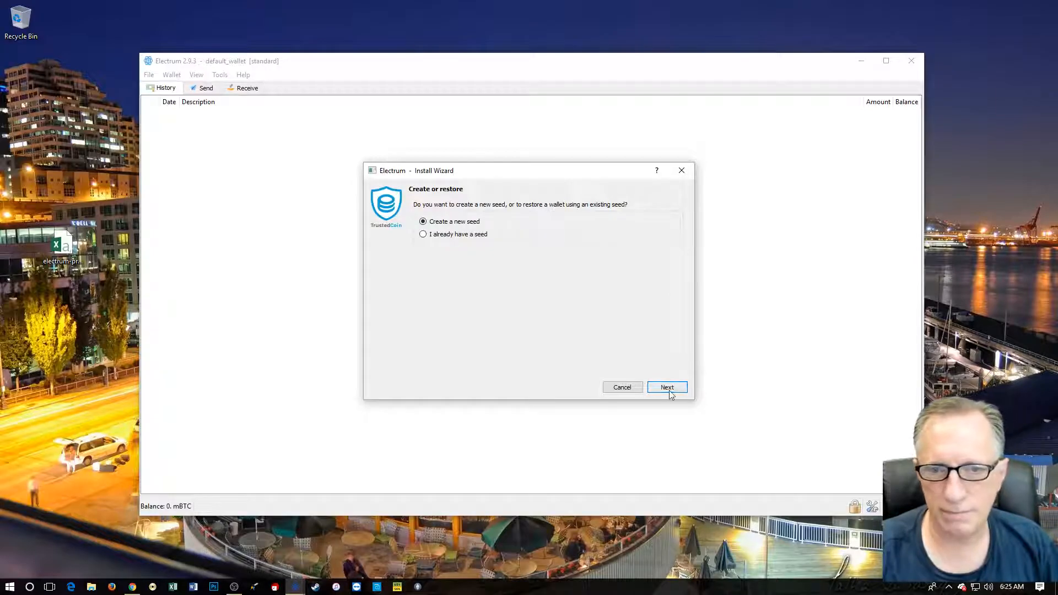
pyautogui.moveTo(483, 238)
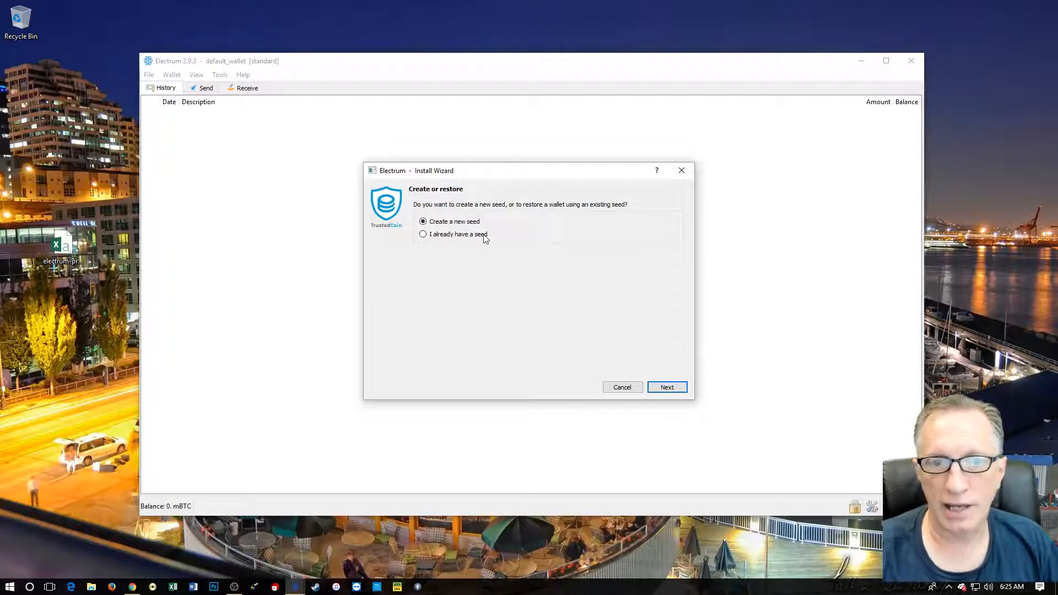
pyautogui.moveTo(641, 281)
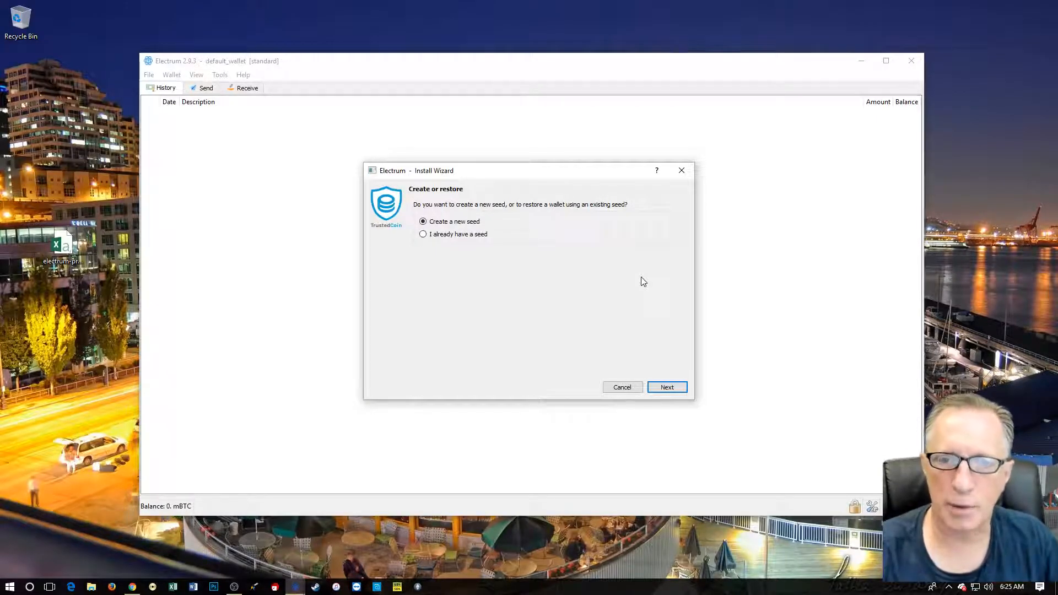
pyautogui.click(665, 387)
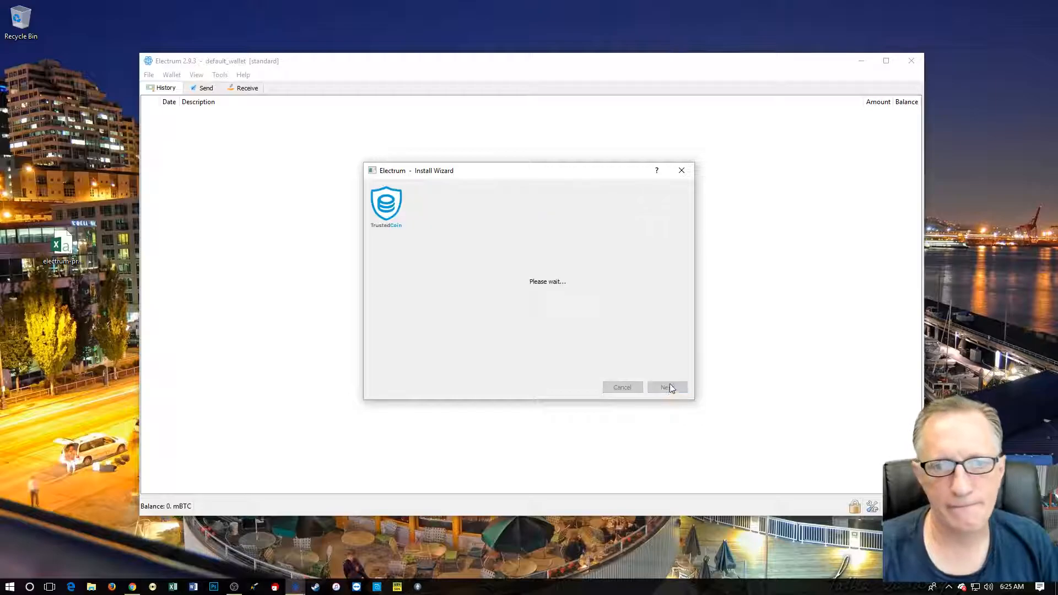
pyautogui.click(667, 386)
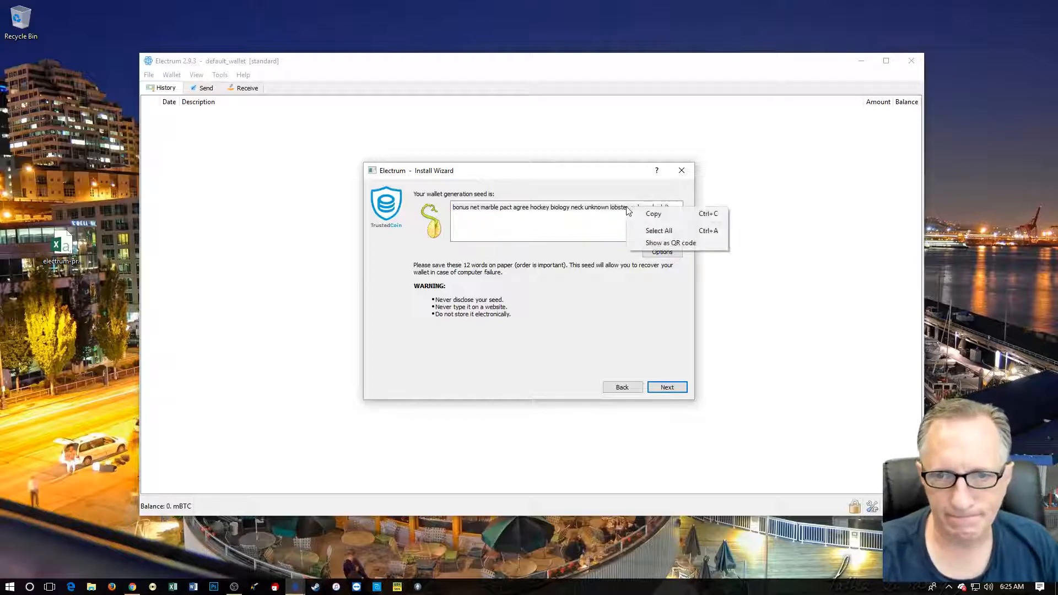
pyautogui.click(658, 230)
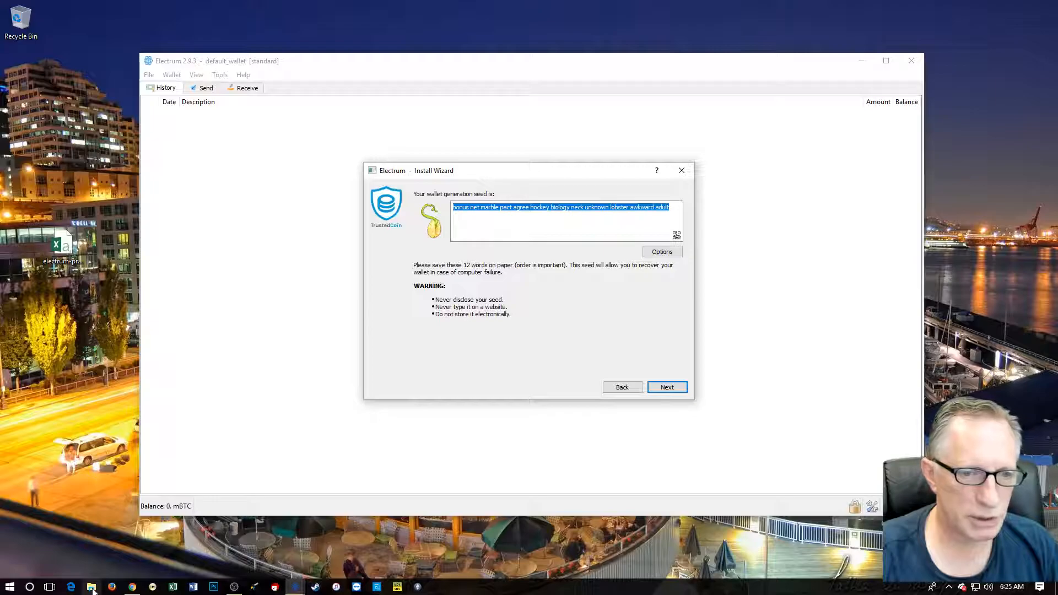
pyautogui.click(91, 586)
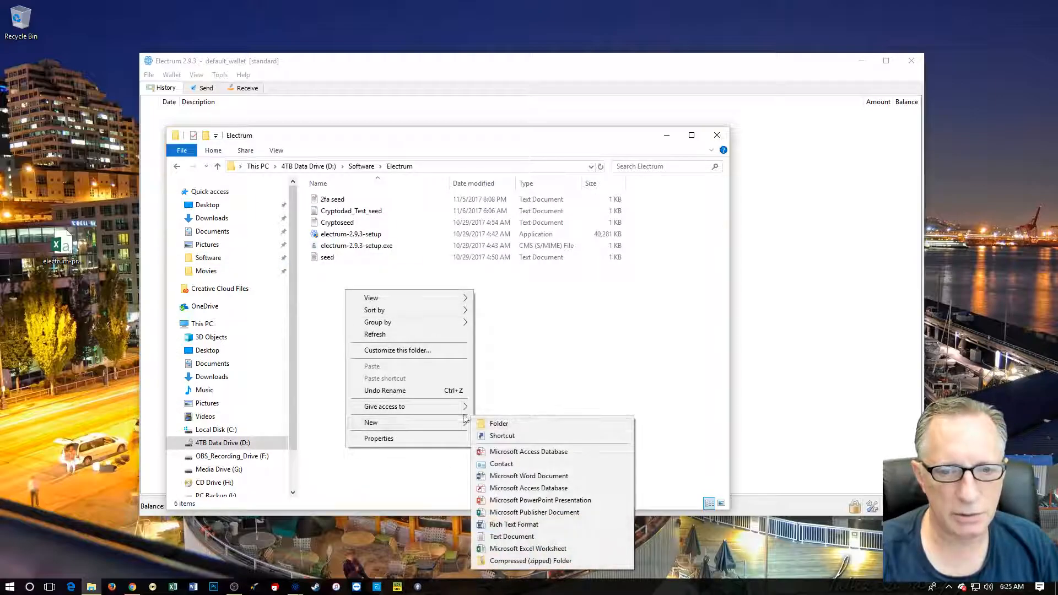
pyautogui.moveTo(439, 422)
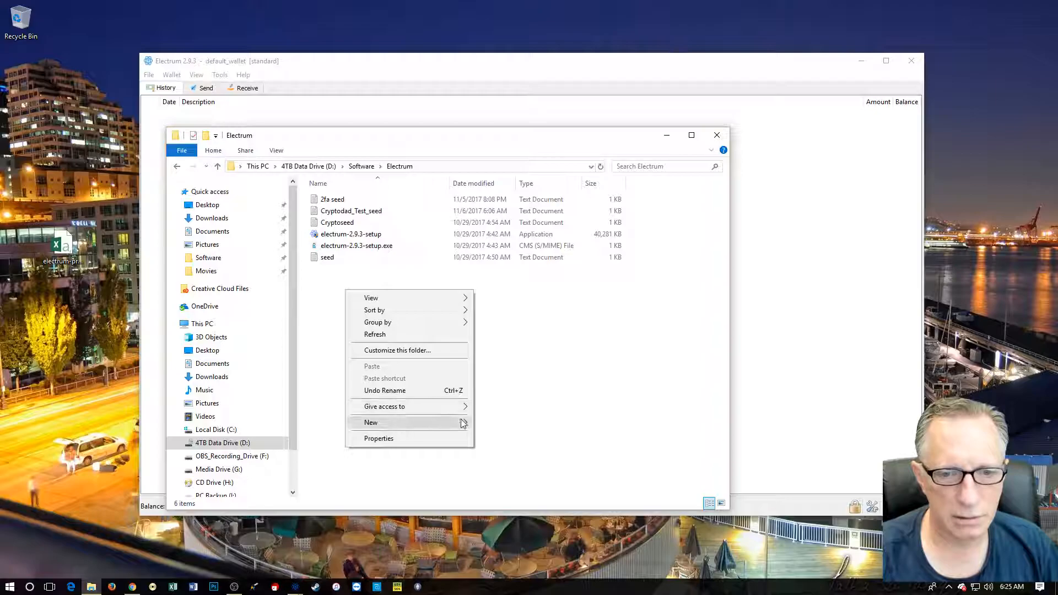
# Create a new text document named CryptoDad_2fa_Test_seed in the Electrum folder.
pyautogui.click(371, 422)
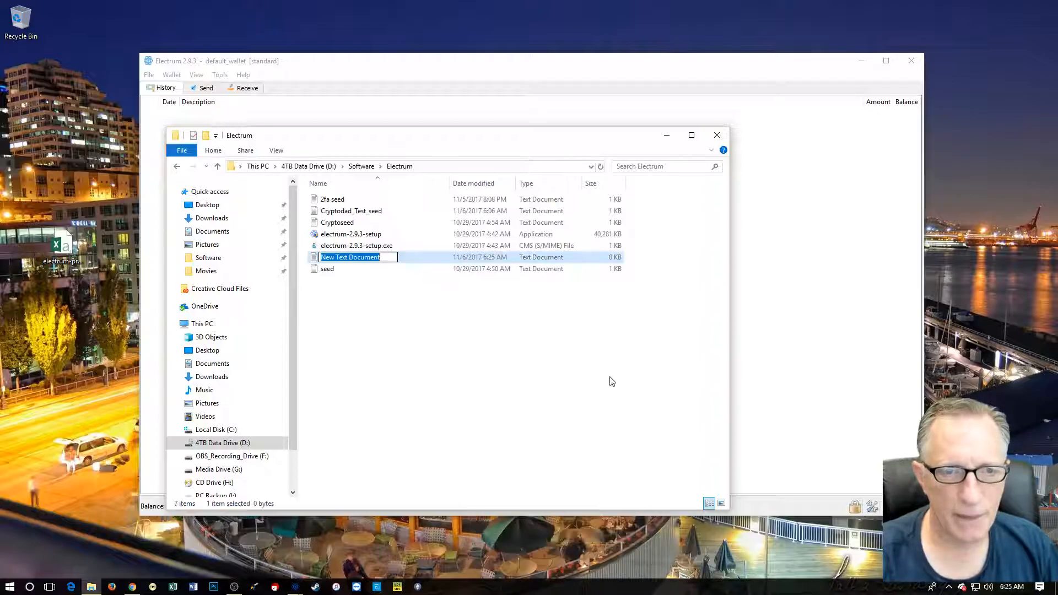
pyautogui.write('CryptoDa')
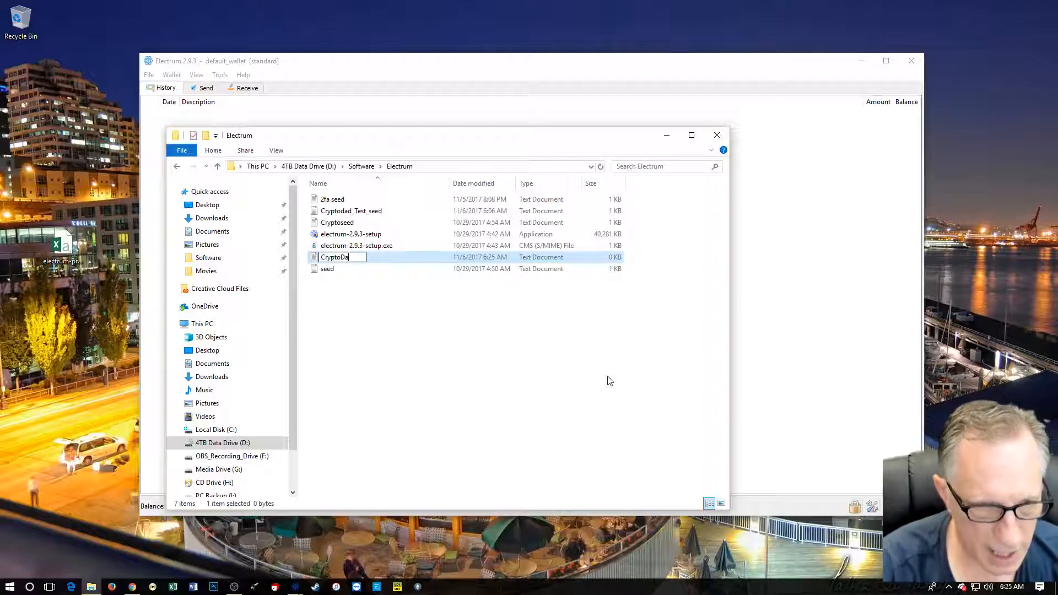
pyautogui.write('d')
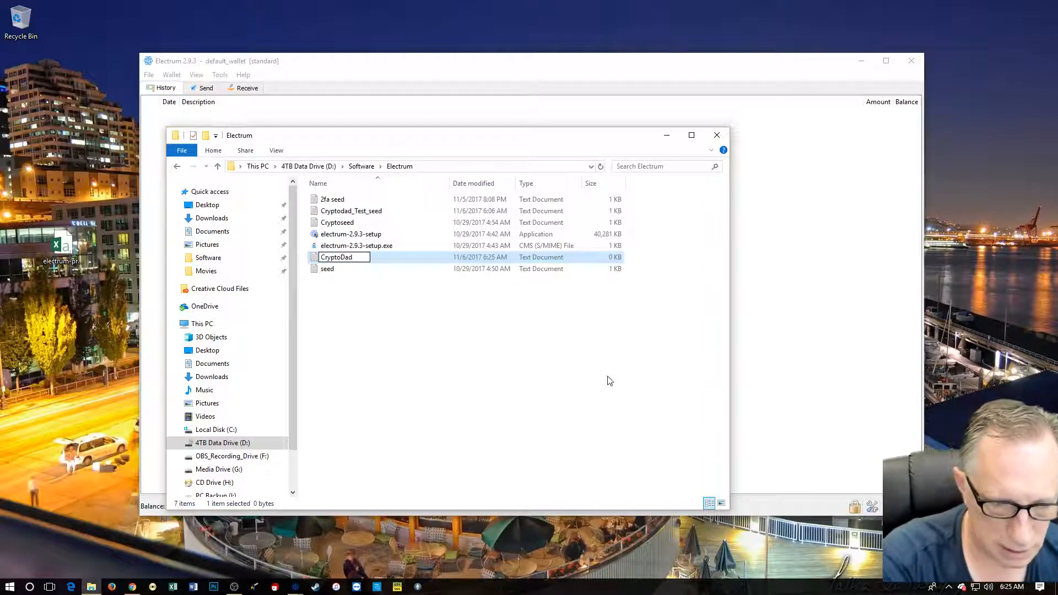
pyautogui.write('_2fa')
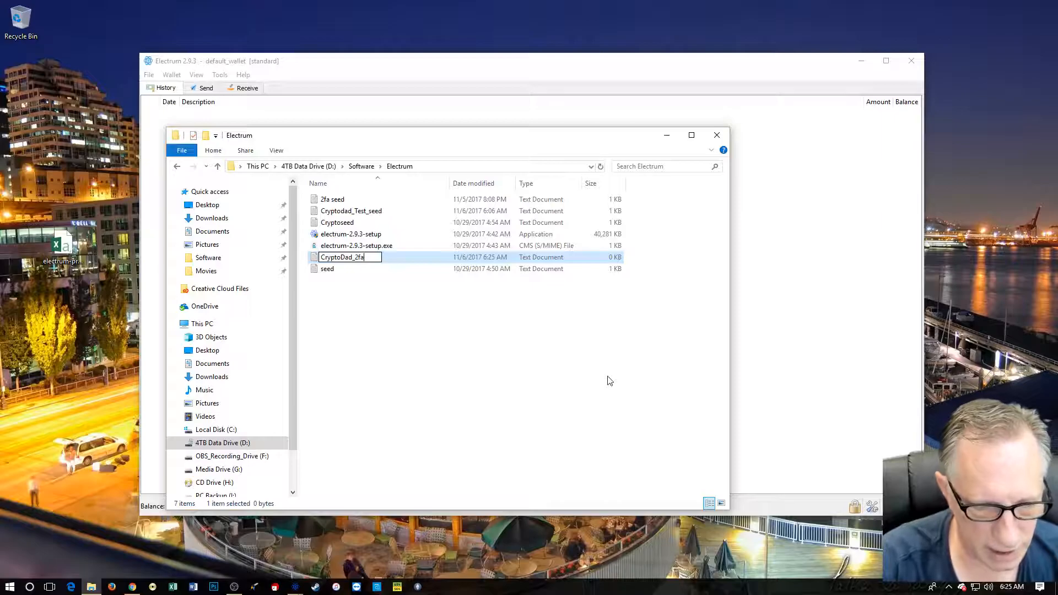
pyautogui.write('_T')
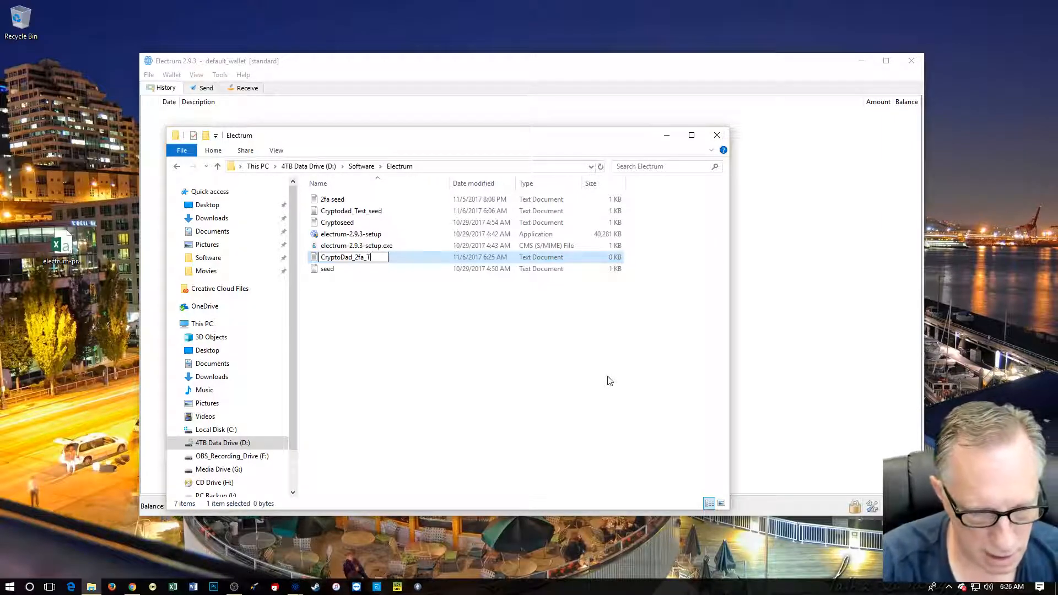
pyautogui.write('est')
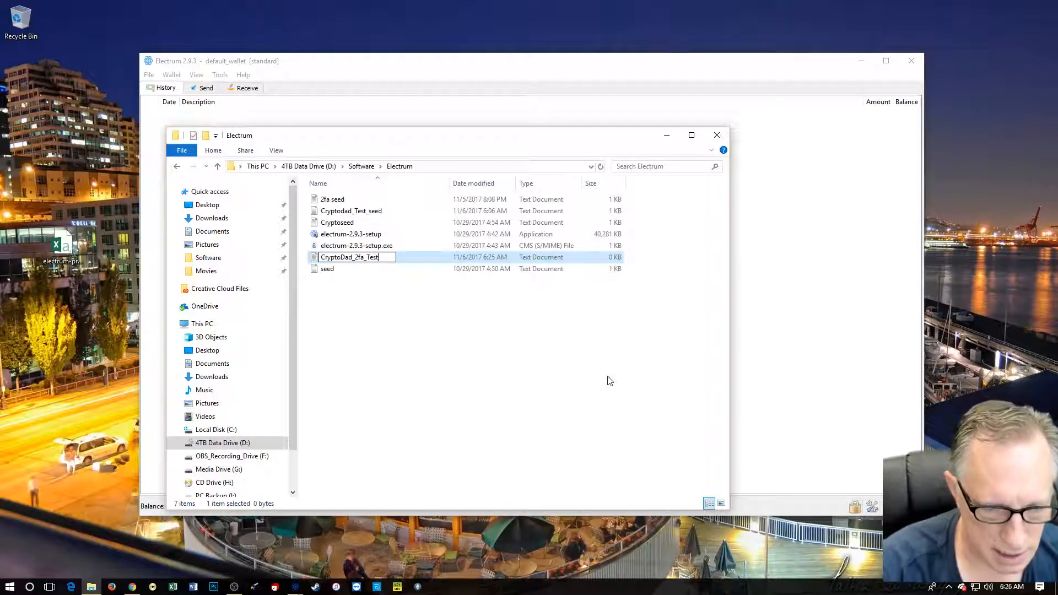
pyautogui.write('seed')
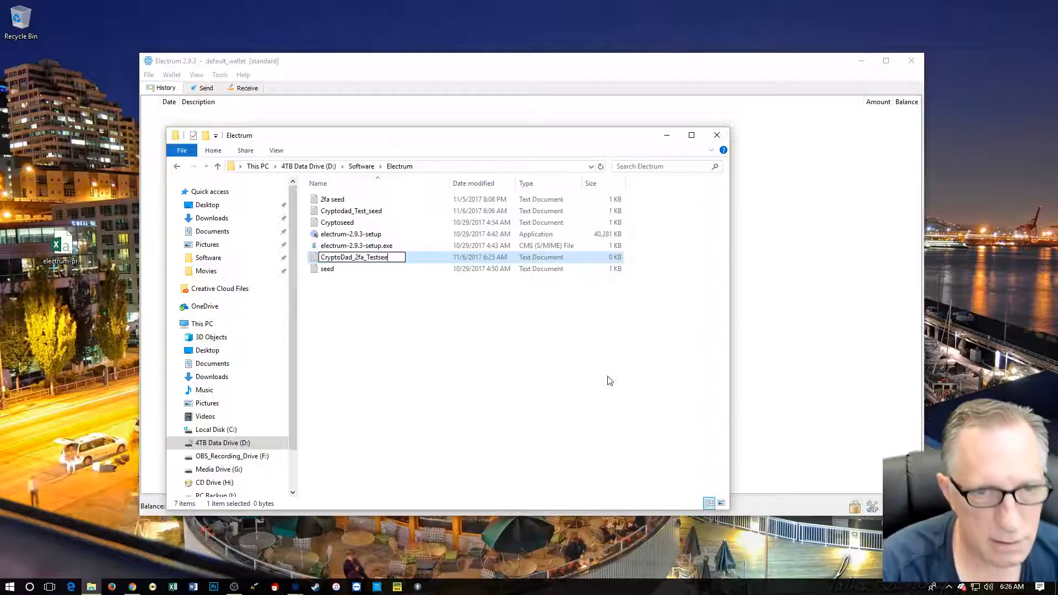
pyautogui.press('Backspace')
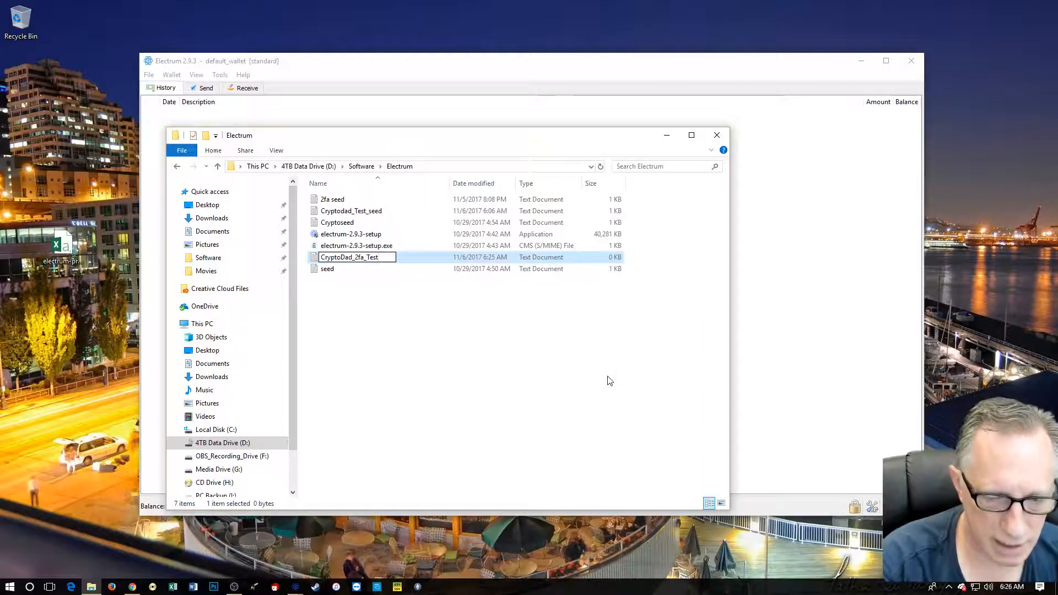
pyautogui.write('_seed')
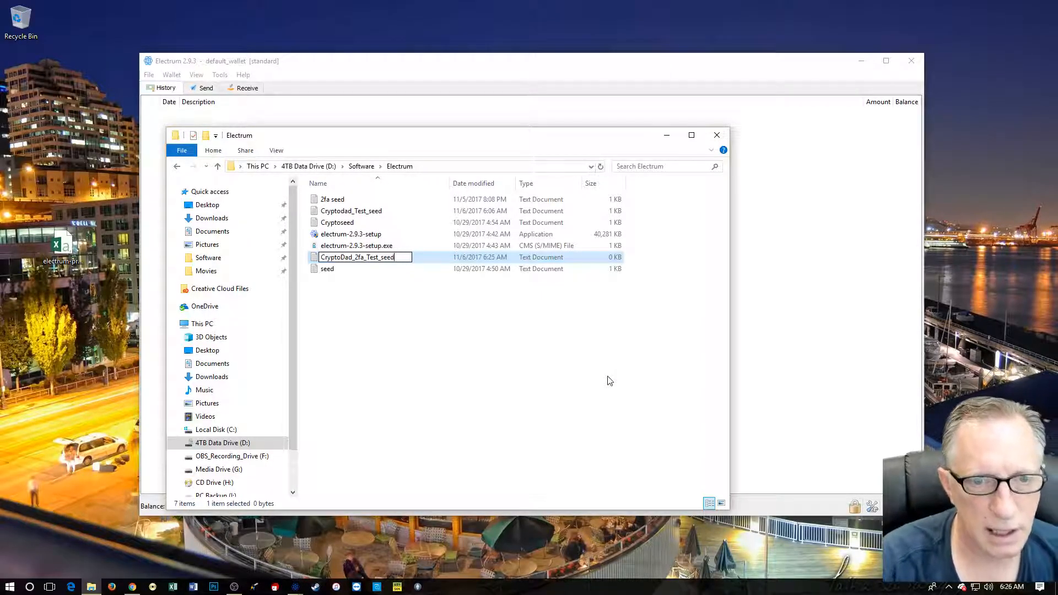
pyautogui.moveTo(456, 318)
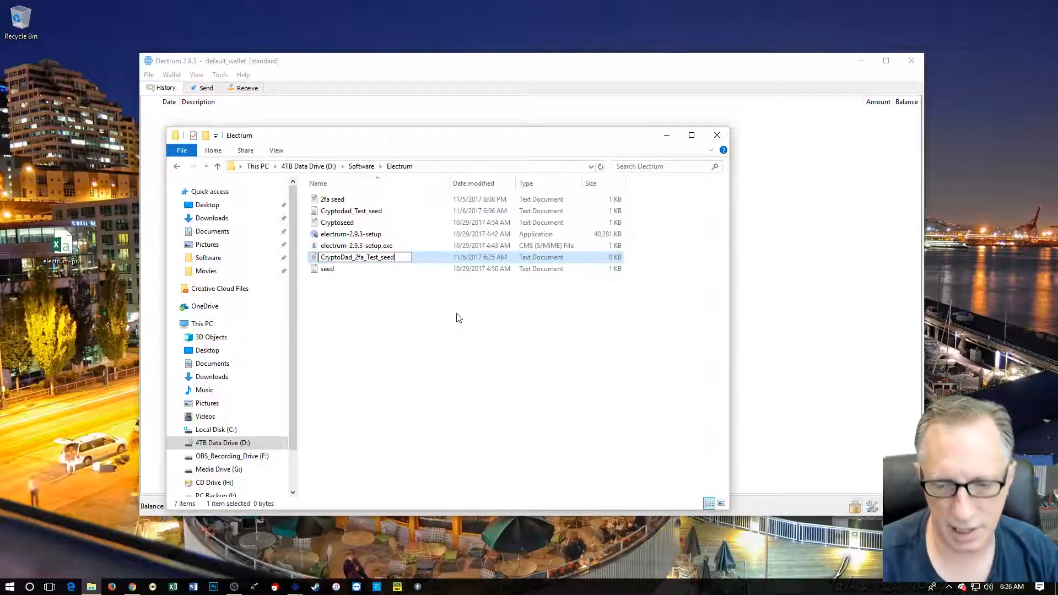
pyautogui.press('Return')
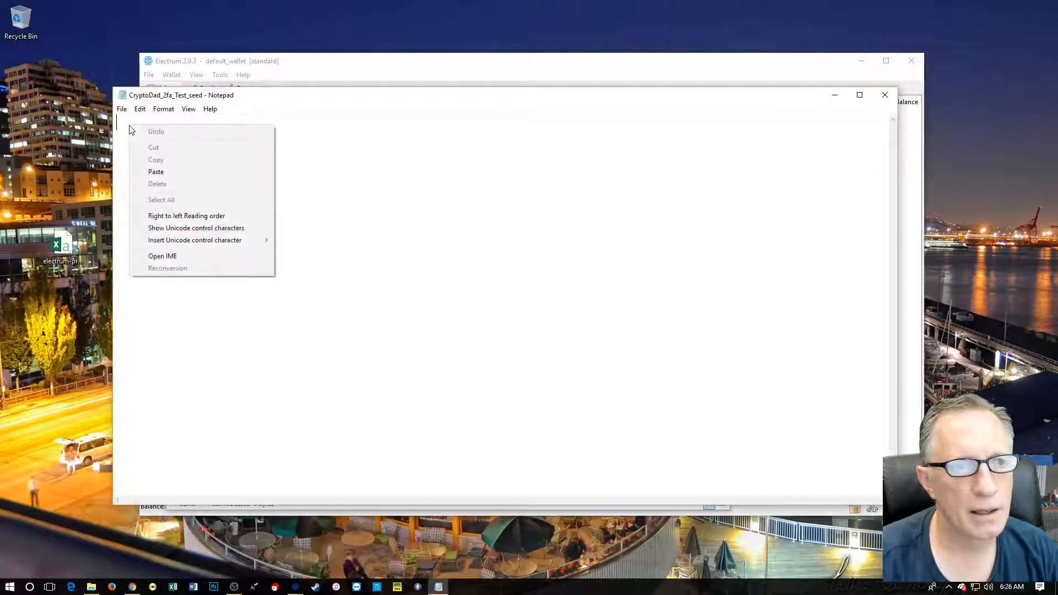
# Paste the 12-word seed into the file and save it on closing Notepad.
pyautogui.click(155, 172)
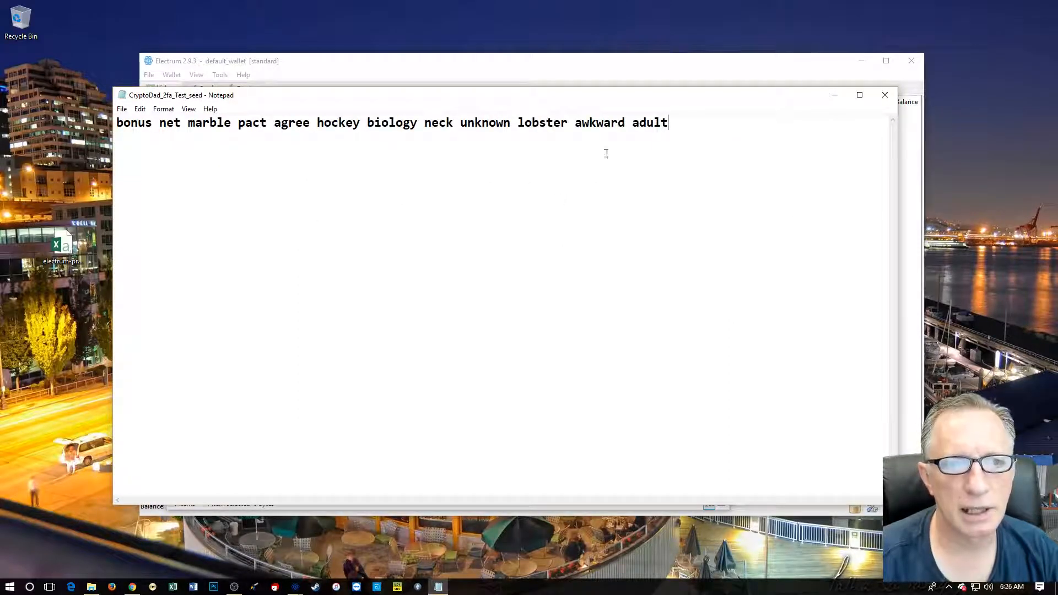
pyautogui.click(884, 94)
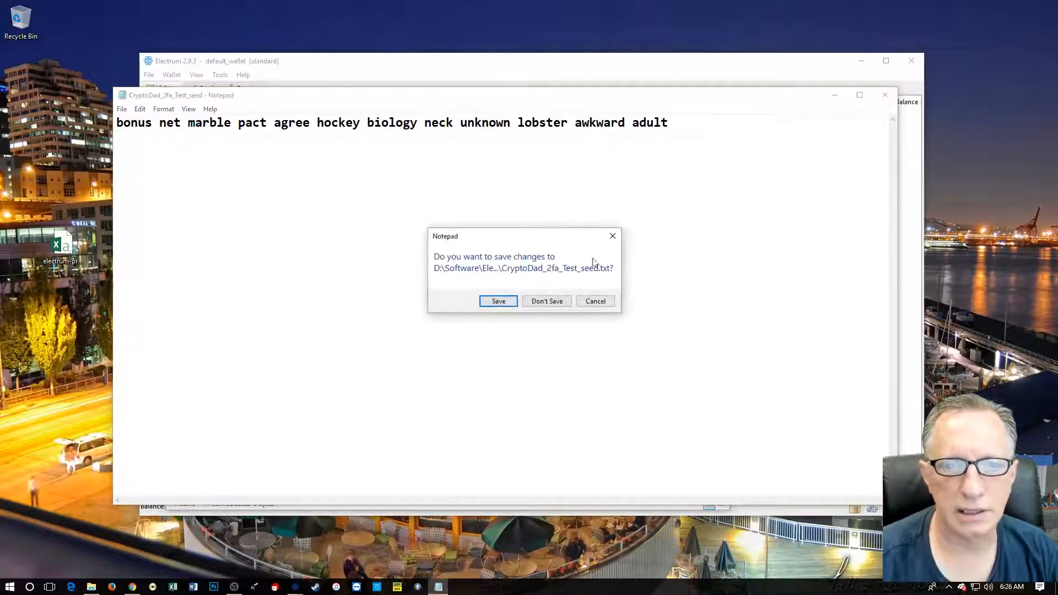
pyautogui.click(546, 301)
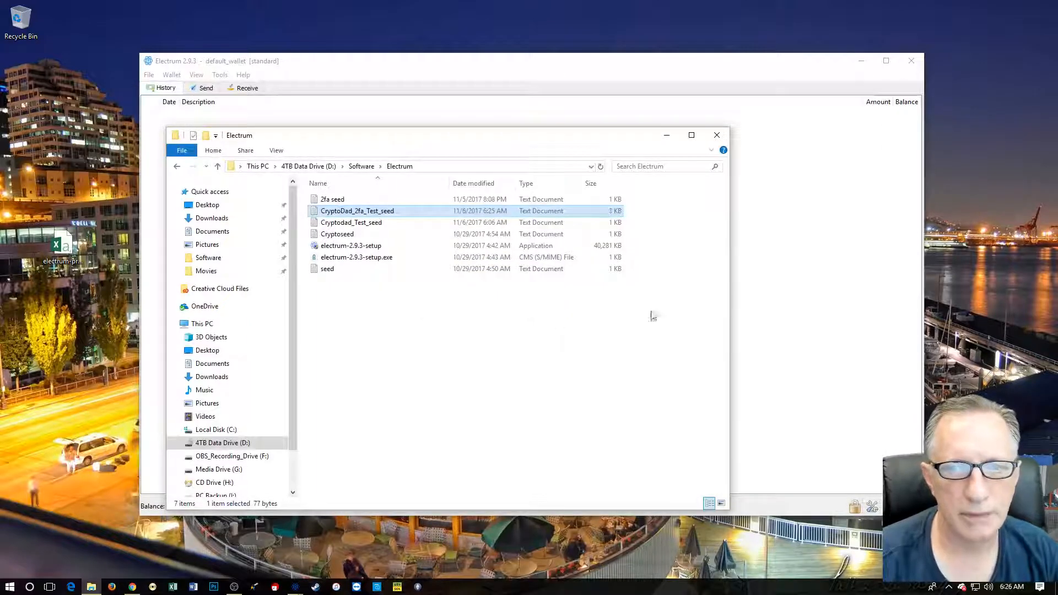
# Advance to seed confirmation and copy the words from the saved seed file.
pyautogui.click(716, 135)
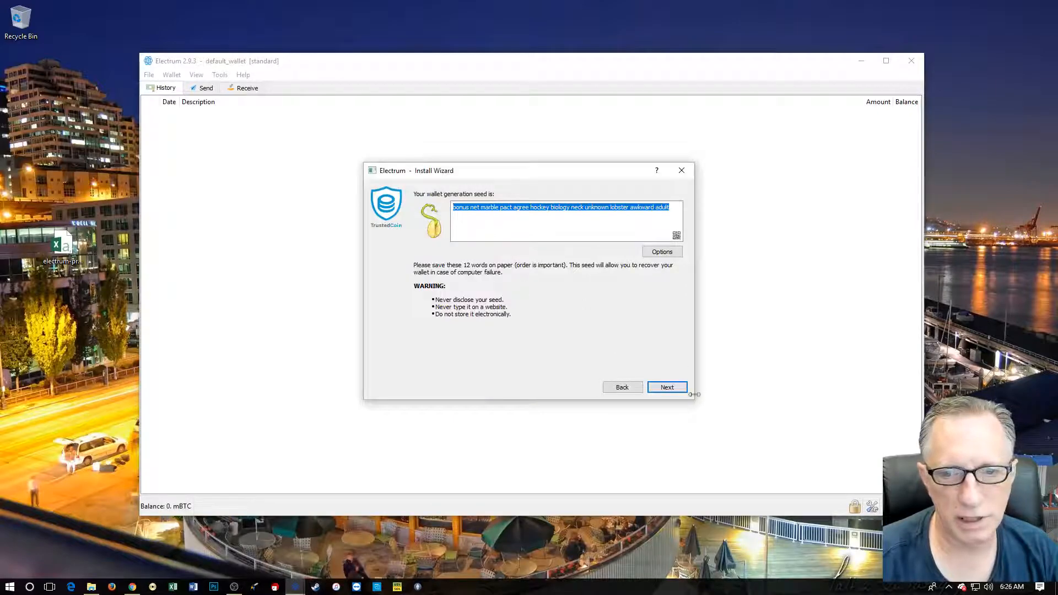
pyautogui.click(666, 386)
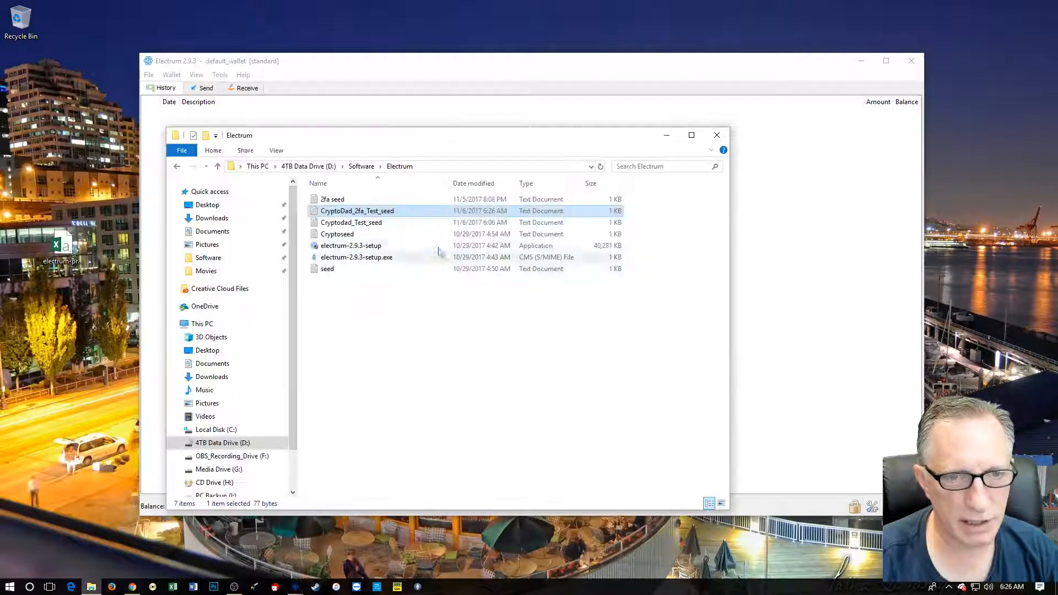
pyautogui.doubleClick(357, 210)
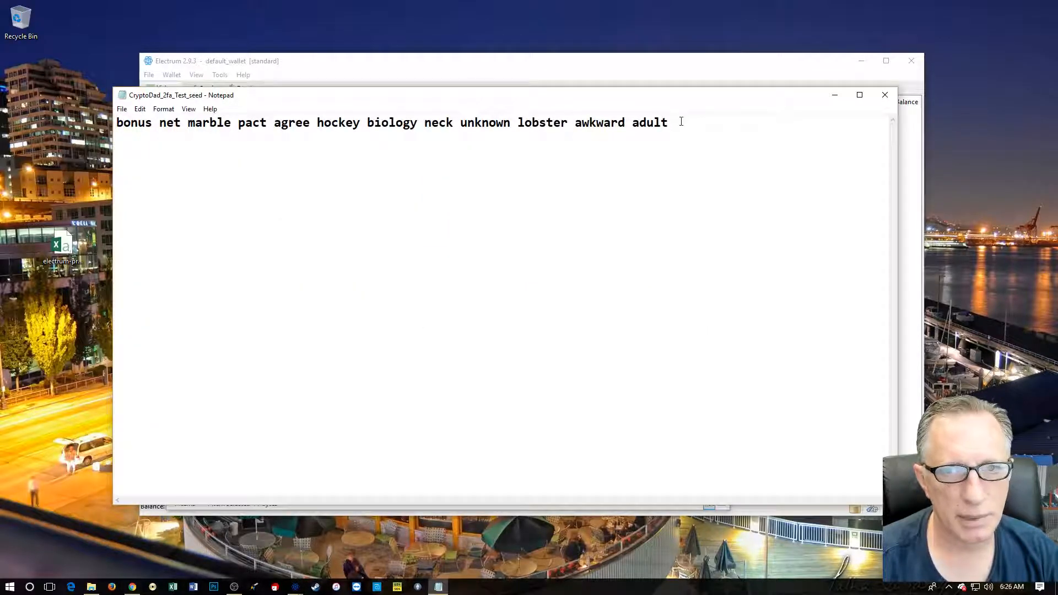
pyautogui.rightClick(203, 123)
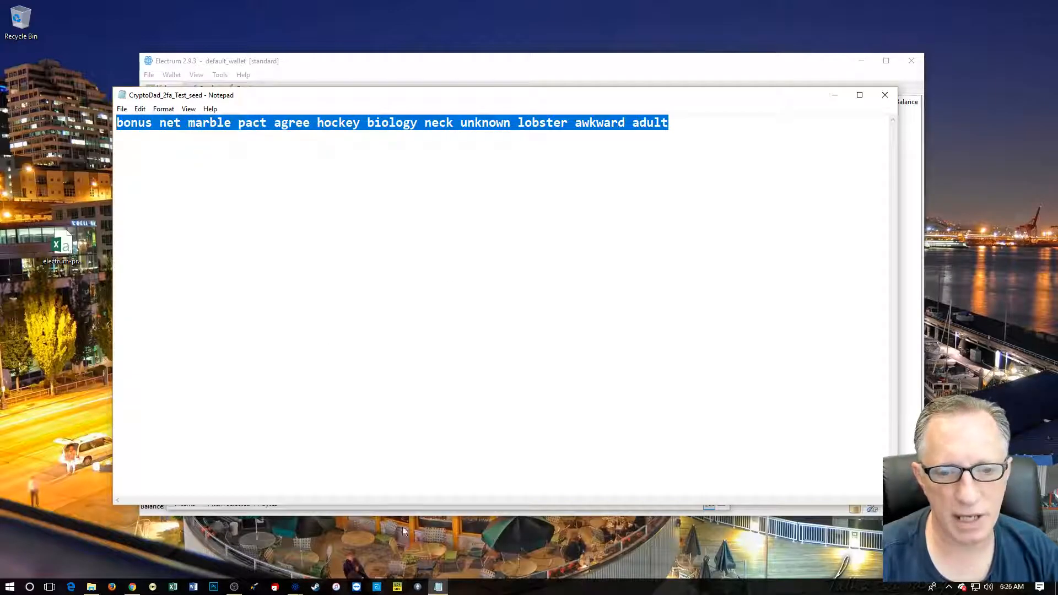
pyautogui.moveTo(295, 585)
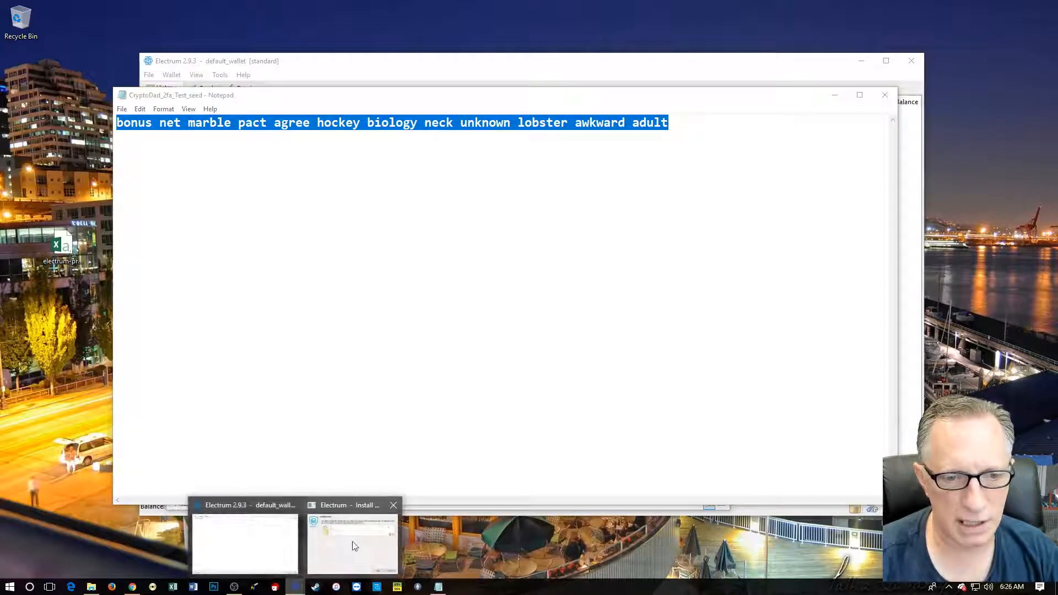
# Paste the 12 words into the Confirm Seed box and continue.
pyautogui.click(350, 543)
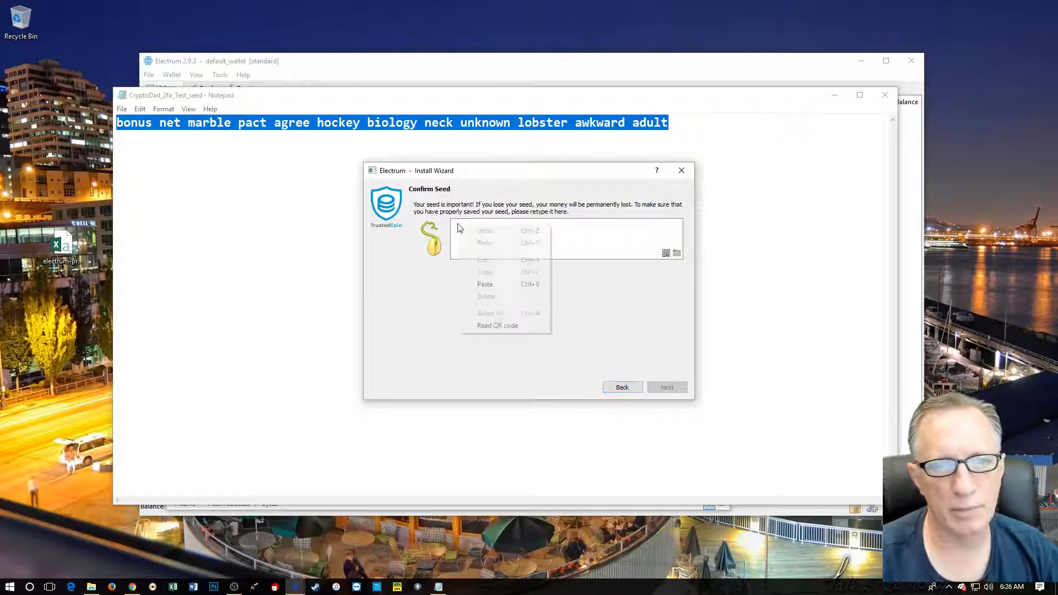
pyautogui.click(485, 283)
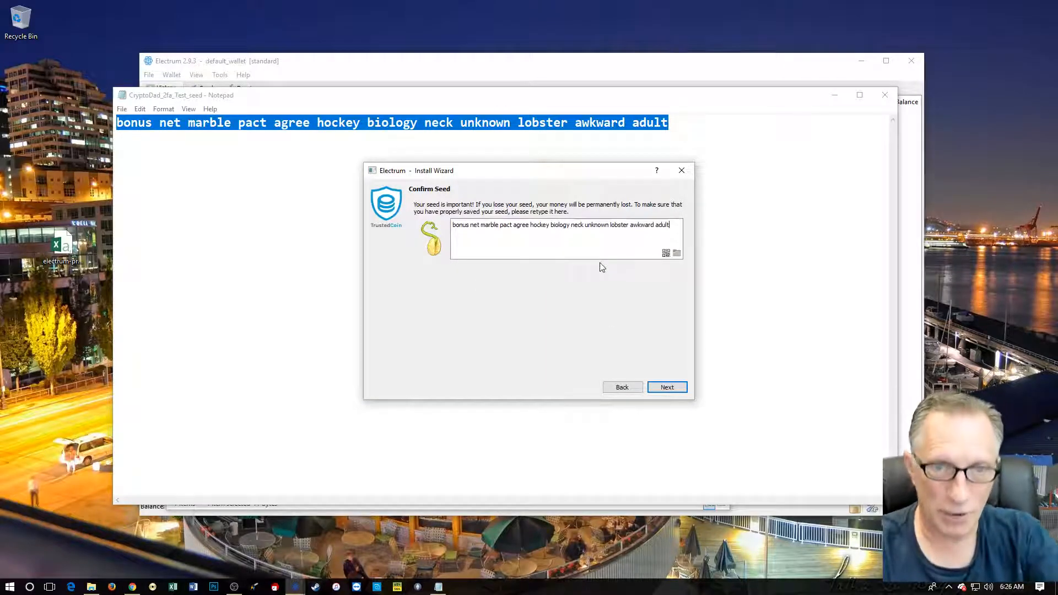
pyautogui.moveTo(621, 301)
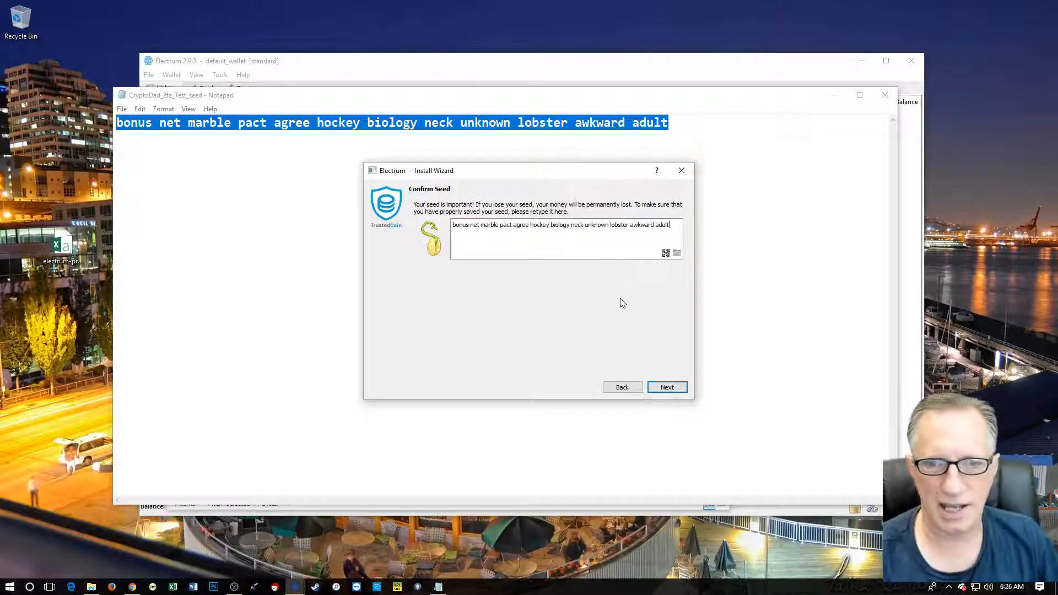
pyautogui.click(666, 386)
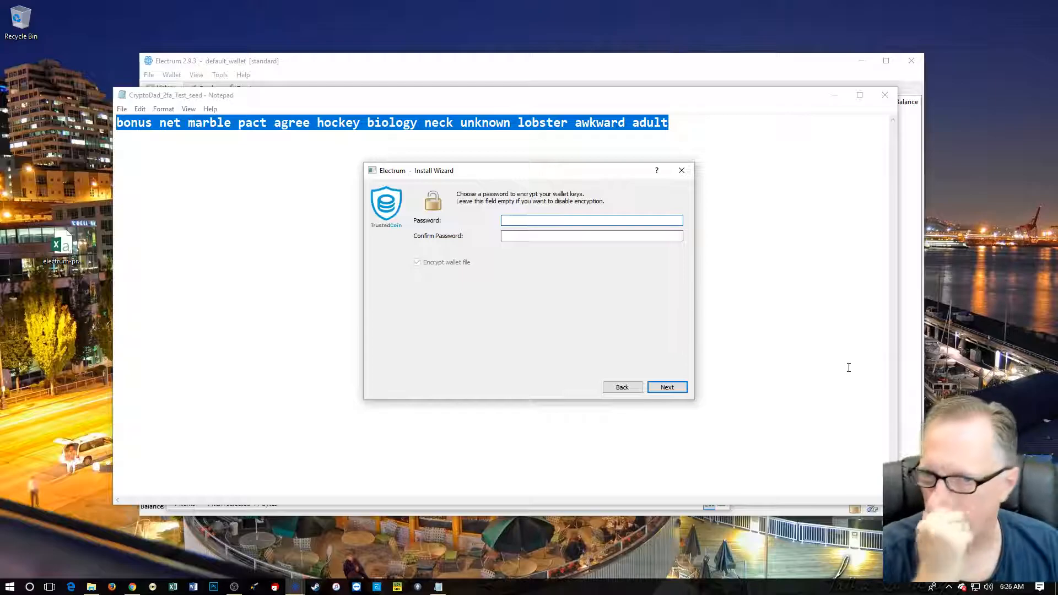
# Enter and confirm the wallet password with 'Encrypt wallet file' ticked, then continue.
pyautogui.click(591, 220)
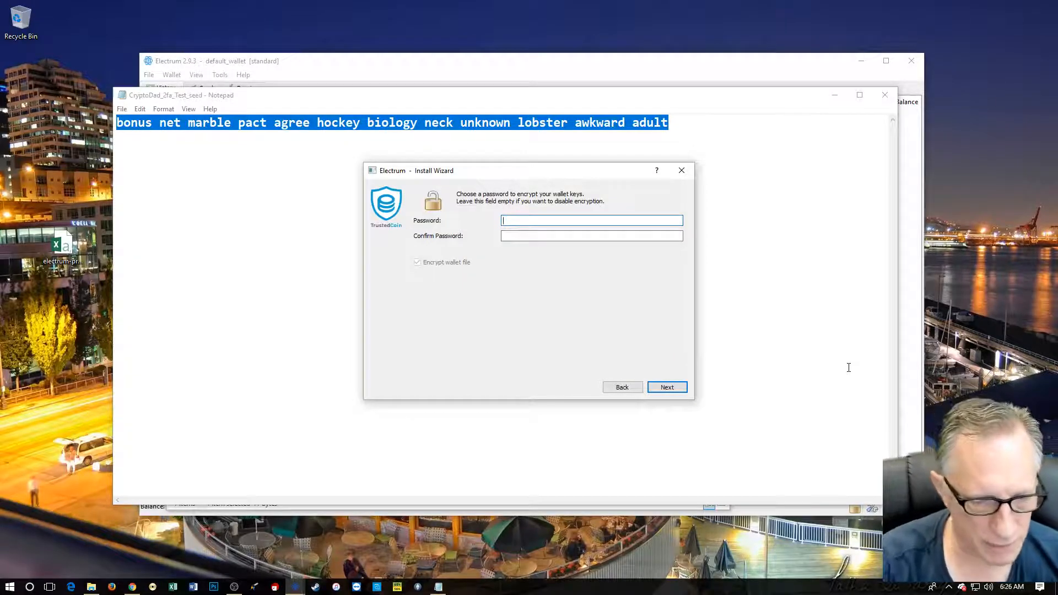
pyautogui.write('••')
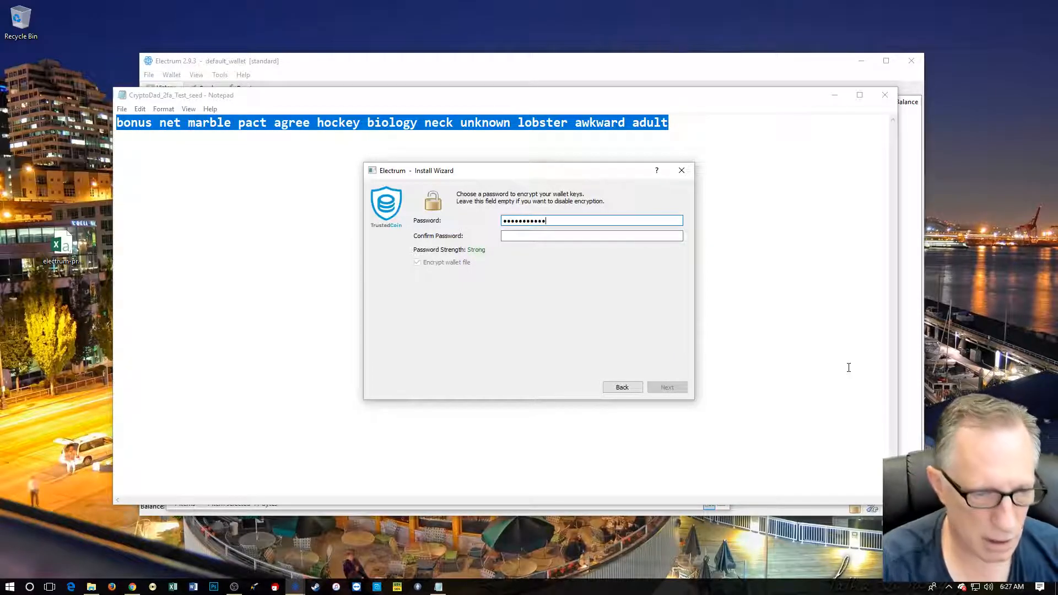
pyautogui.click(591, 236)
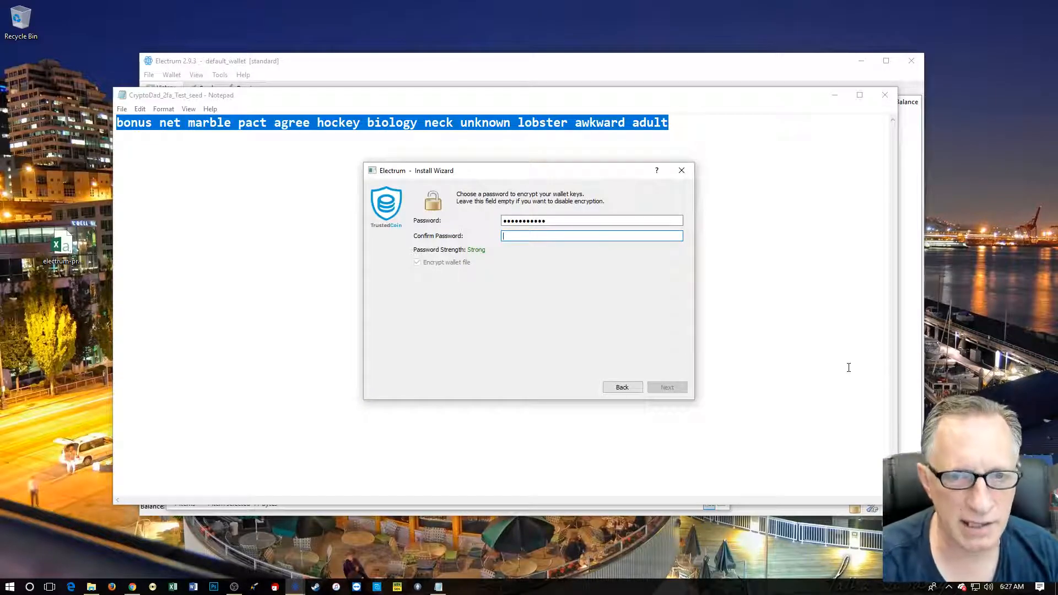
pyautogui.write('••')
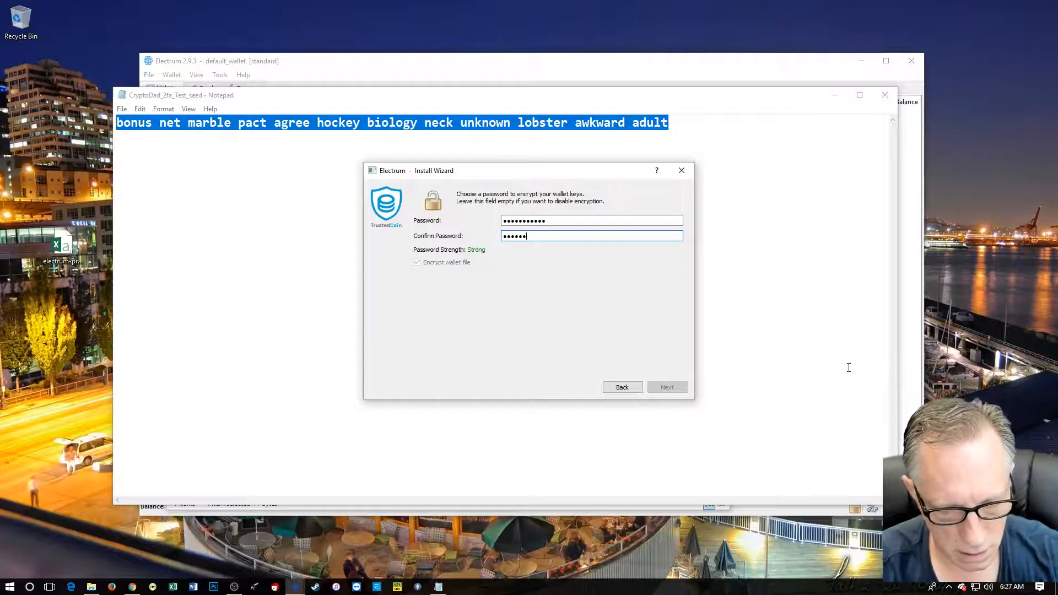
pyautogui.write('••••')
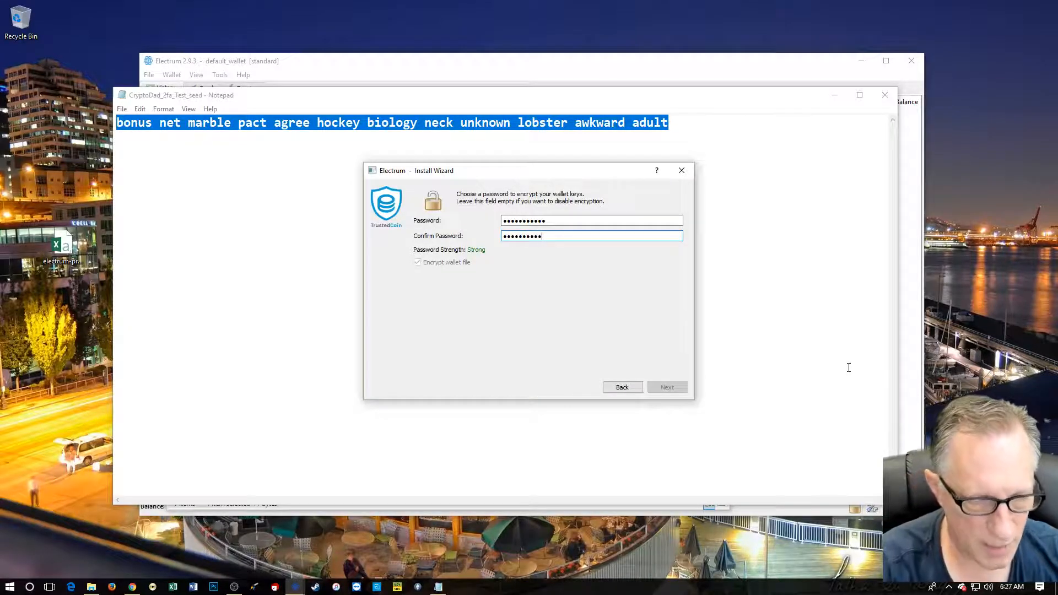
pyautogui.click(416, 262)
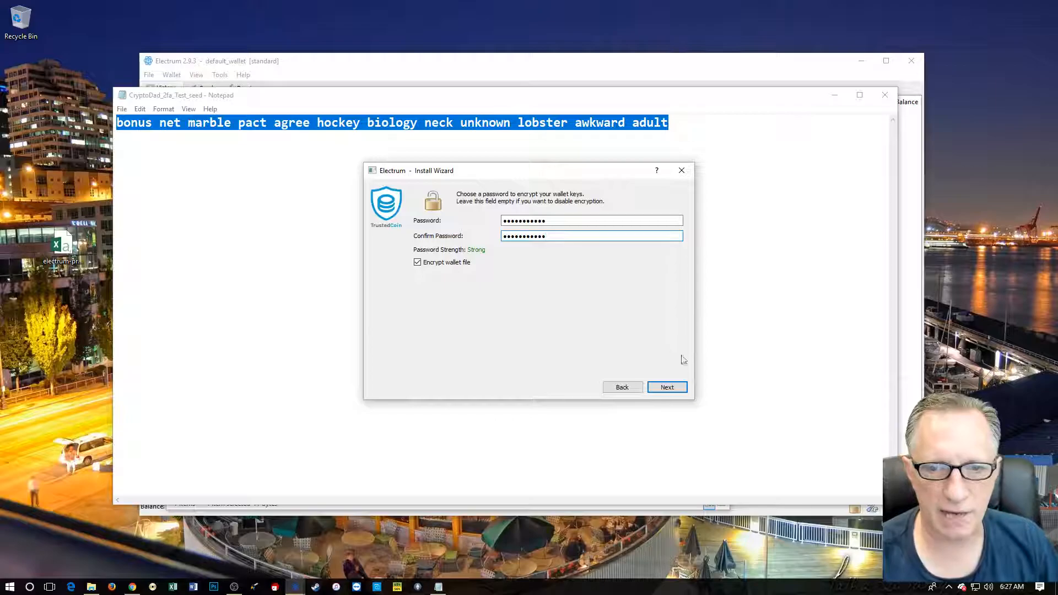
pyautogui.click(667, 387)
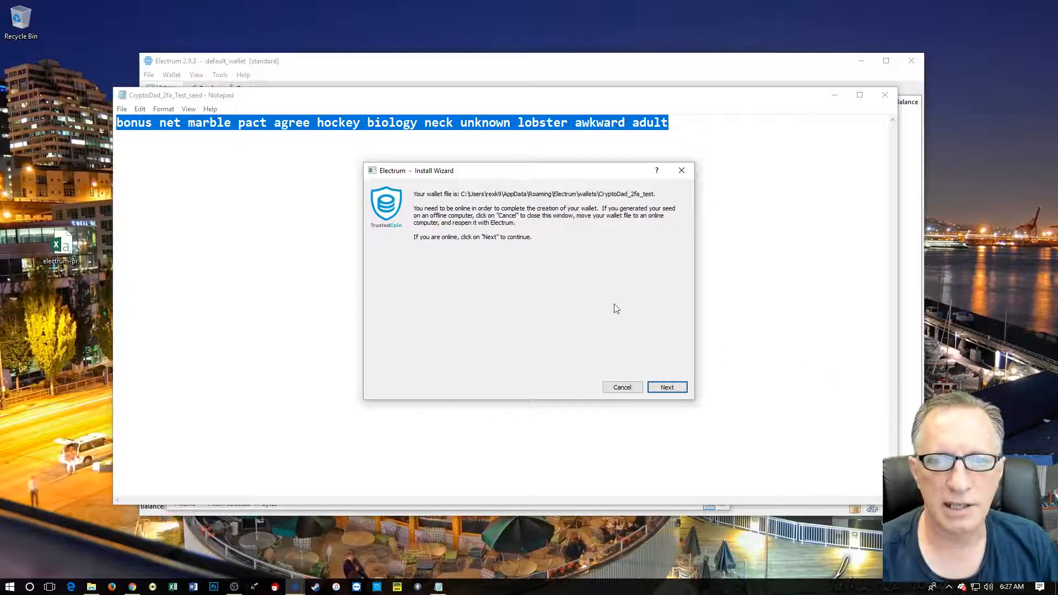
pyautogui.moveTo(639, 270)
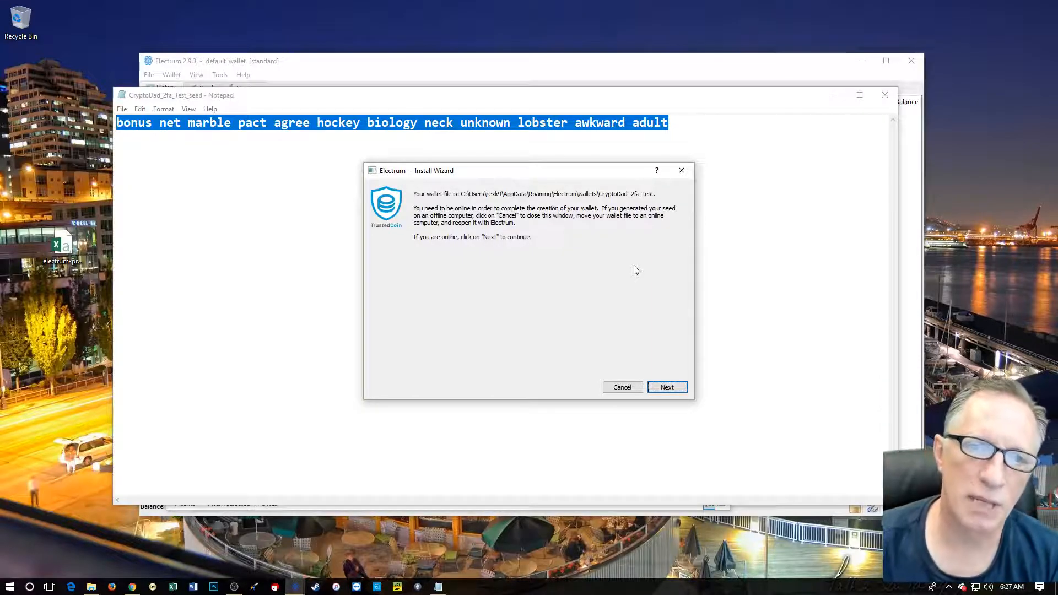
pyautogui.moveTo(613, 274)
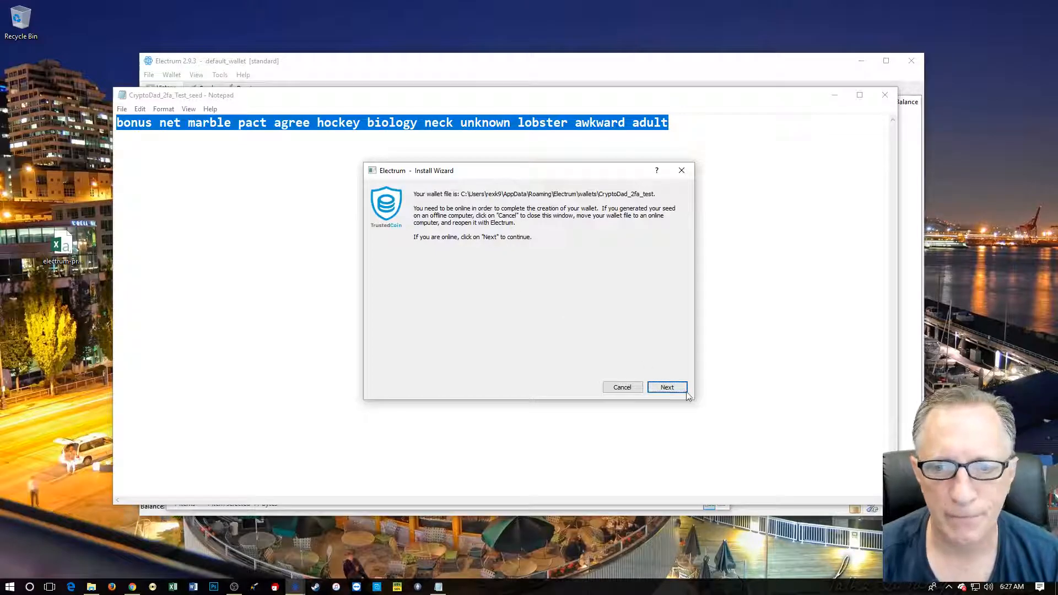
# Continue past the wallet file notice and scroll through TrustedCoin's Terms of Service.
pyautogui.click(665, 386)
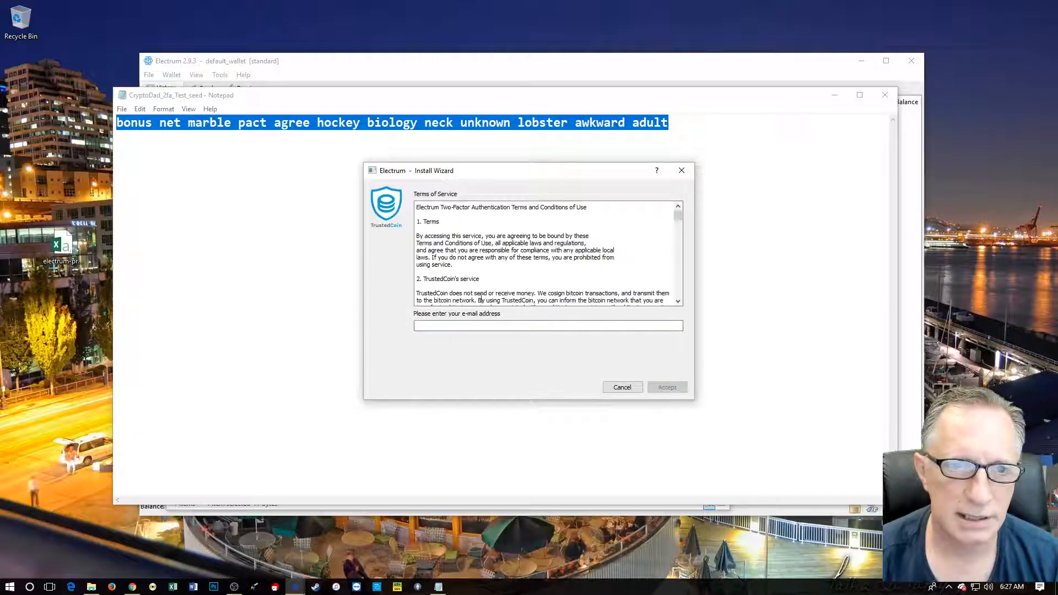
pyautogui.scroll(-3)
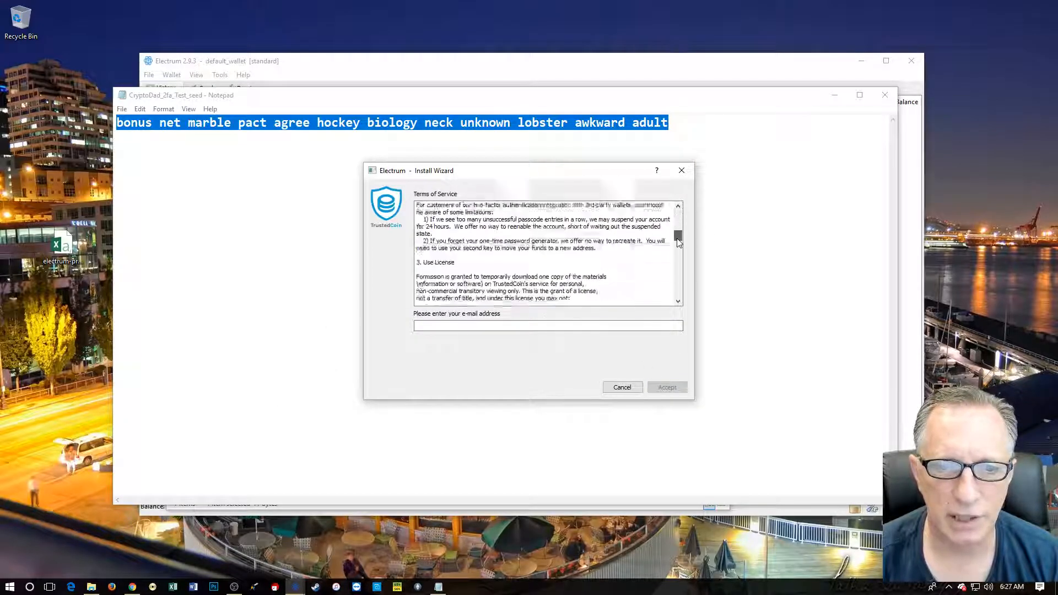
pyautogui.scroll(-3)
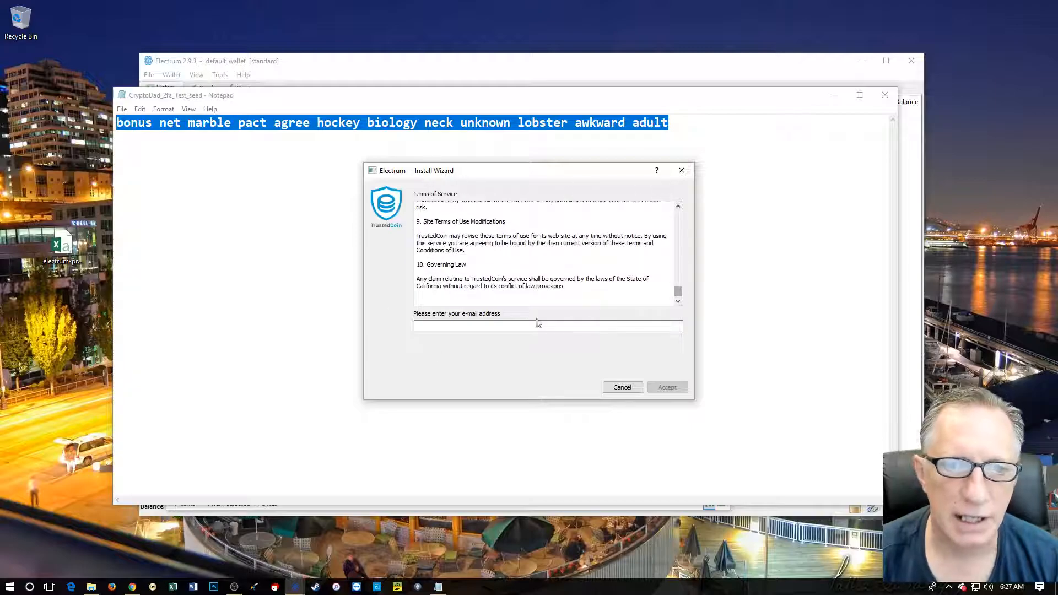
pyautogui.moveTo(217, 424)
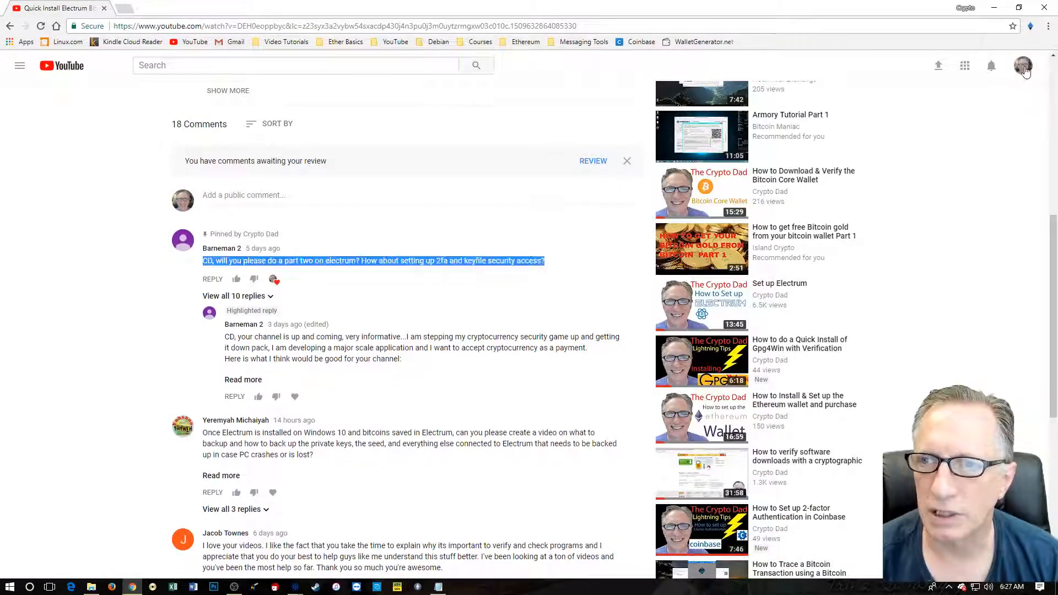
pyautogui.moveTo(935, 125)
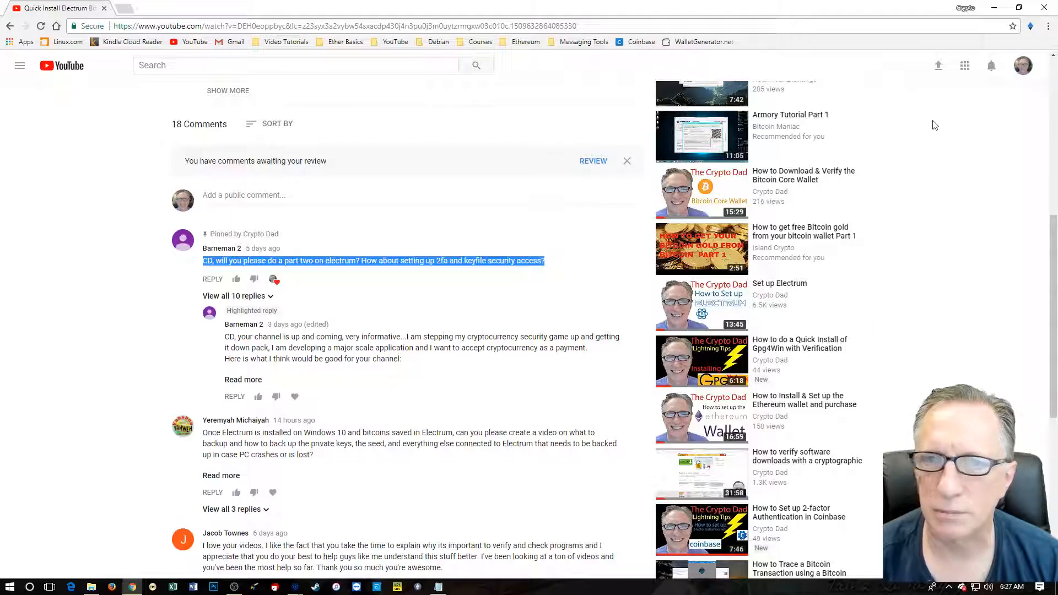
pyautogui.moveTo(219, 44)
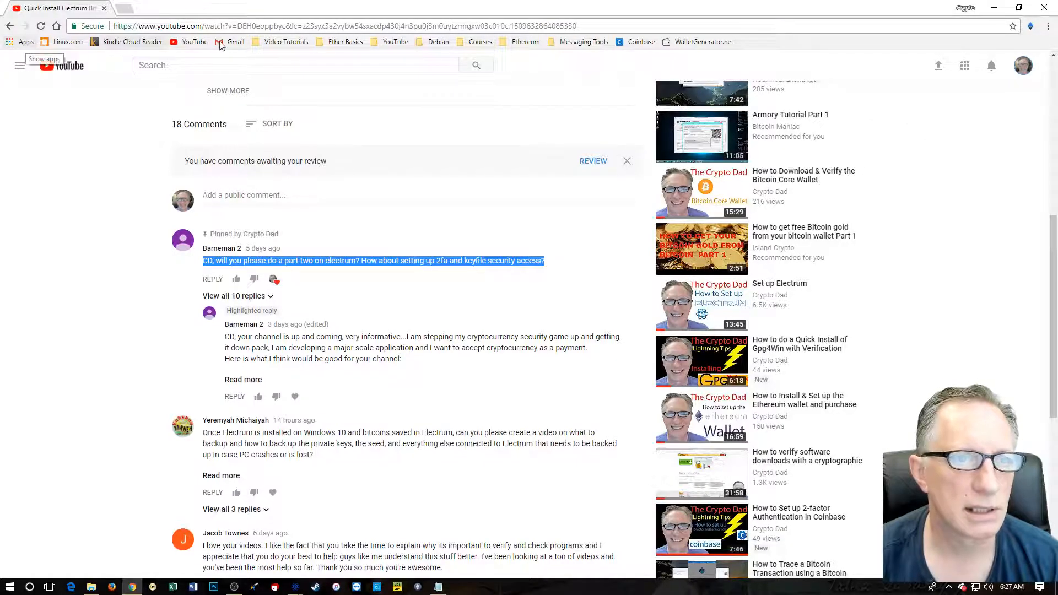
# Switch from YouTube to the Gmail inbox via the bookmarks bar.
pyautogui.click(236, 42)
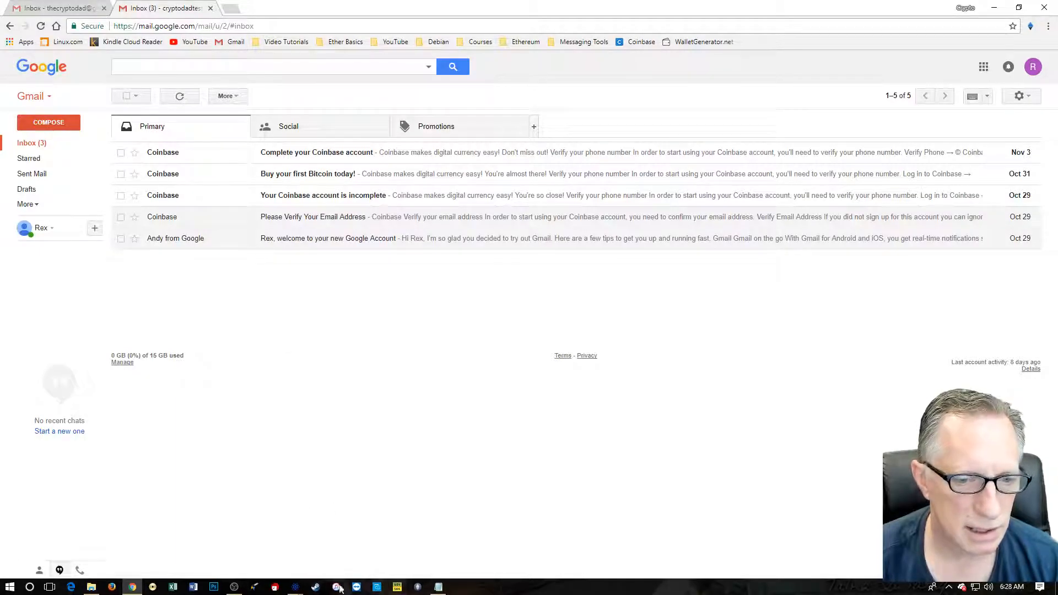
pyautogui.click(295, 586)
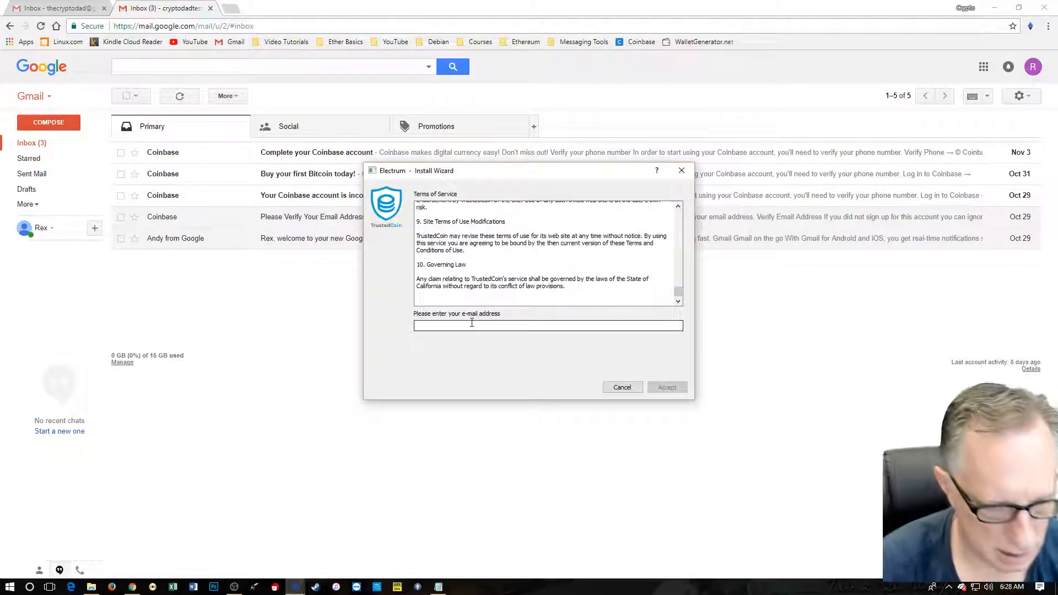
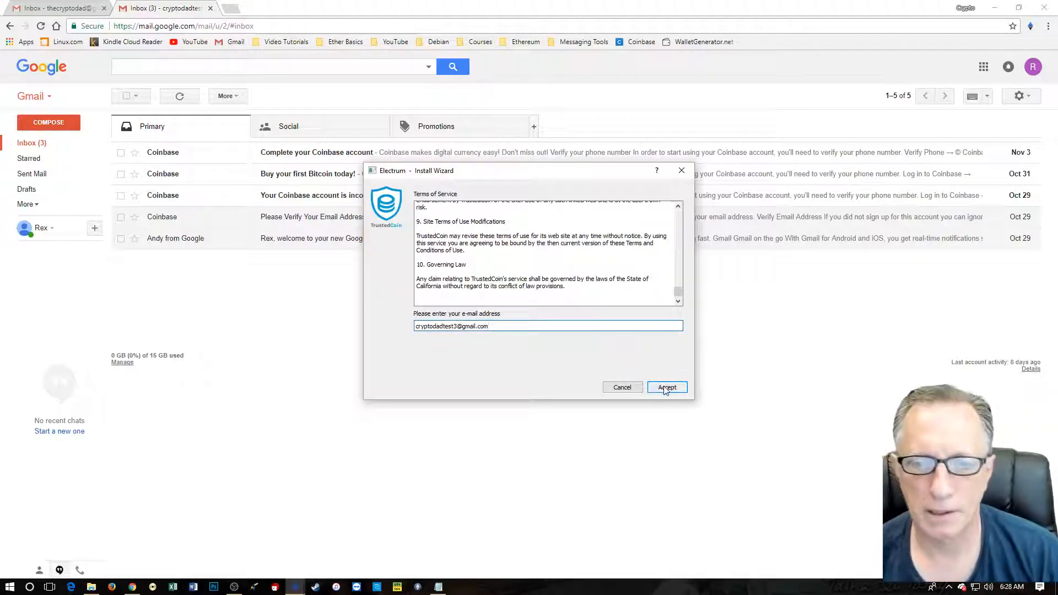
pyautogui.click(667, 386)
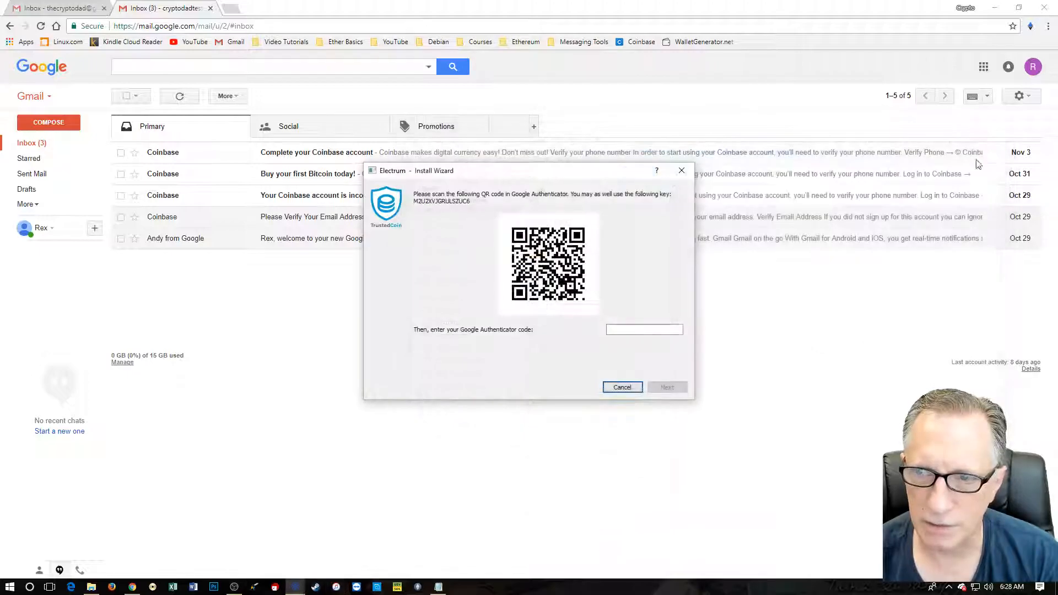
pyautogui.moveTo(949, 588)
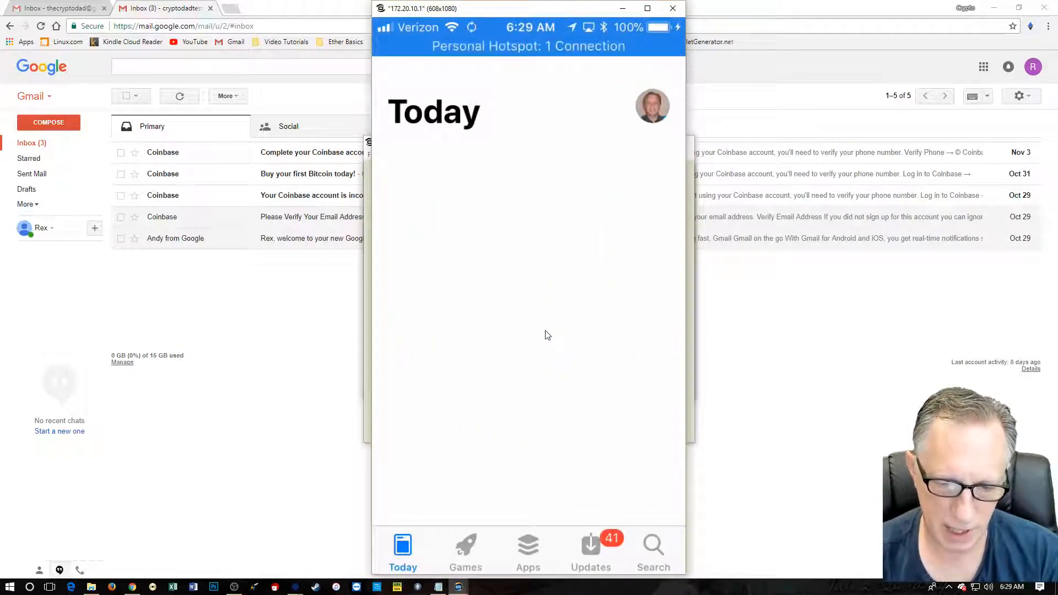
# Search the App Store for 'google authenticator', see it shows OPEN, and go back to the home screen.
pyautogui.click(651, 549)
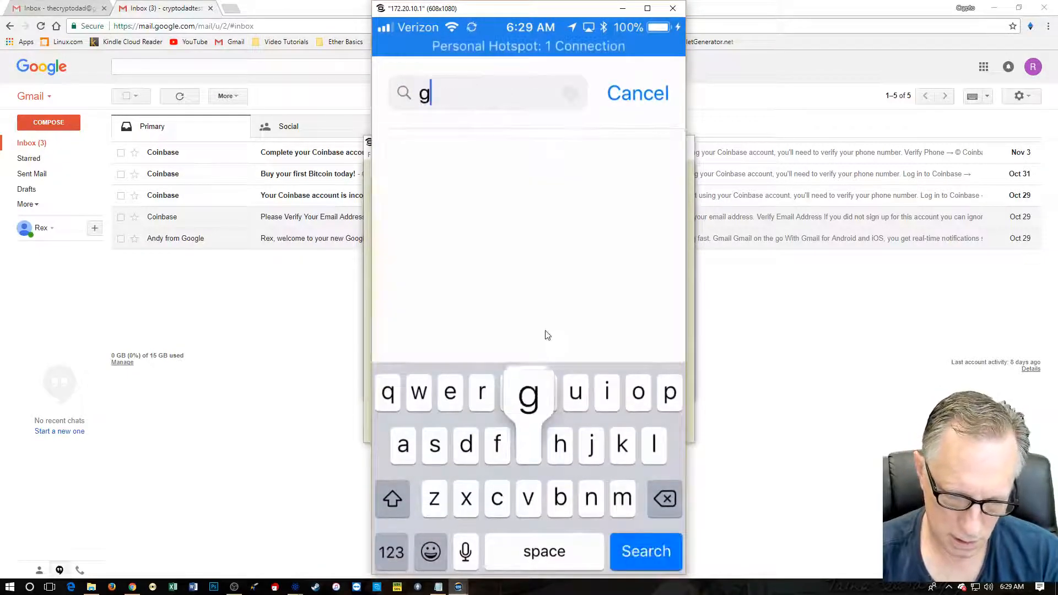
pyautogui.write('oogle')
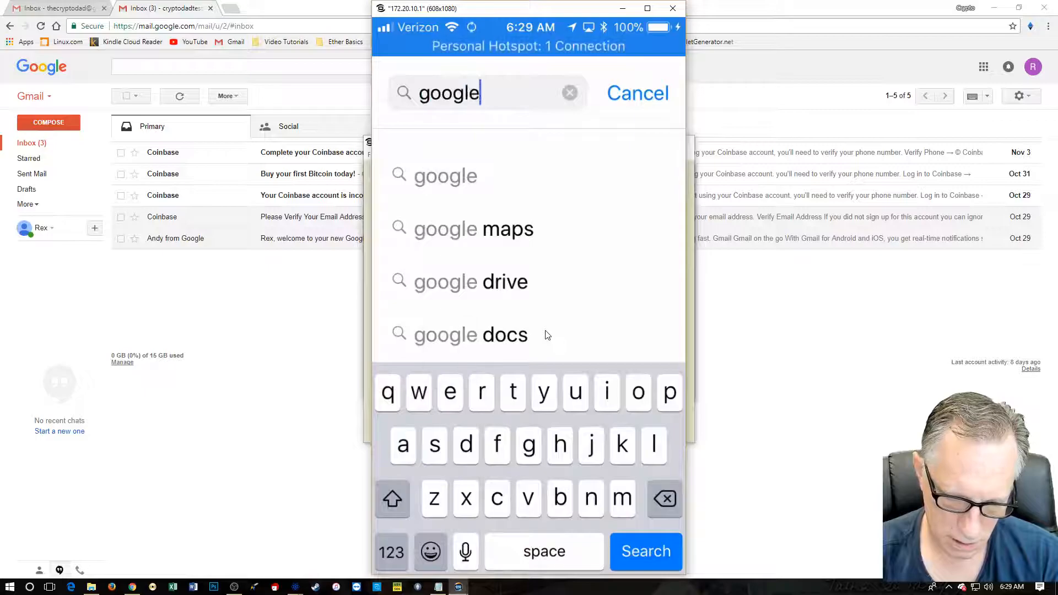
pyautogui.write('a')
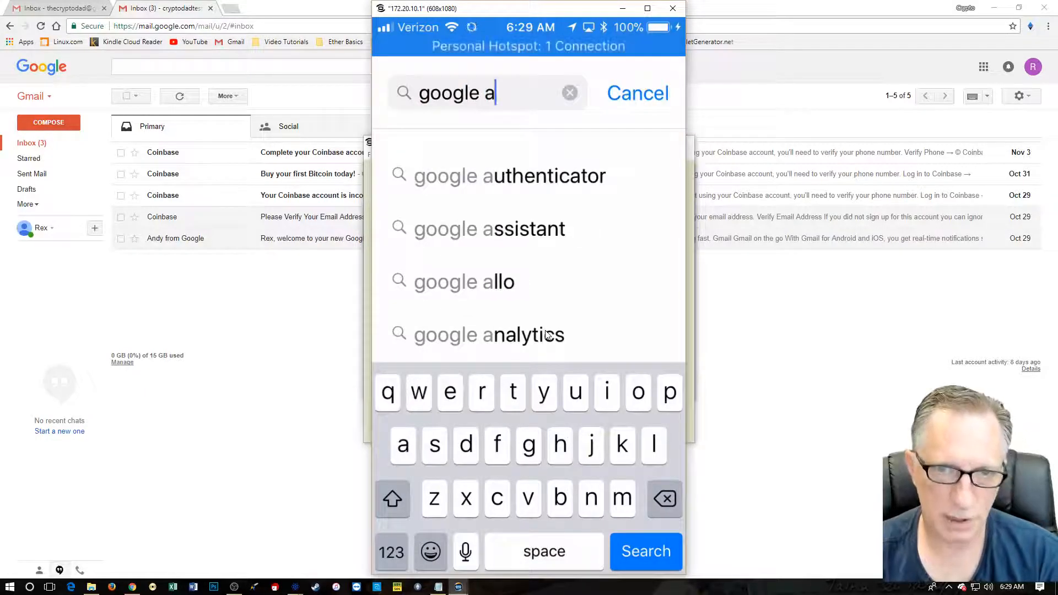
pyautogui.click(509, 175)
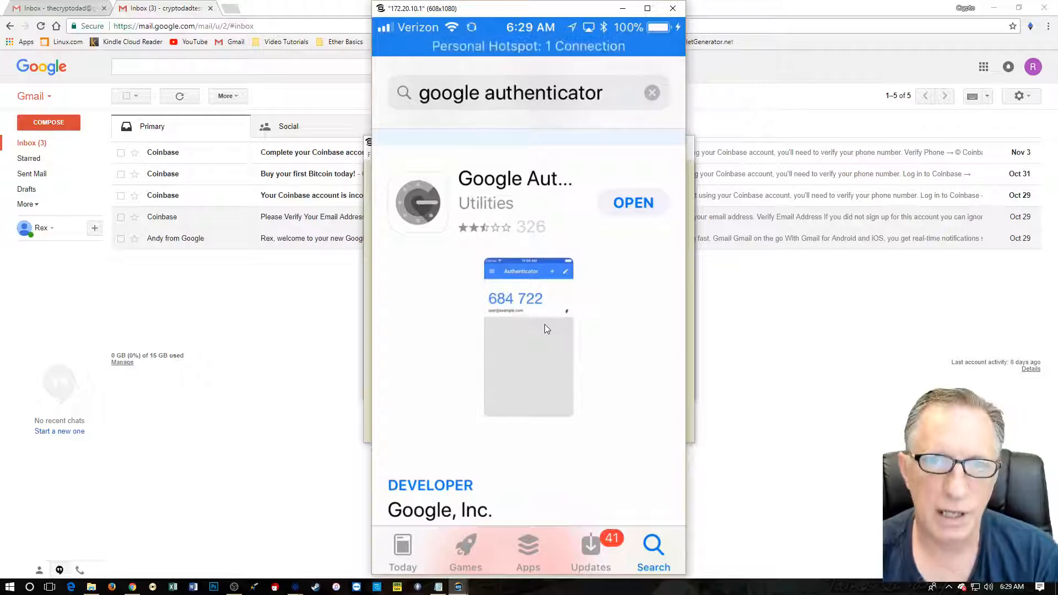
pyautogui.click(439, 510)
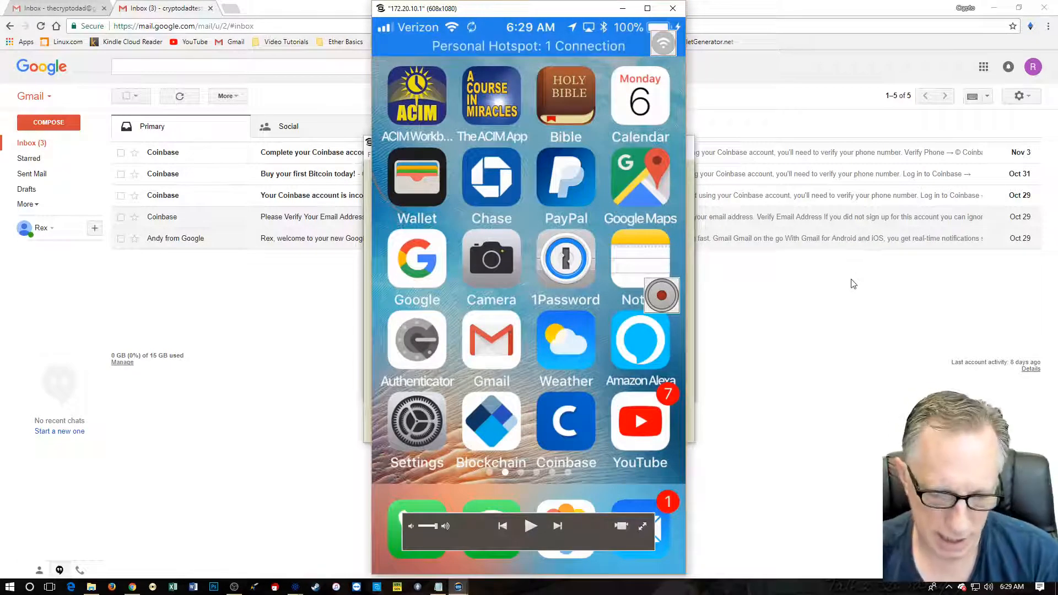
# Launch Authenticator from the home screen and scroll through its account code list.
pyautogui.click(417, 349)
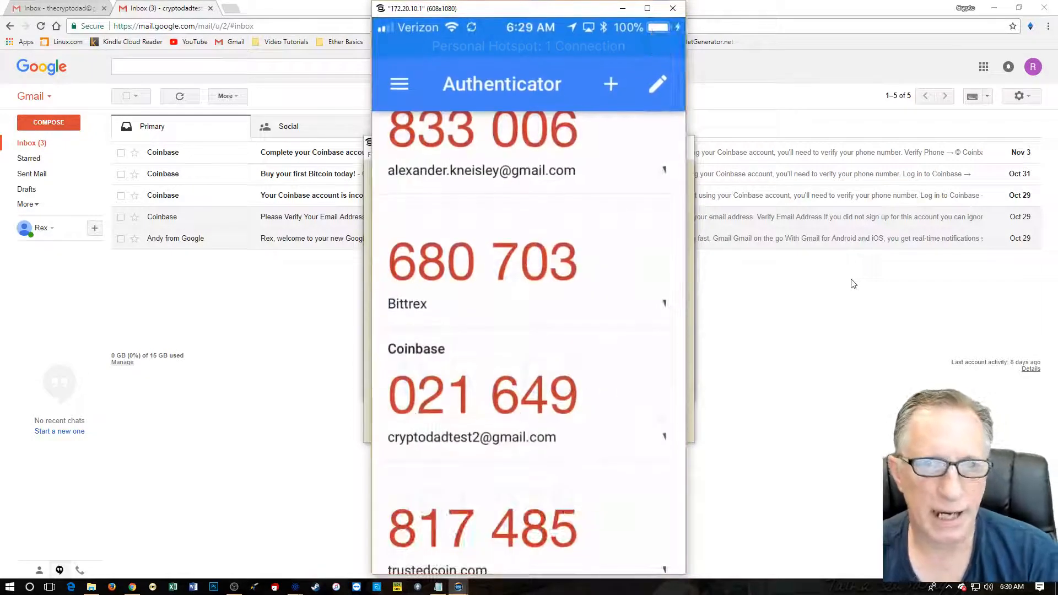
pyautogui.scroll(-3)
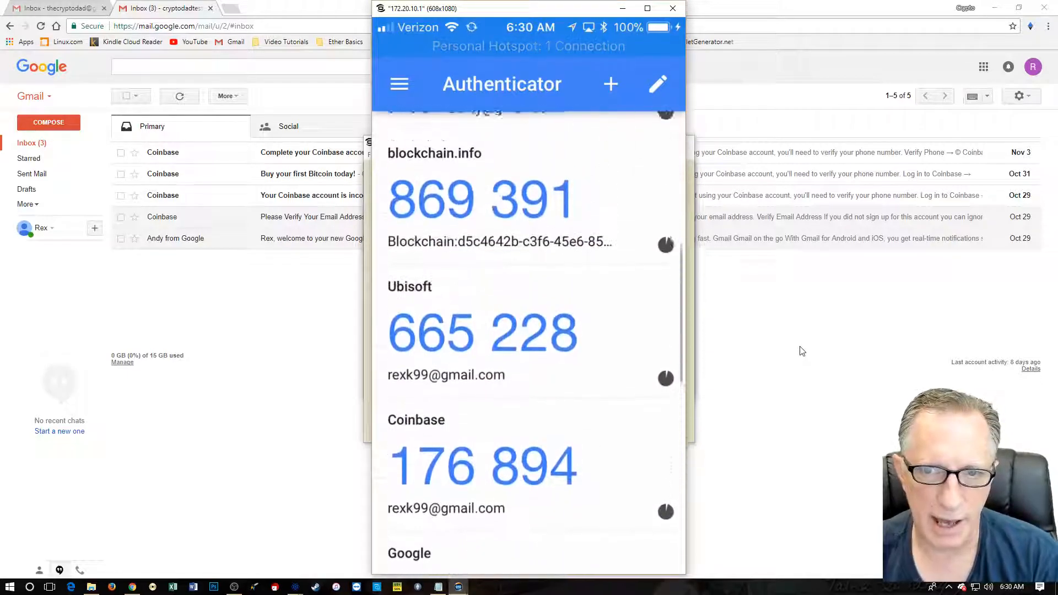
pyautogui.scroll(-3)
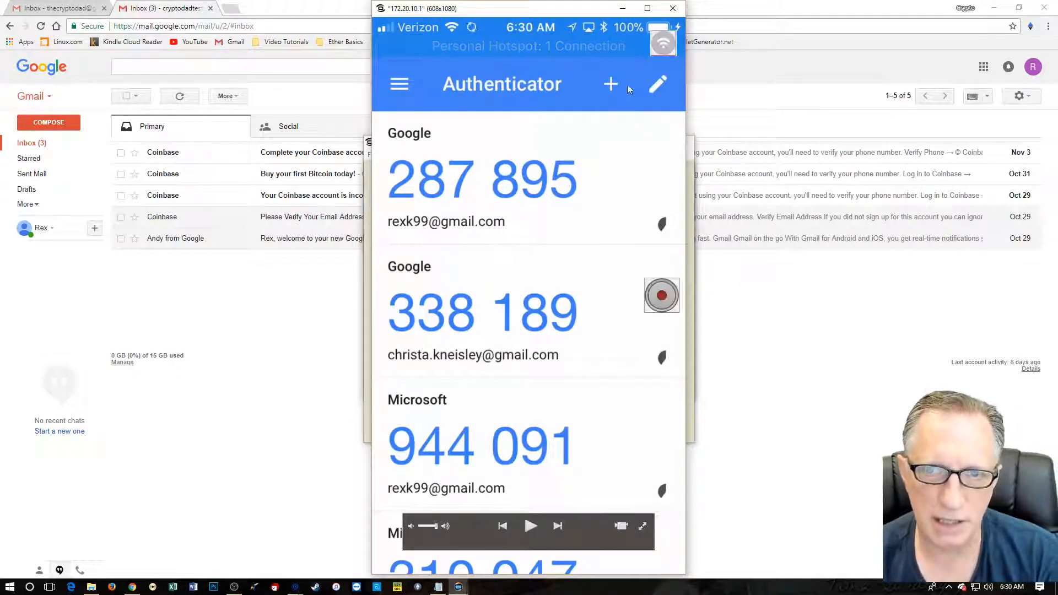
pyautogui.click(610, 83)
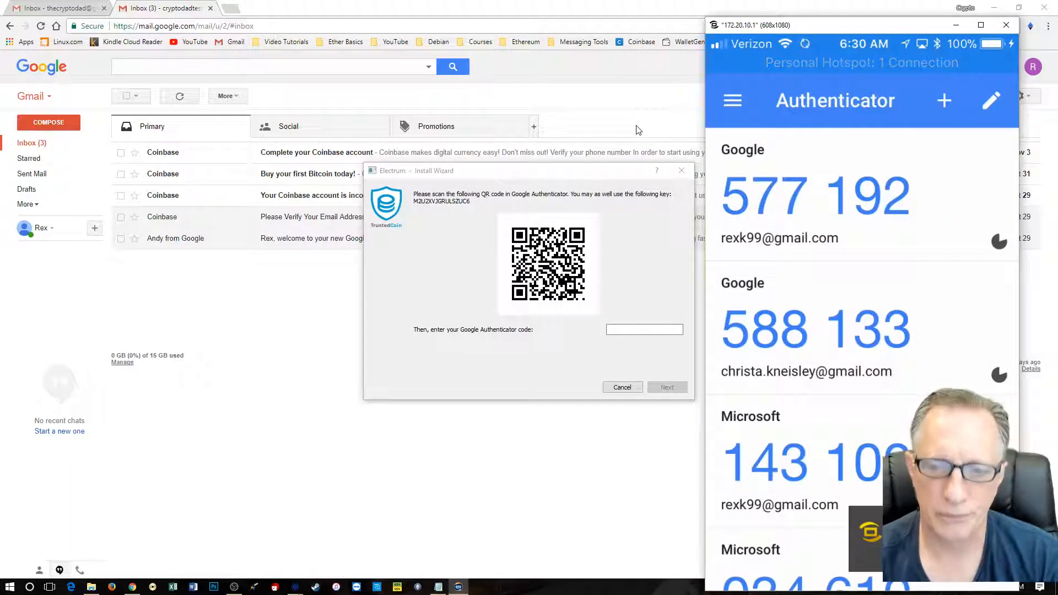
# Enter the trustedcoin.com authenticator code from the phone and submit it with Next.
pyautogui.scroll(-3)
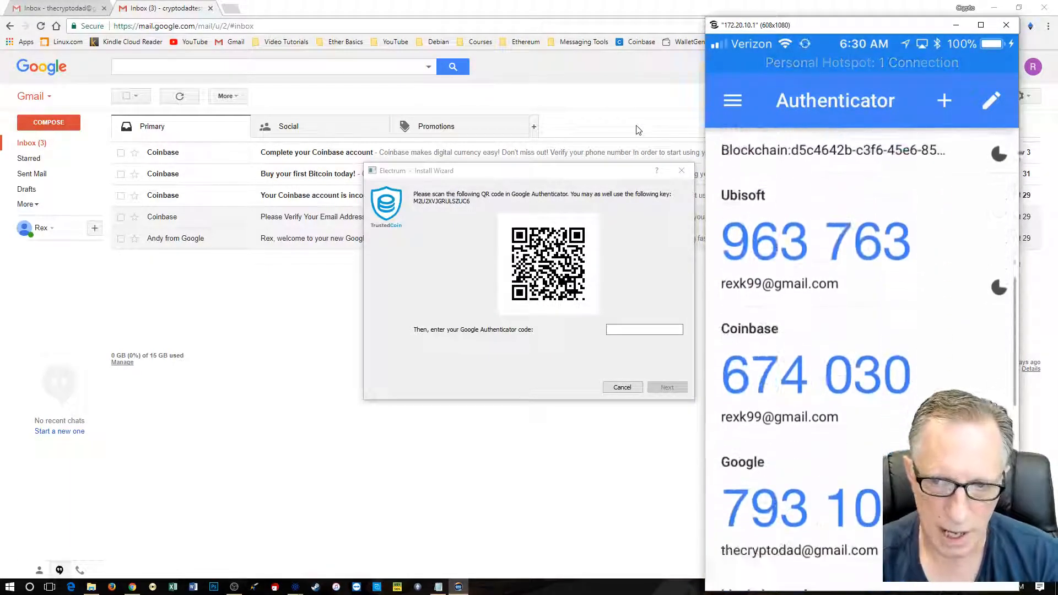
pyautogui.scroll(-3)
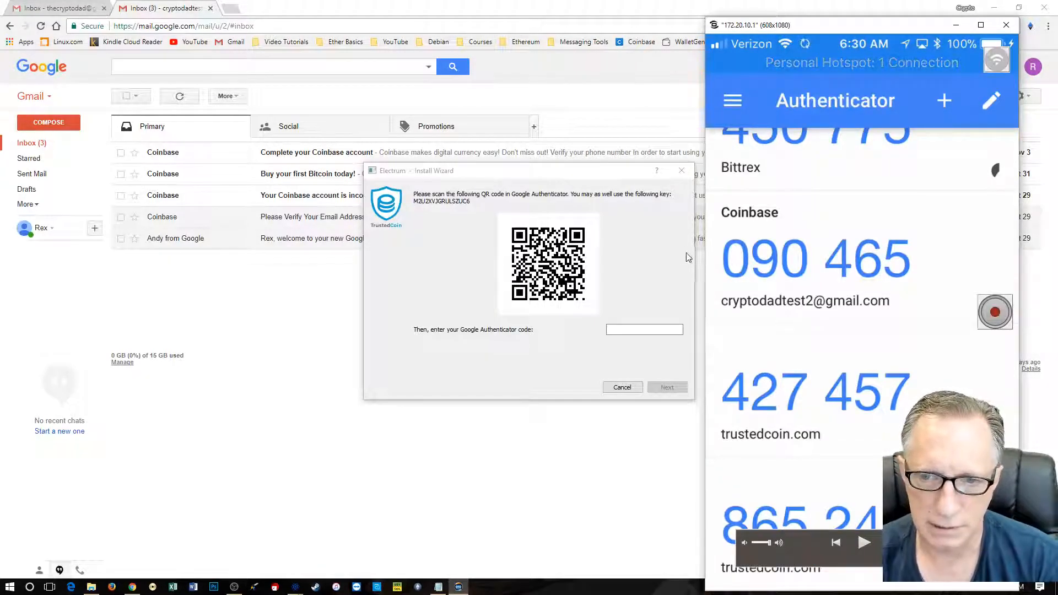
pyautogui.moveTo(805, 350)
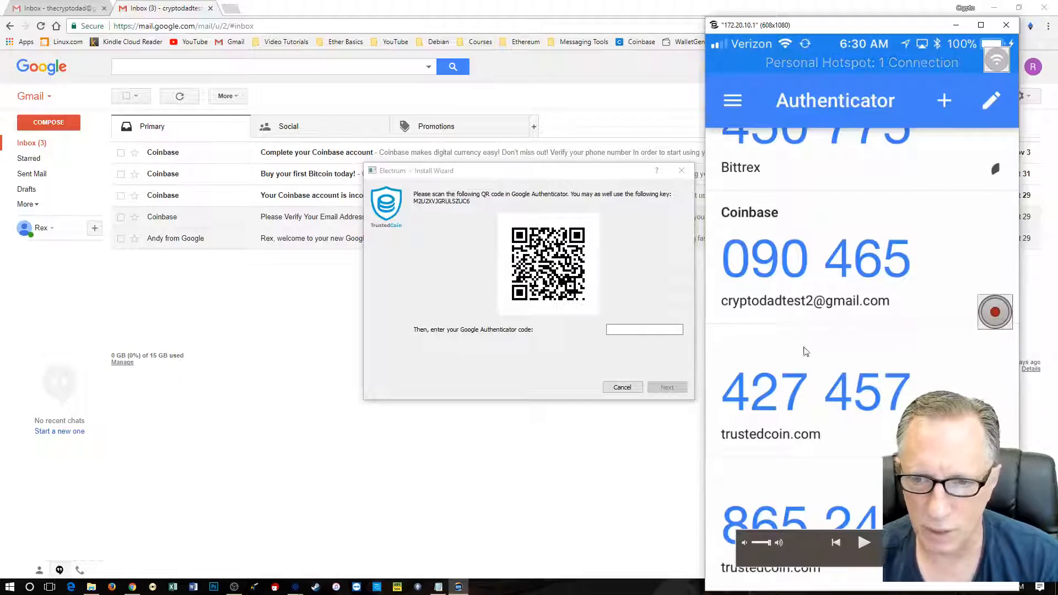
pyautogui.click(643, 329)
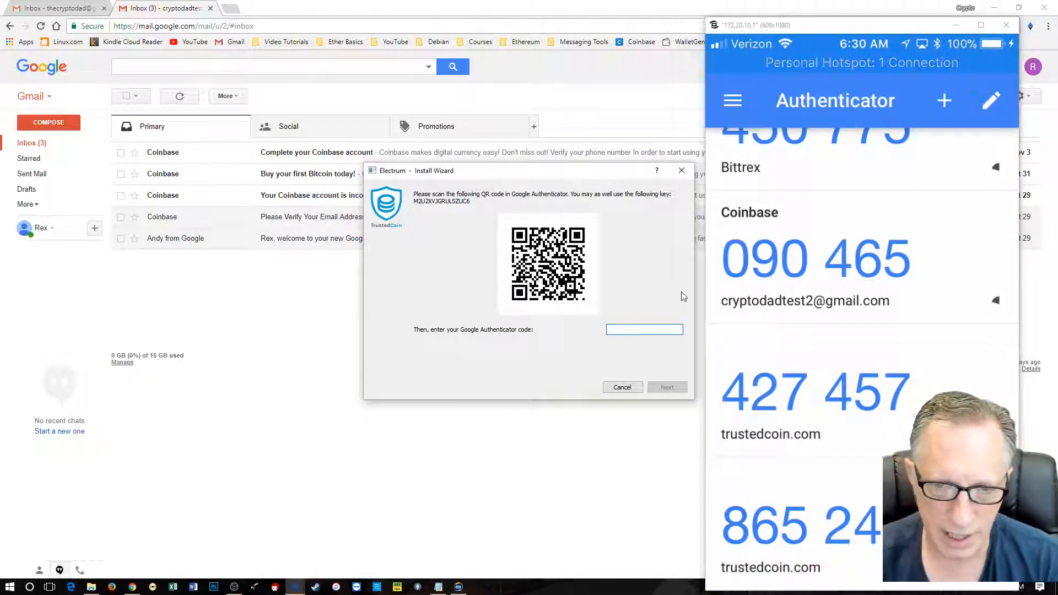
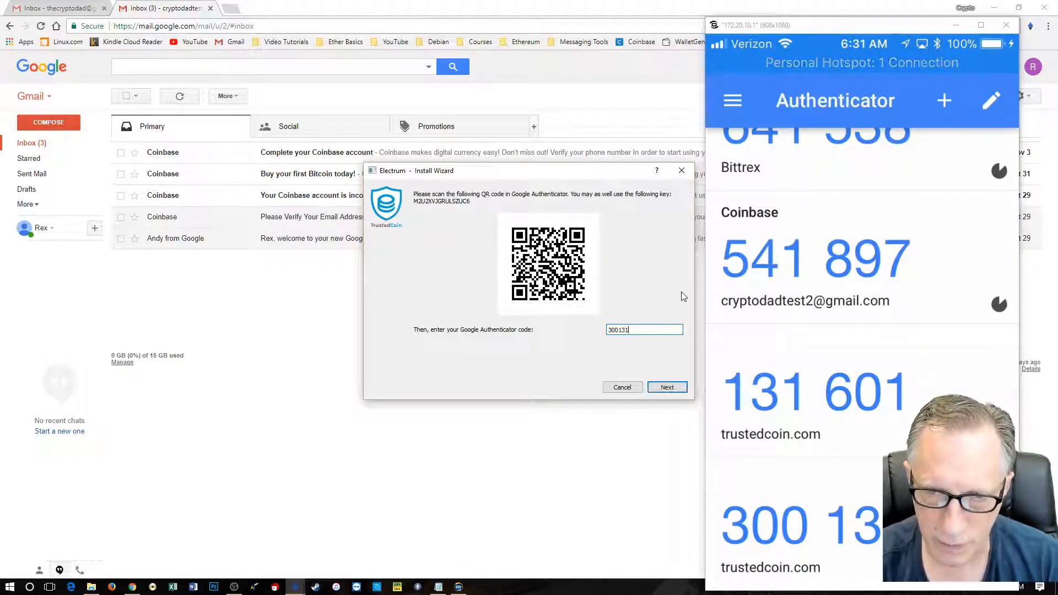
pyautogui.click(667, 387)
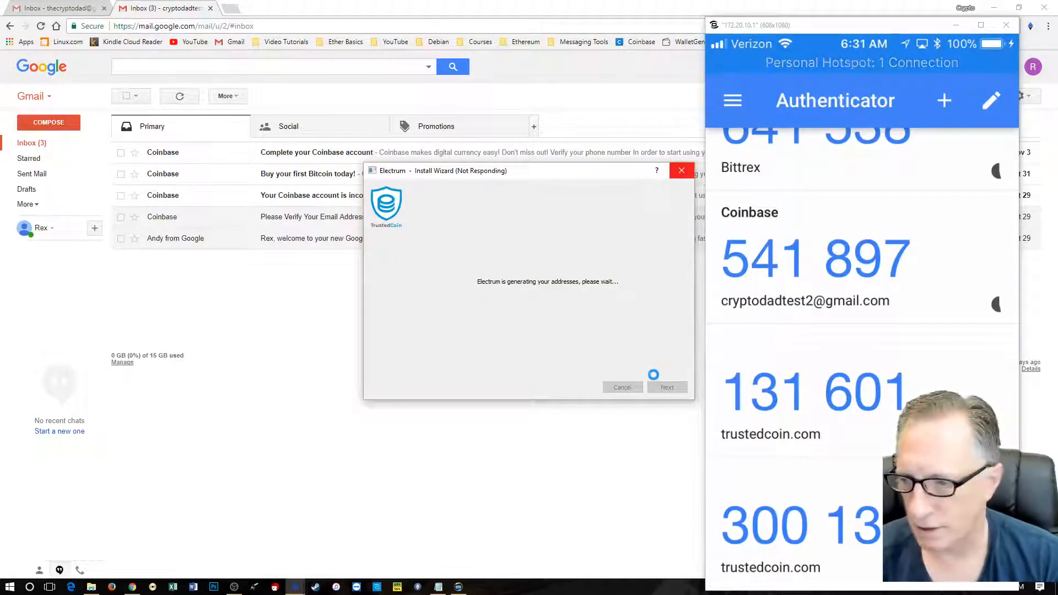
# Close the phone mirror, reposition the wallet window, and show the Receive address with its QR code.
pyautogui.click(667, 387)
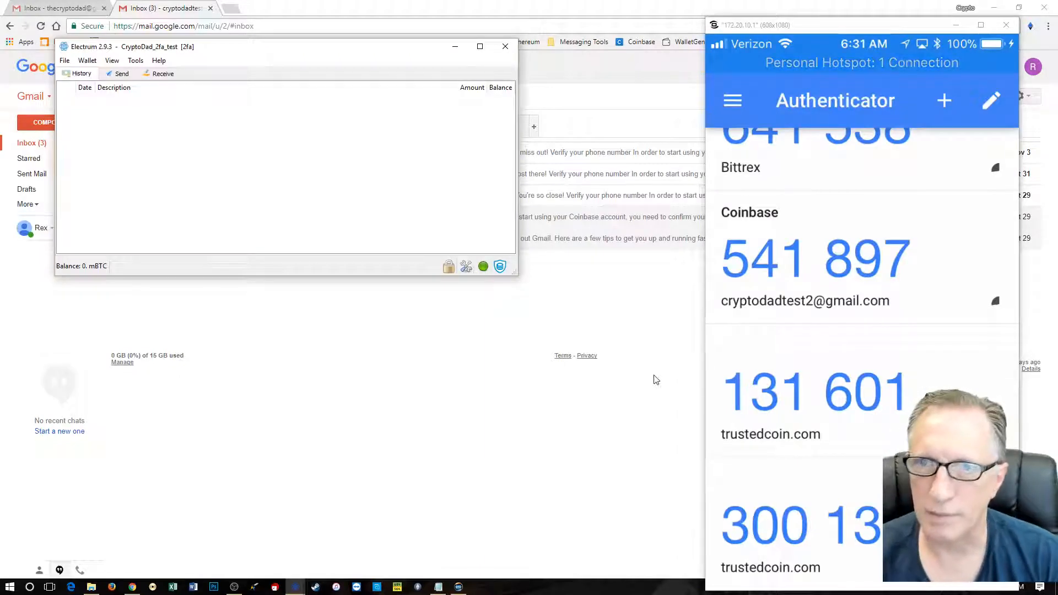
pyautogui.click(1005, 26)
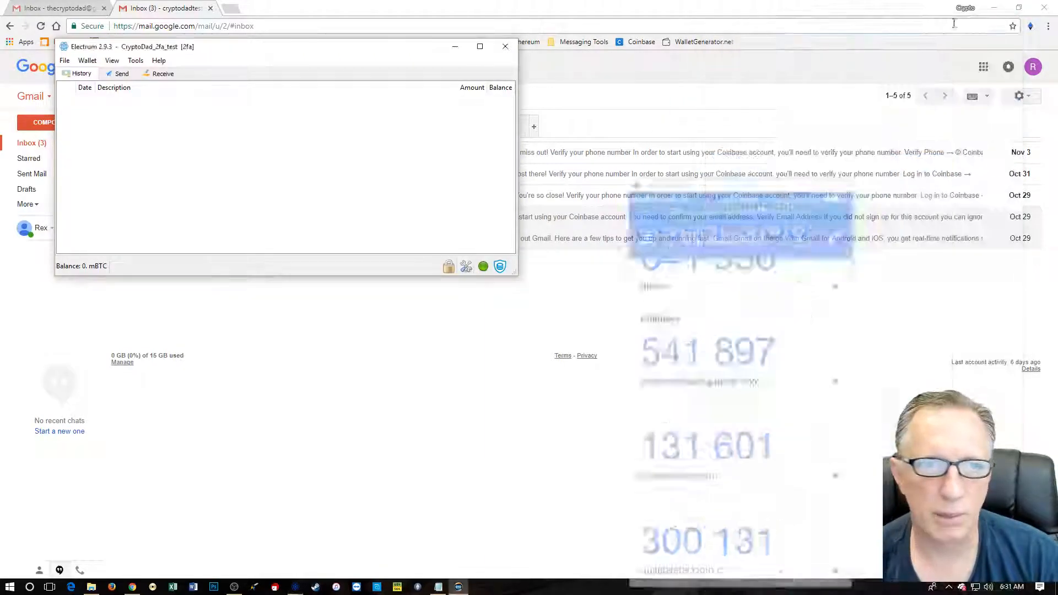
pyautogui.moveTo(270, 47); pyautogui.dragTo(270, 111)
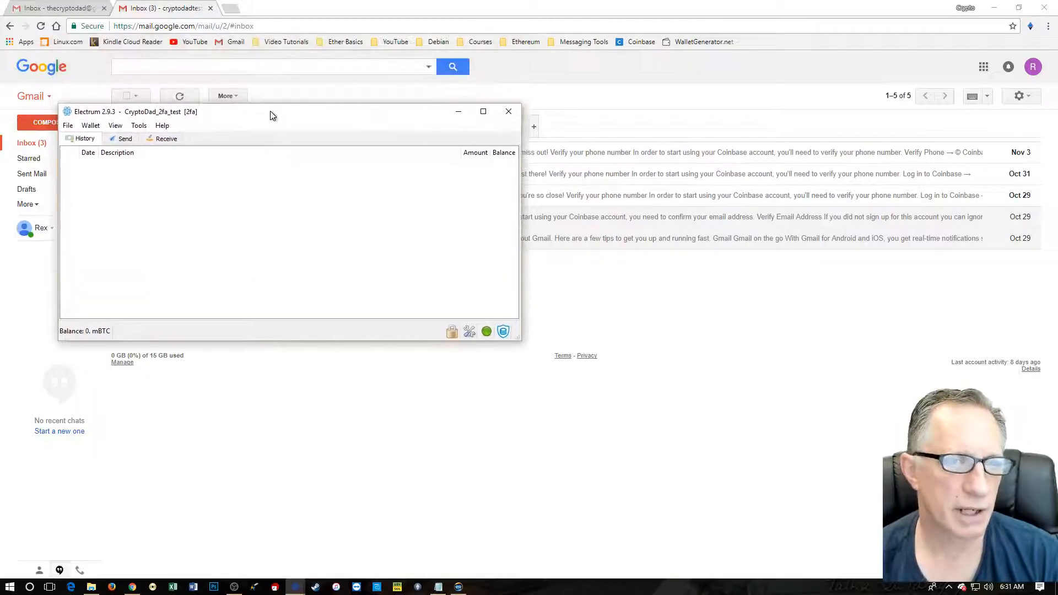
pyautogui.moveTo(270, 111); pyautogui.dragTo(270, 100)
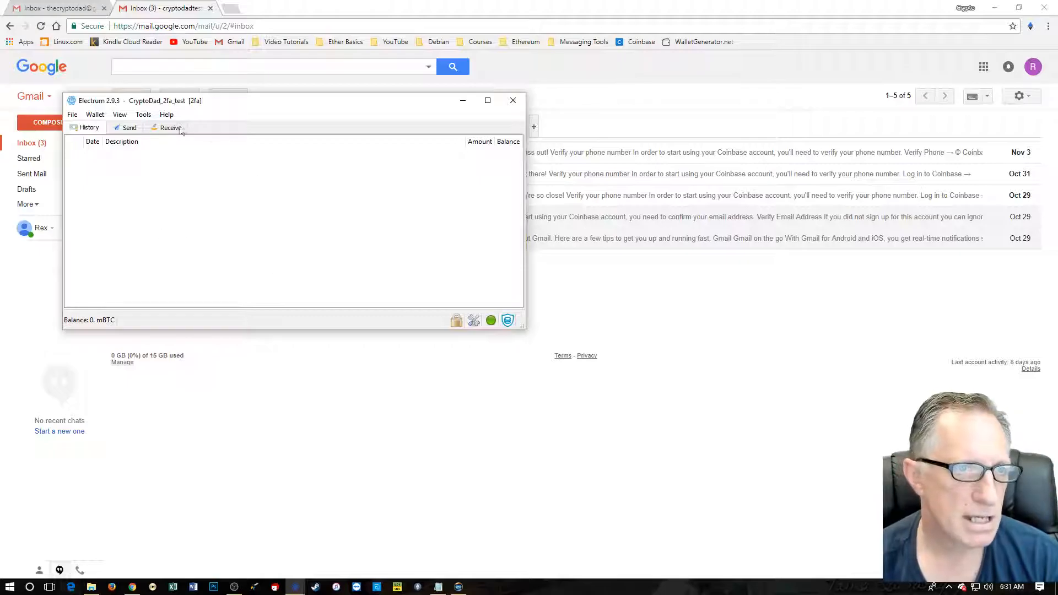
pyautogui.click(170, 128)
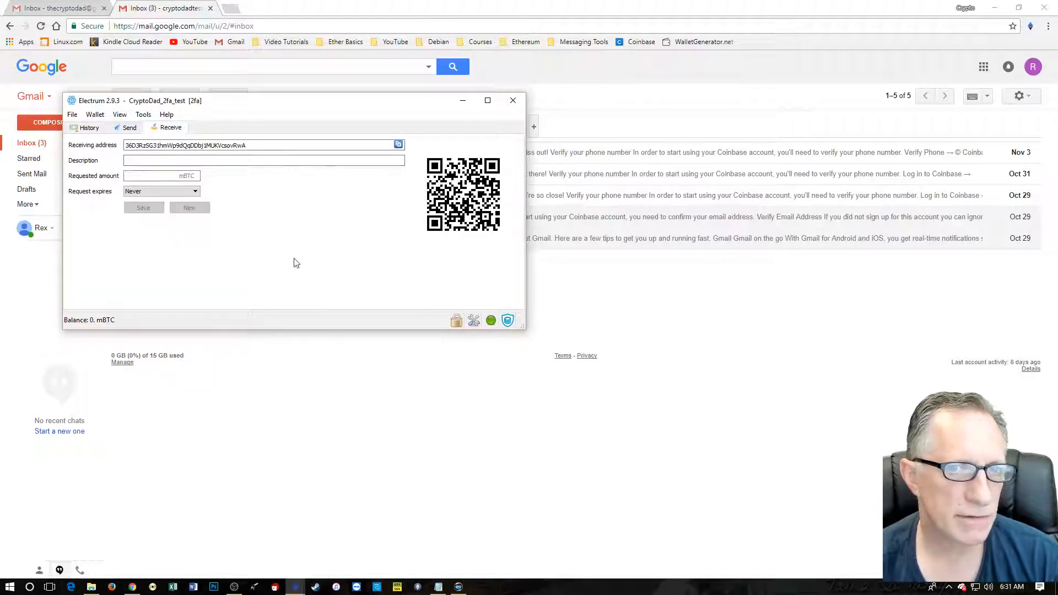
pyautogui.moveTo(106, 539)
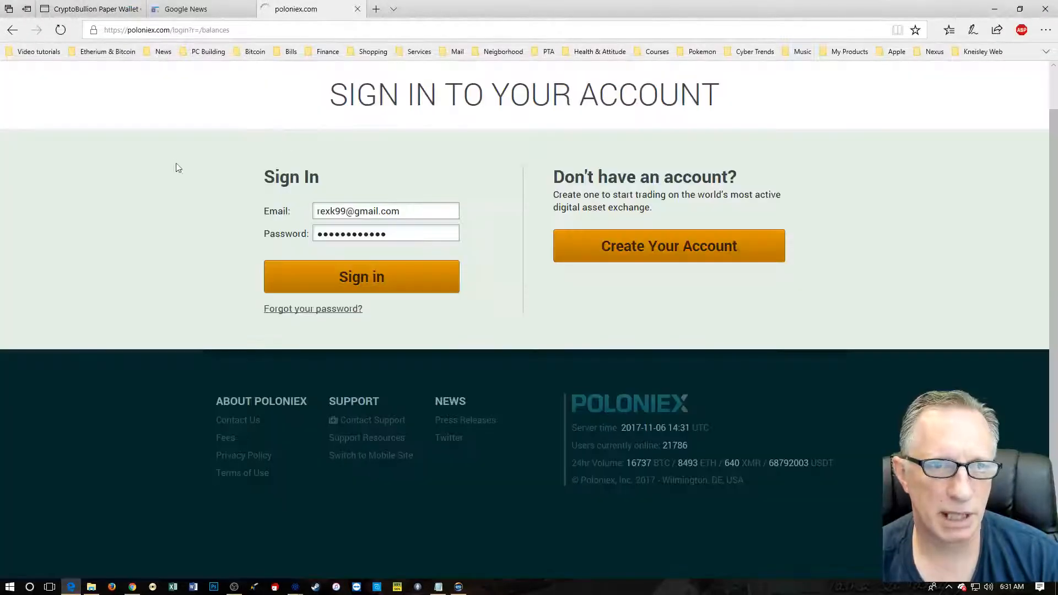
# Sign in to the Poloniex account and look over the landing page.
pyautogui.click(361, 276)
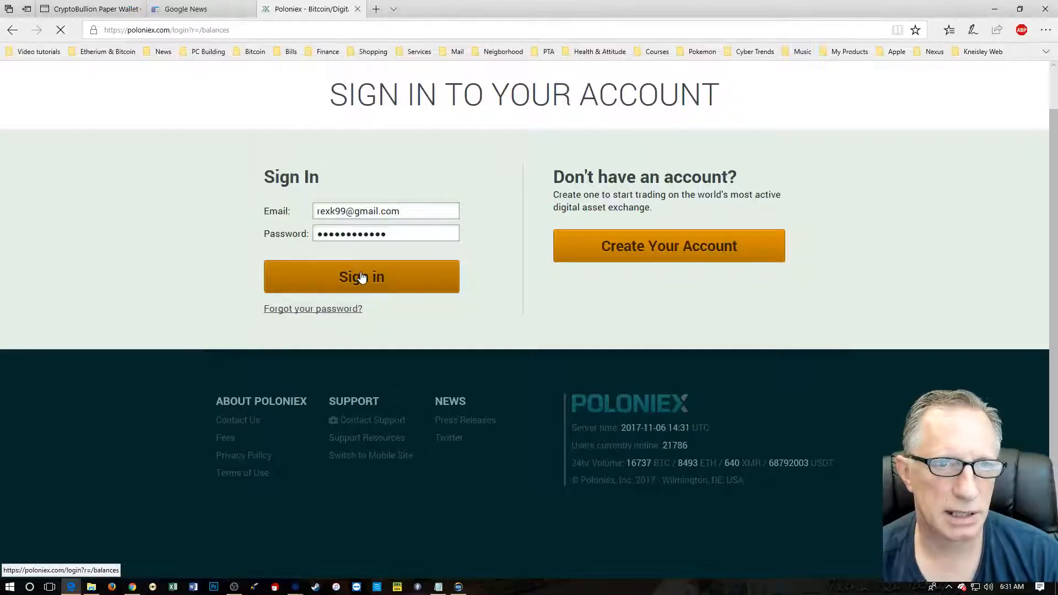
pyautogui.click(361, 276)
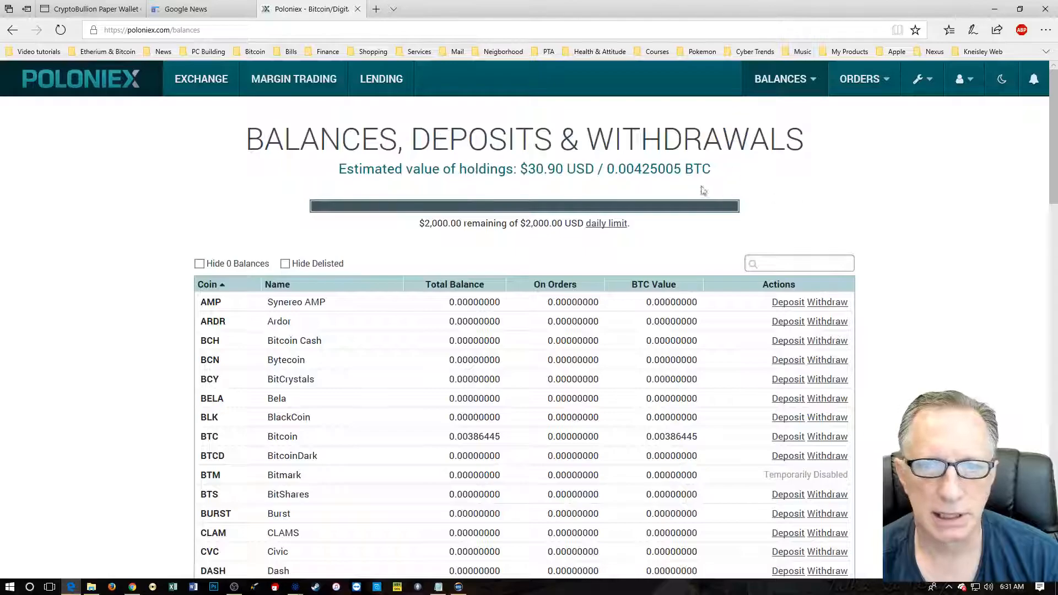
pyautogui.scroll(-3)
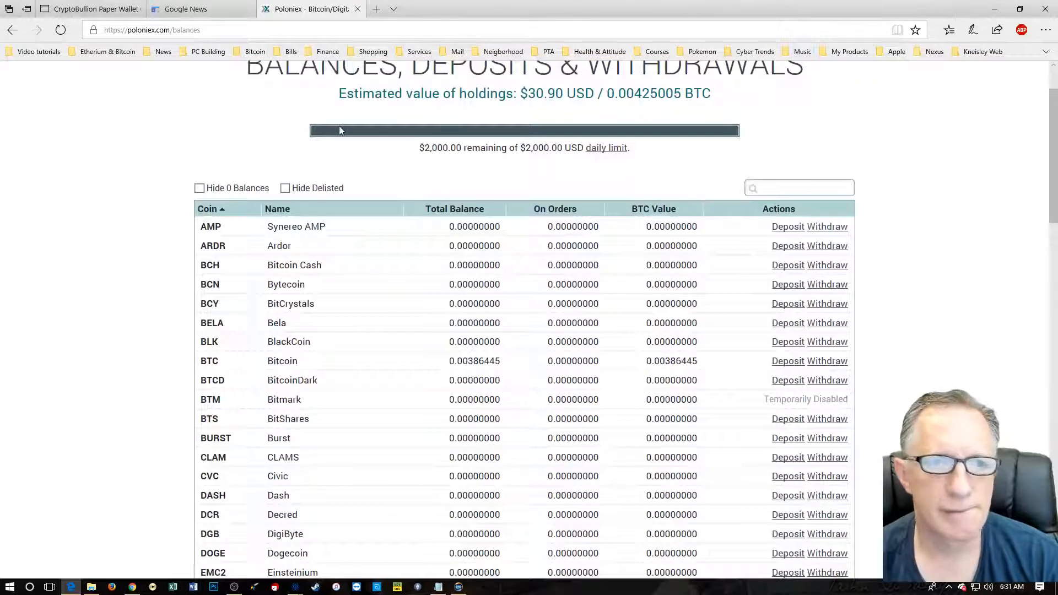
pyautogui.scroll(-3)
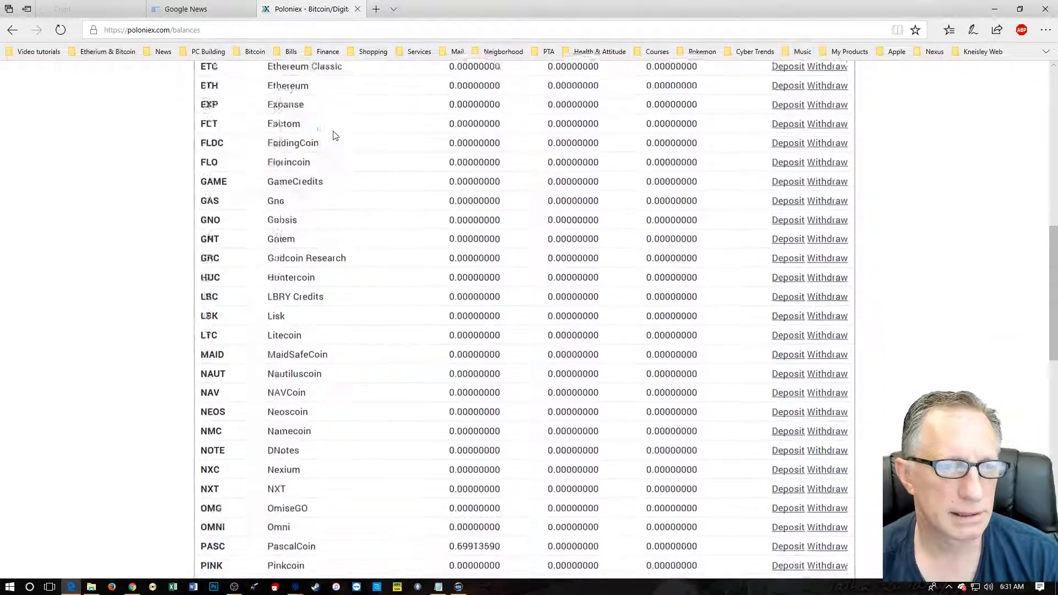
pyautogui.scroll(3)
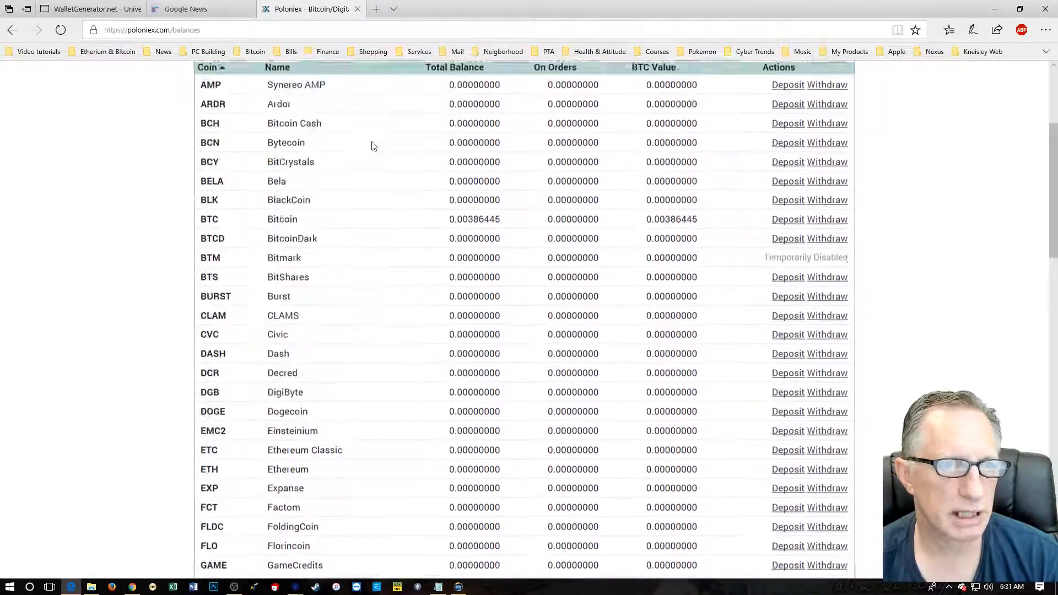
# Go via Balances to Deposits & Withdrawals and scroll to the BTC row.
pyautogui.click(200, 78)
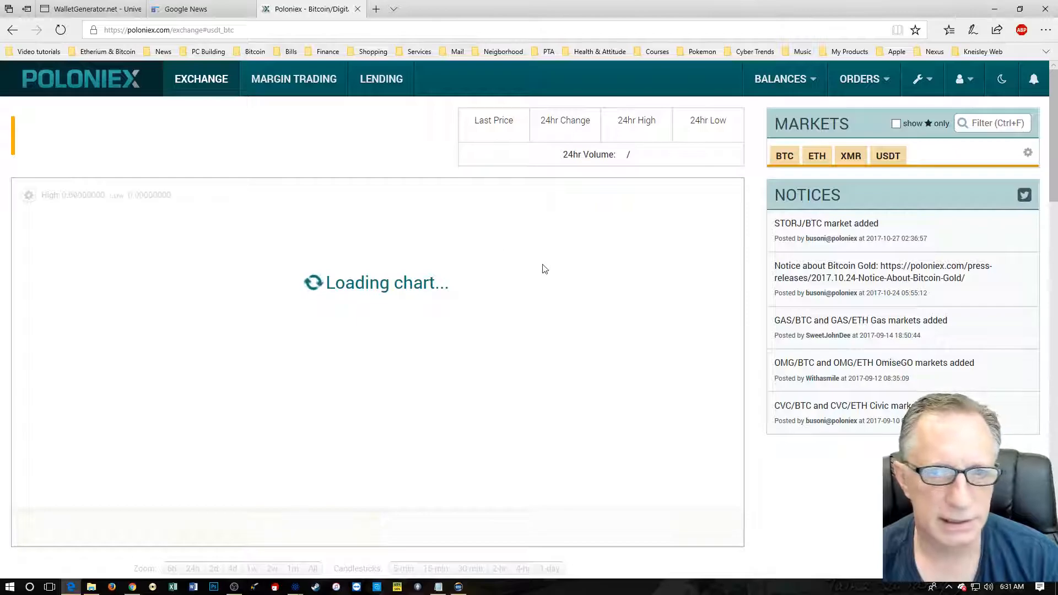
pyautogui.click(780, 79)
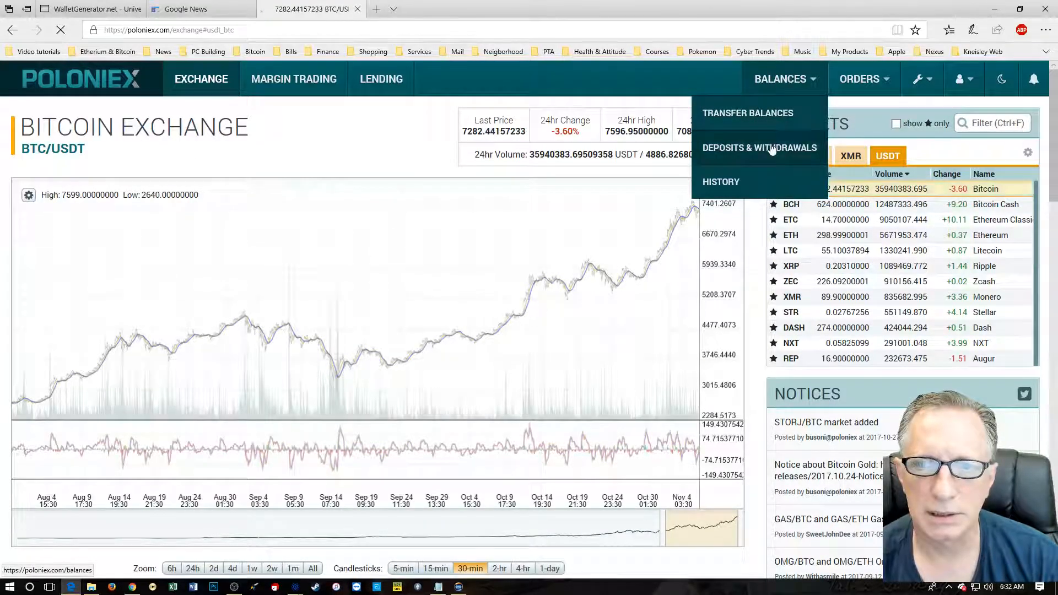
pyautogui.click(760, 146)
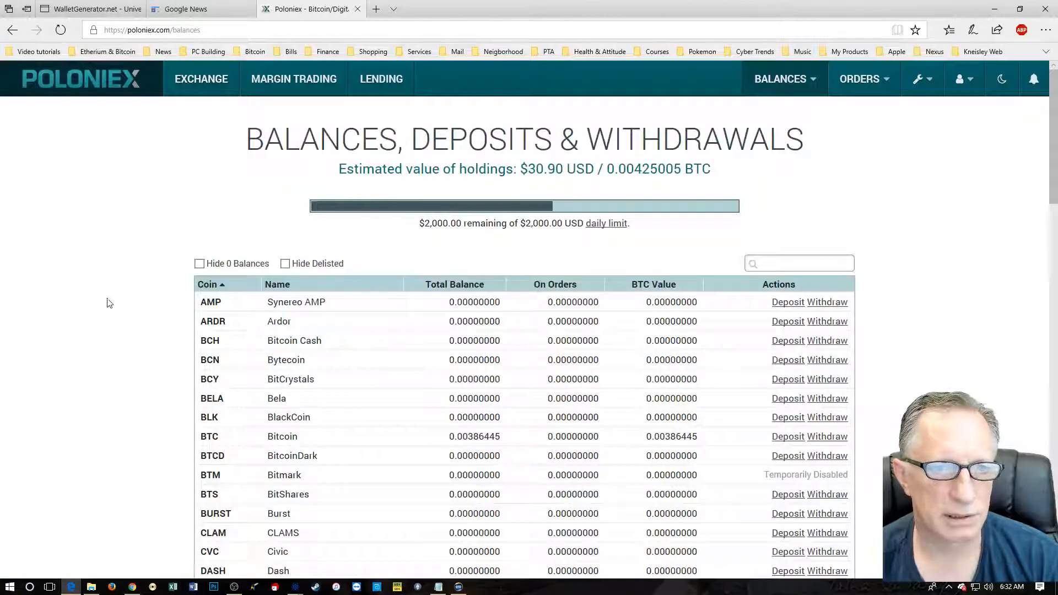
pyautogui.scroll(-3)
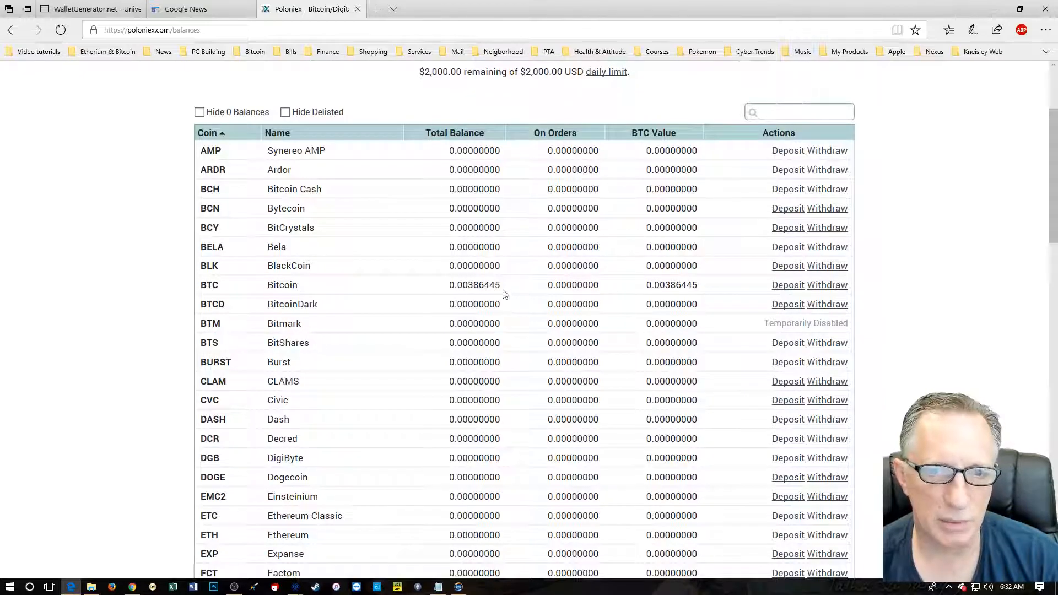
pyautogui.moveTo(826, 284)
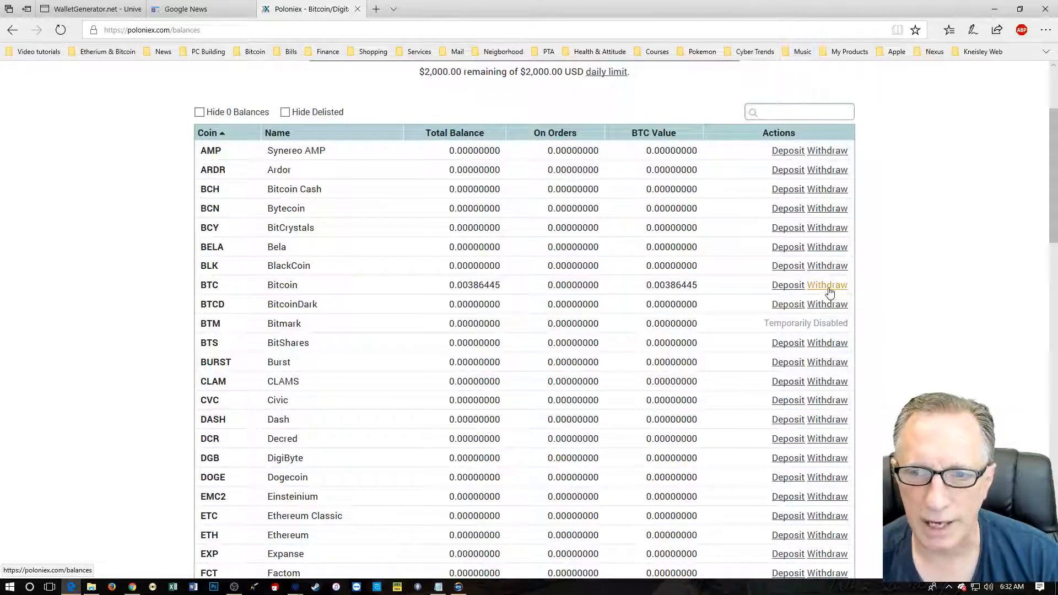
# Start a withdrawal on the BTC row and copy the Electrum receiving address.
pyautogui.click(827, 285)
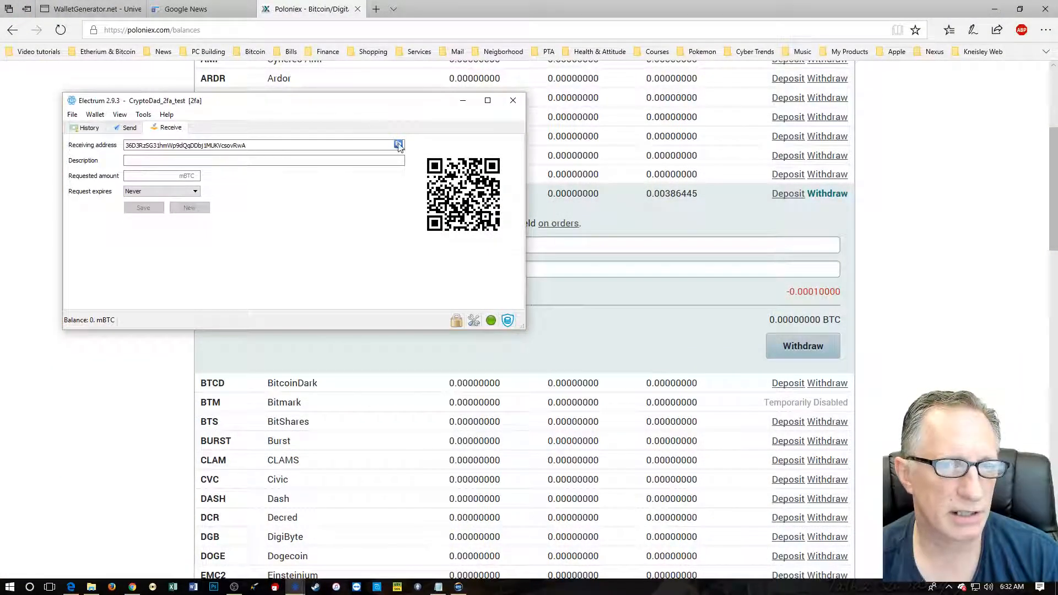
pyautogui.click(398, 145)
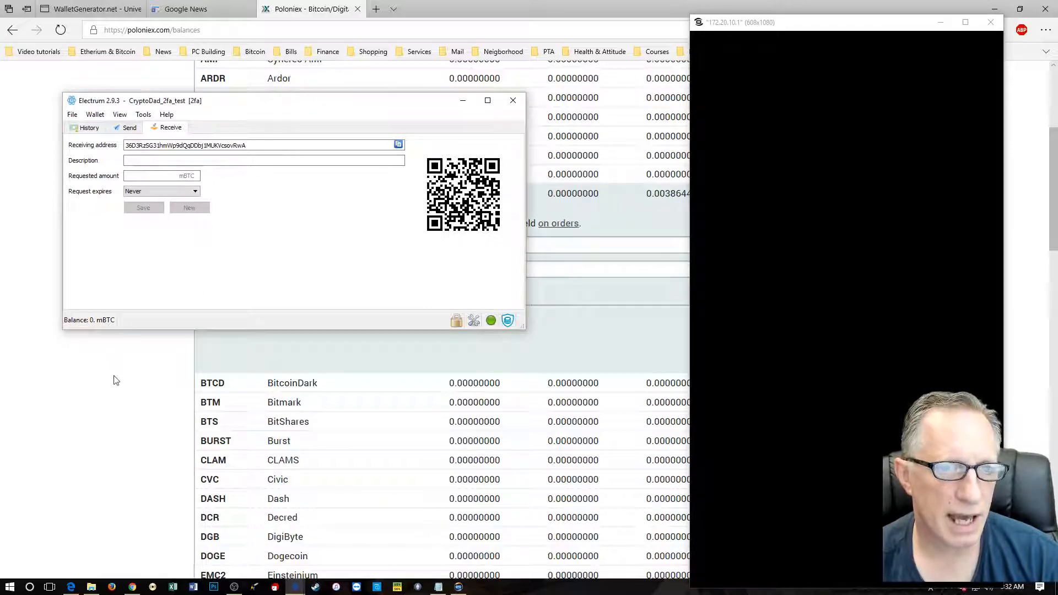
pyautogui.click(513, 100)
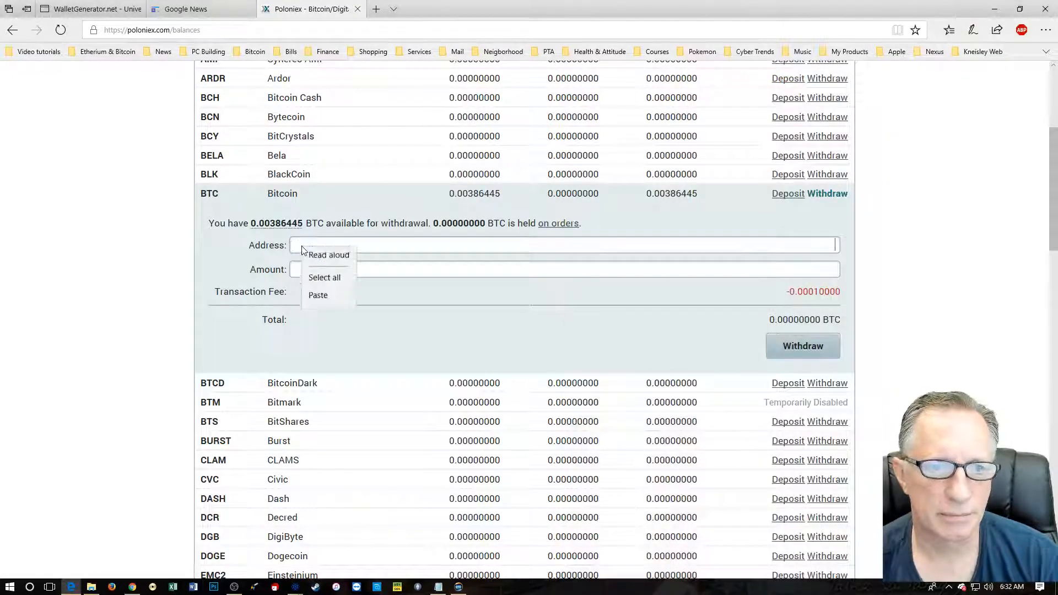
# Paste the address into the withdrawal form, clear it again, and return to the 2FA wallet.
pyautogui.click(317, 295)
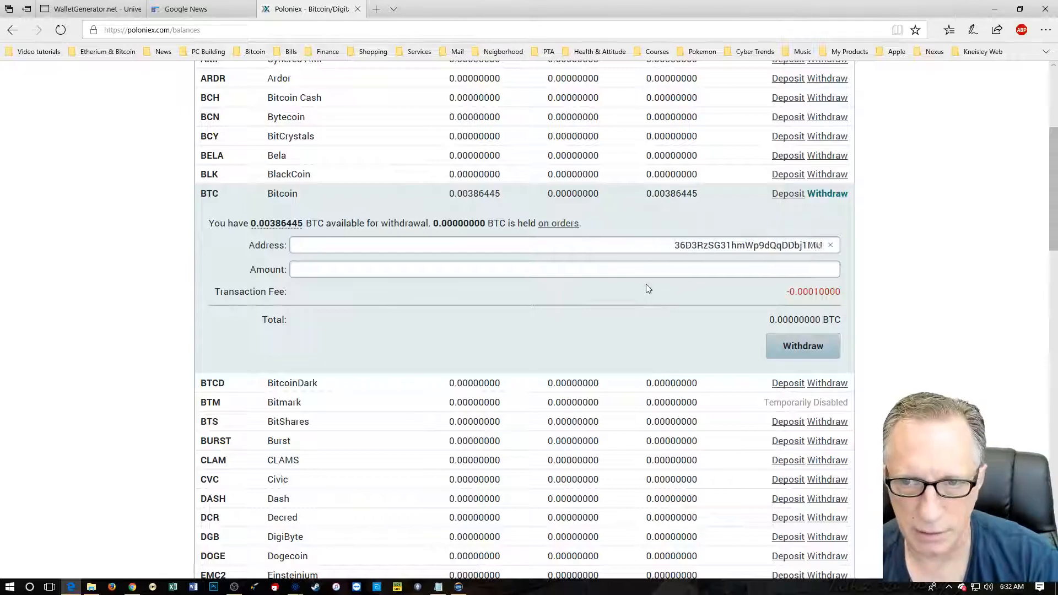
pyautogui.click(830, 244)
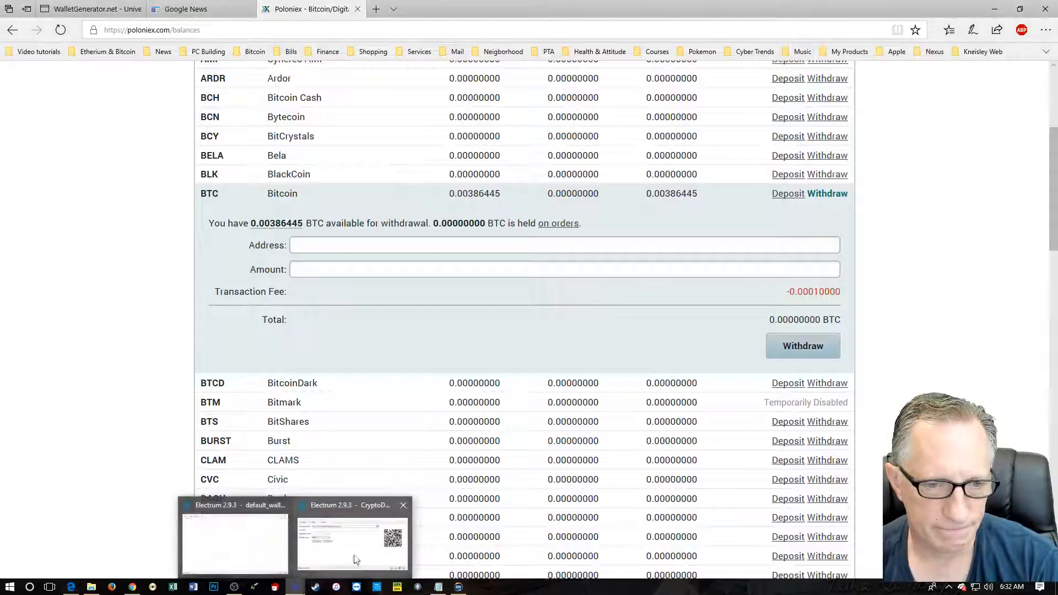
pyautogui.click(351, 540)
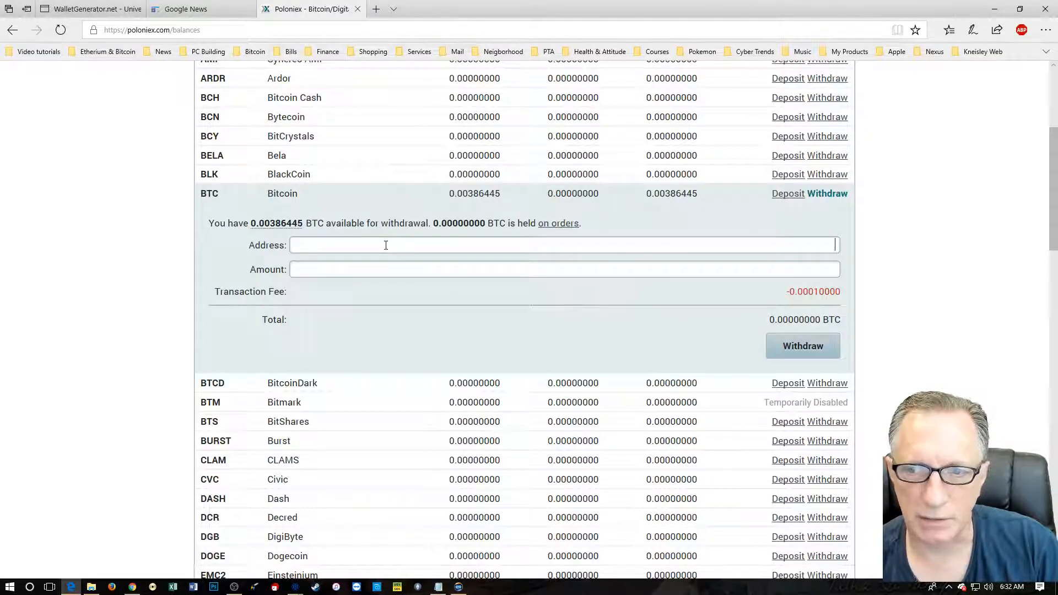
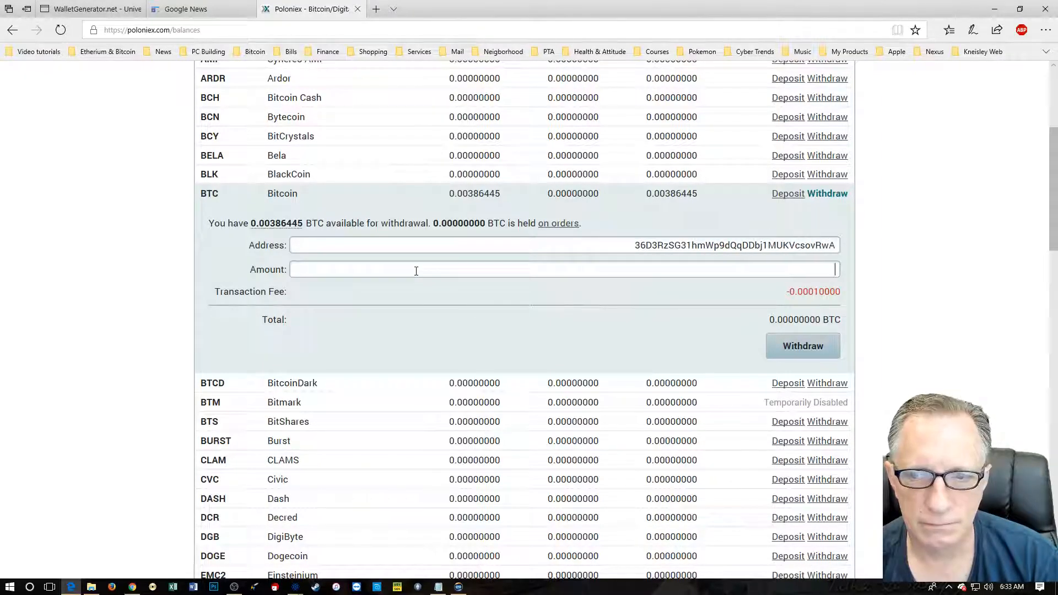
pyautogui.moveTo(262, 233)
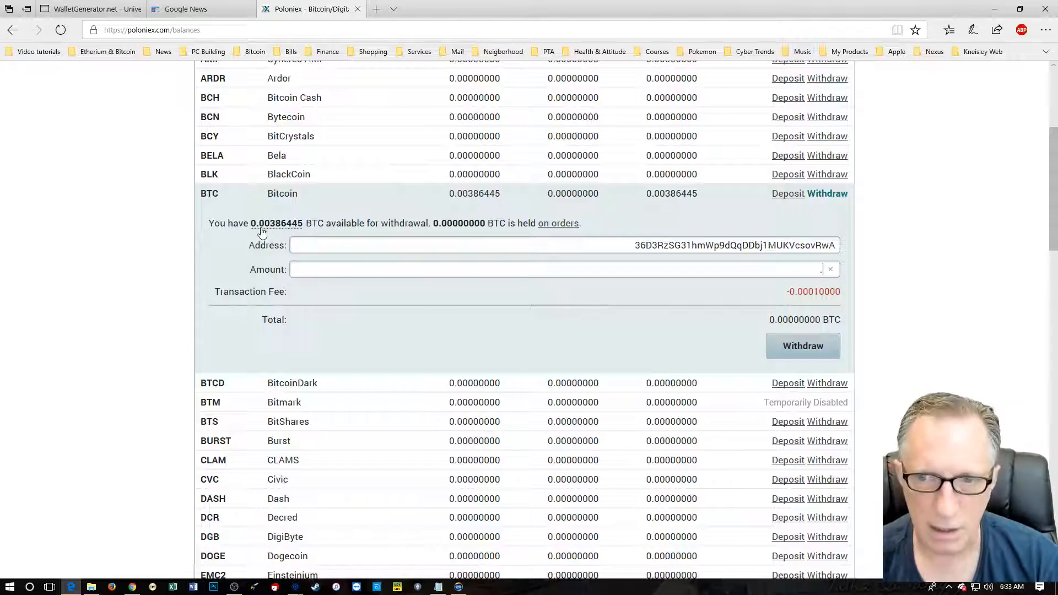
pyautogui.write('.003')
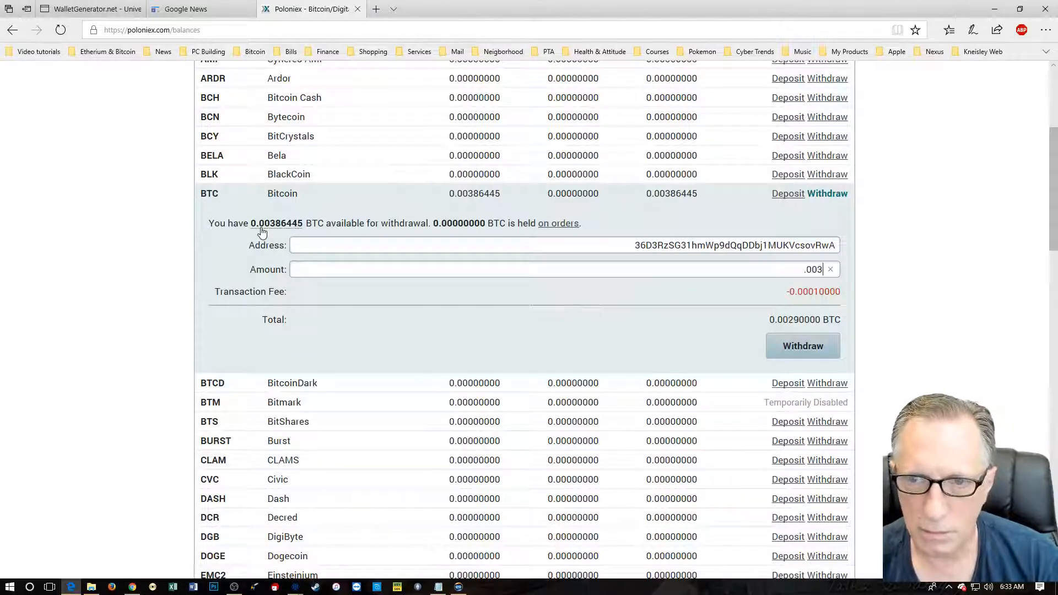
pyautogui.moveTo(582, 315)
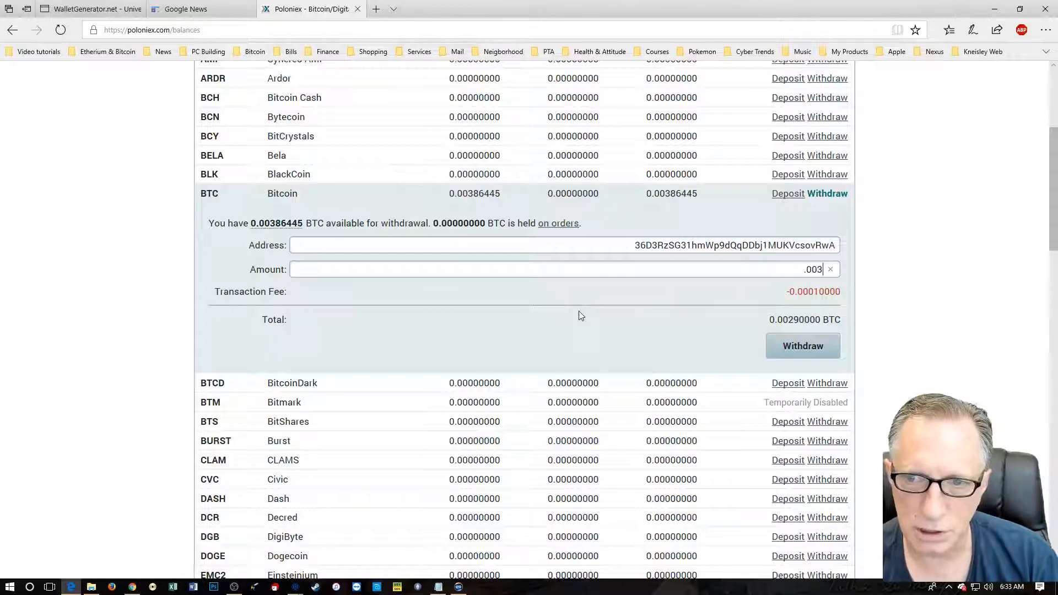
pyautogui.write('6')
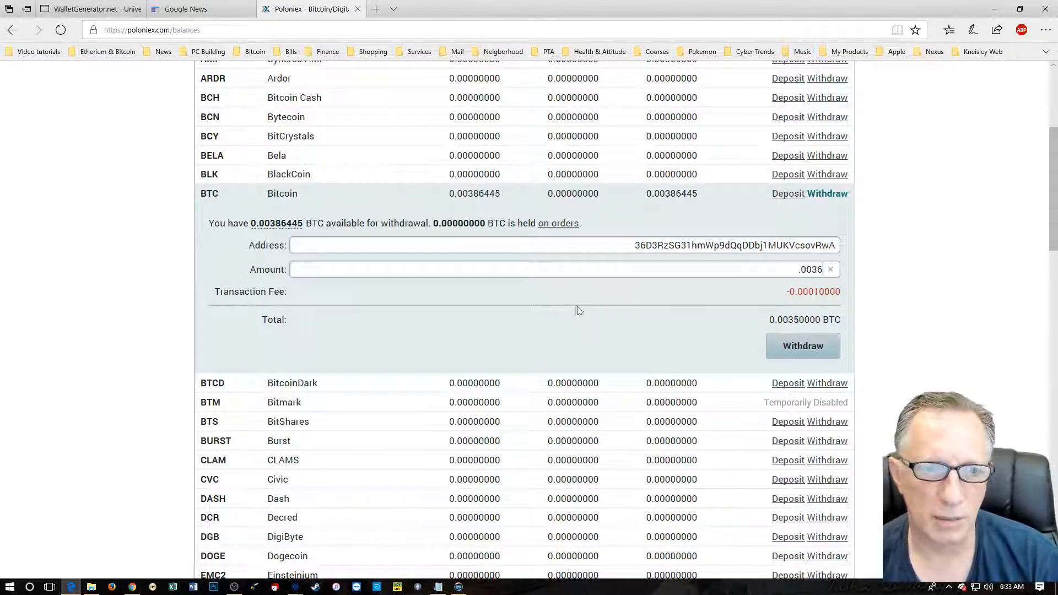
pyautogui.moveTo(802, 344)
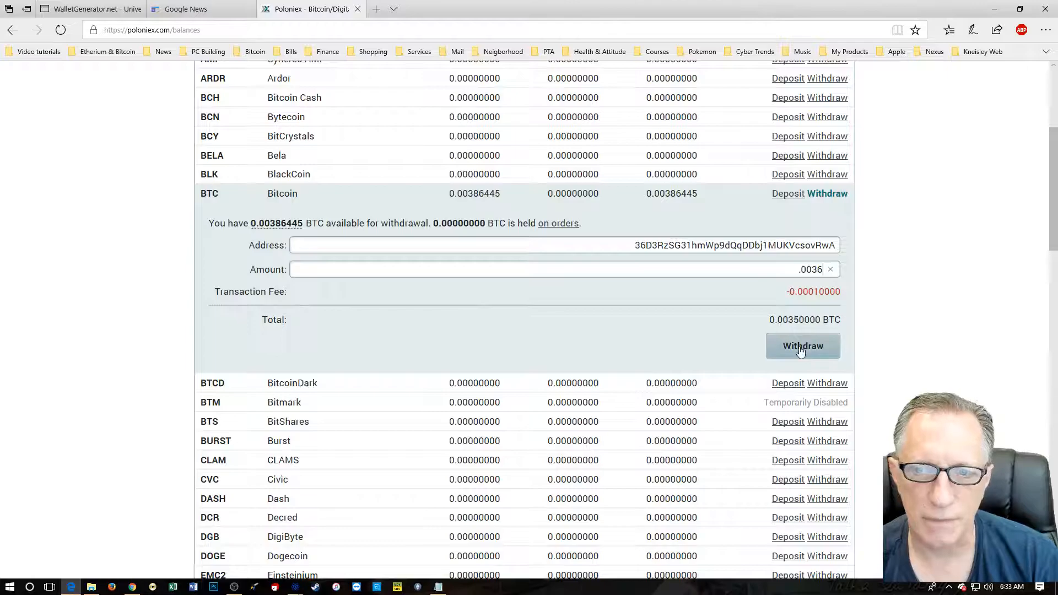
# Submit the .0036 BTC withdrawal and dismiss the check-your-email notice.
pyautogui.click(801, 345)
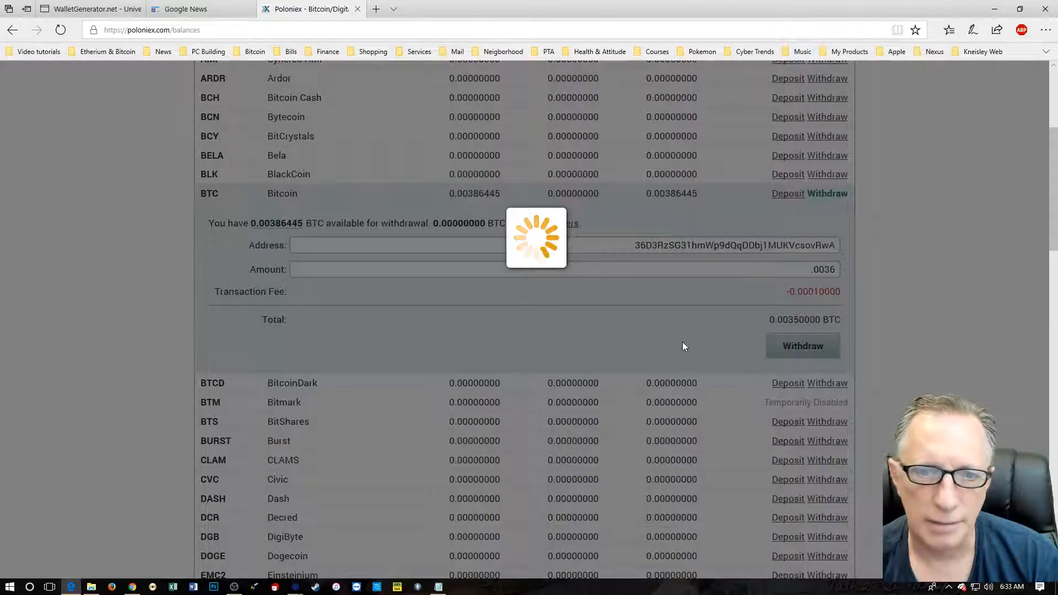
pyautogui.click(802, 345)
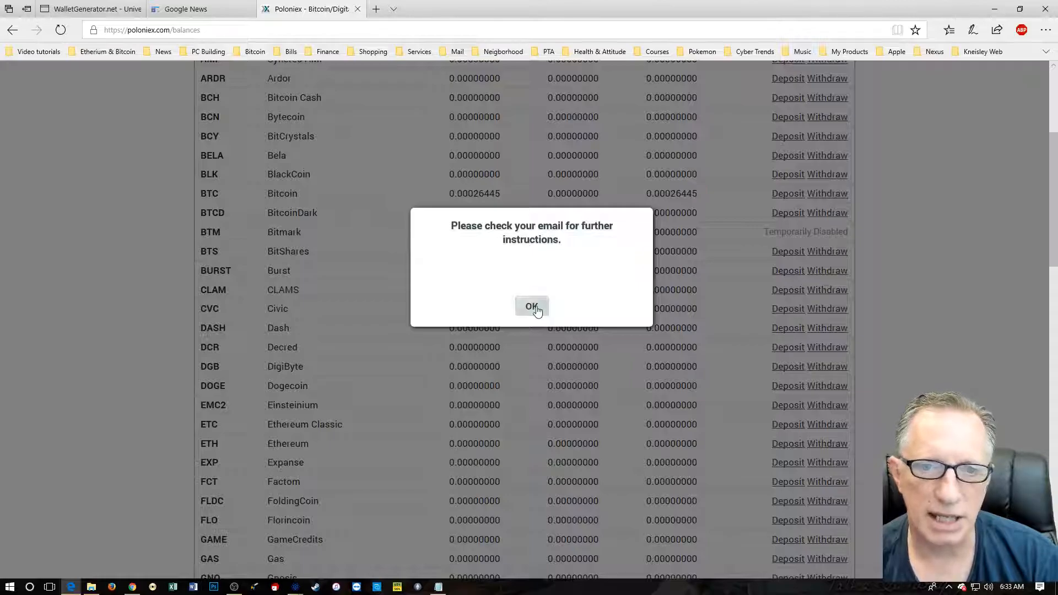
pyautogui.click(531, 306)
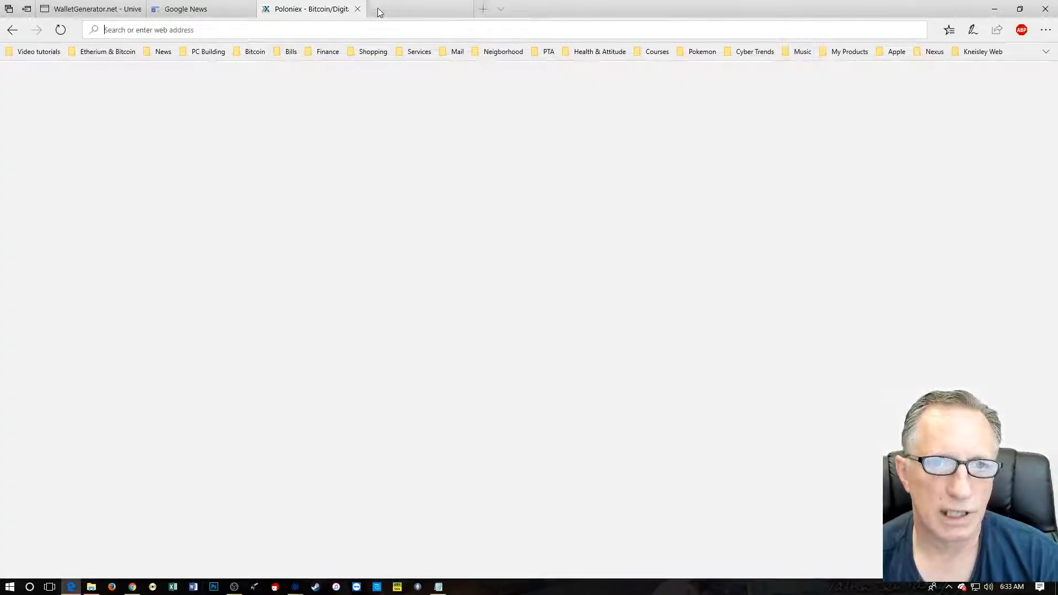
# In a new tab, open Gmail's Poloniex Withdrawal Confirmation email and follow its confirmWithdrawal link.
pyautogui.click(482, 9)
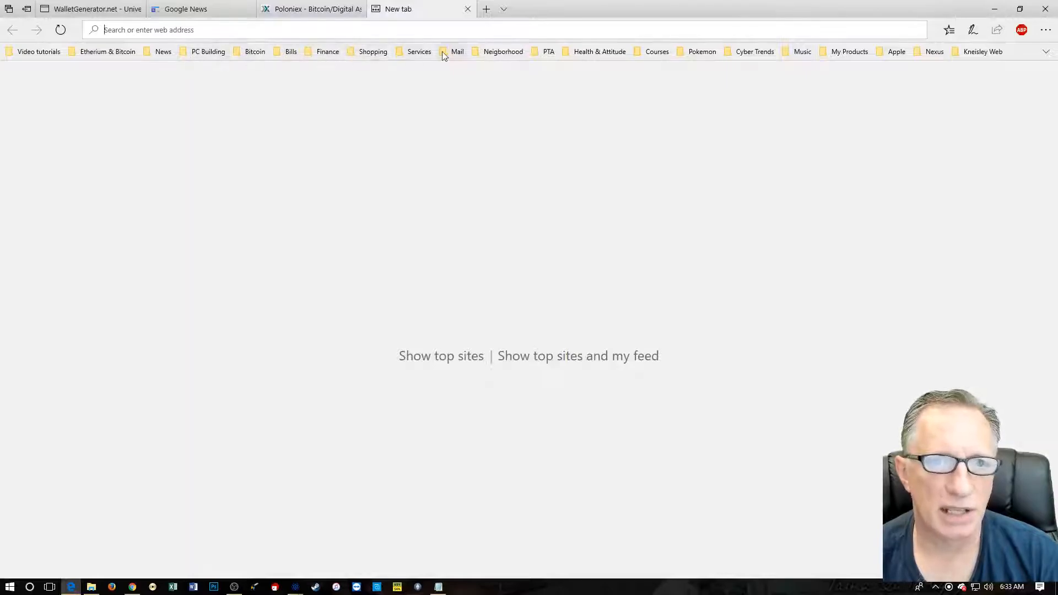
pyautogui.click(456, 52)
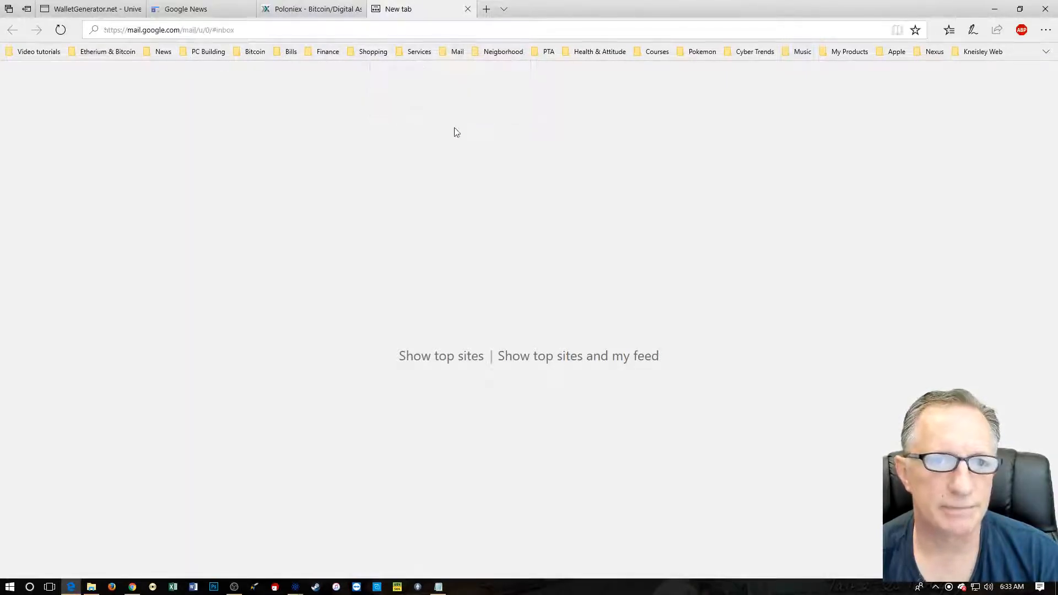
pyautogui.moveTo(533, 270)
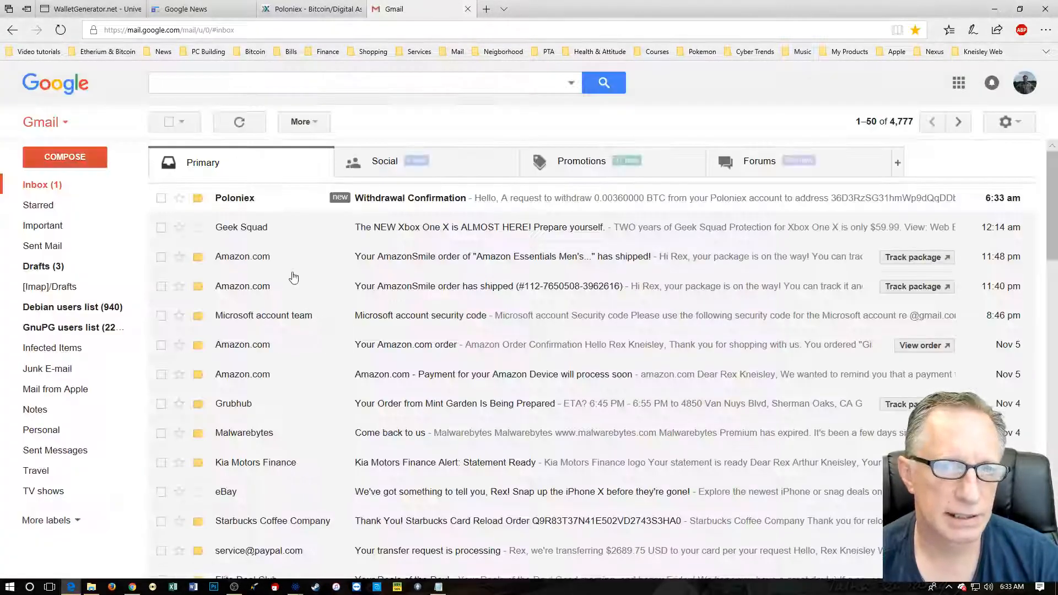
pyautogui.click(410, 197)
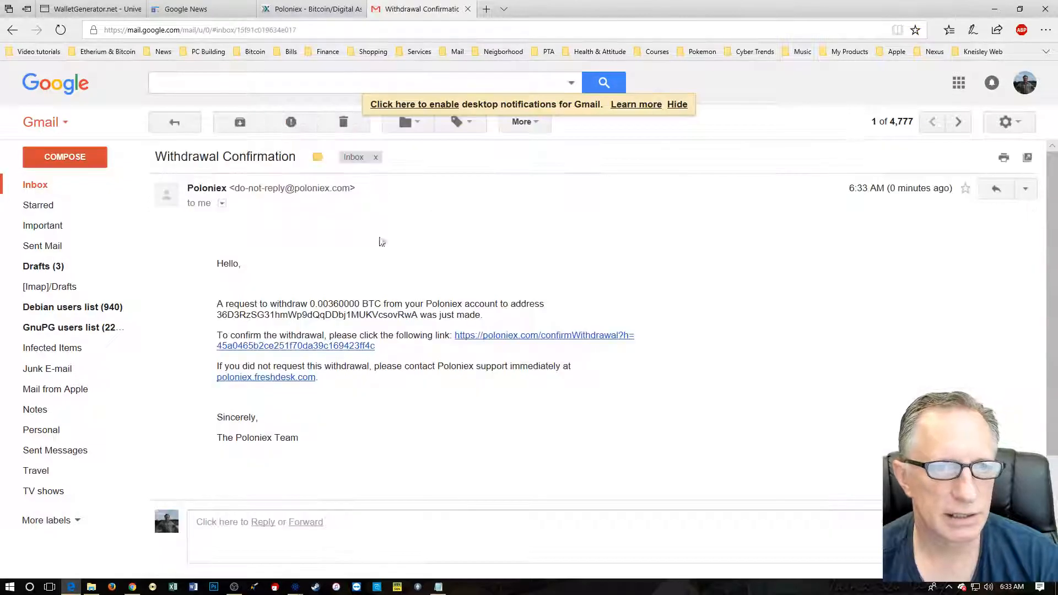
pyautogui.moveTo(531, 255)
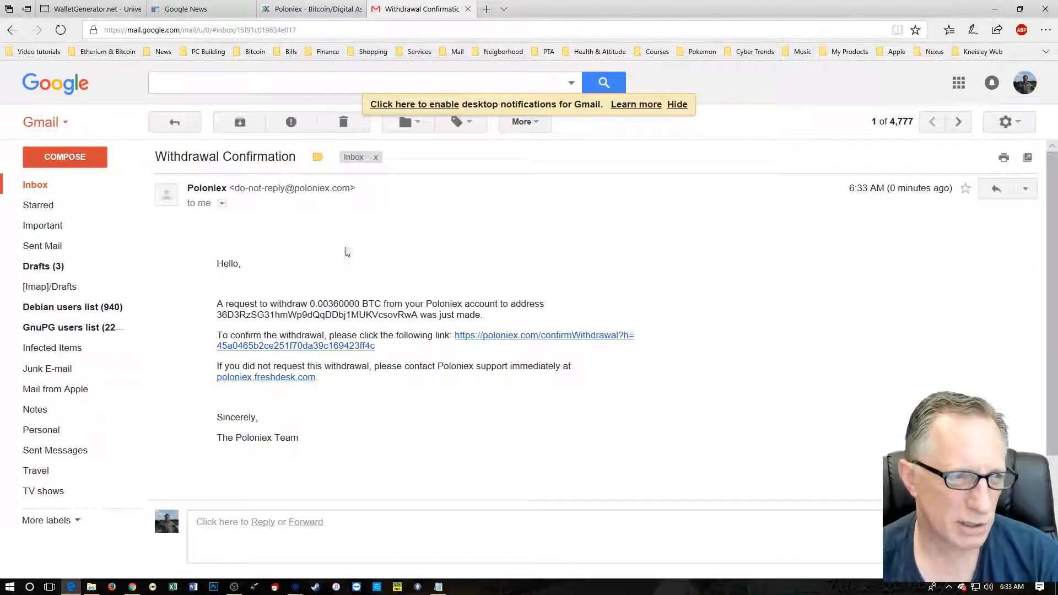
pyautogui.moveTo(534, 342)
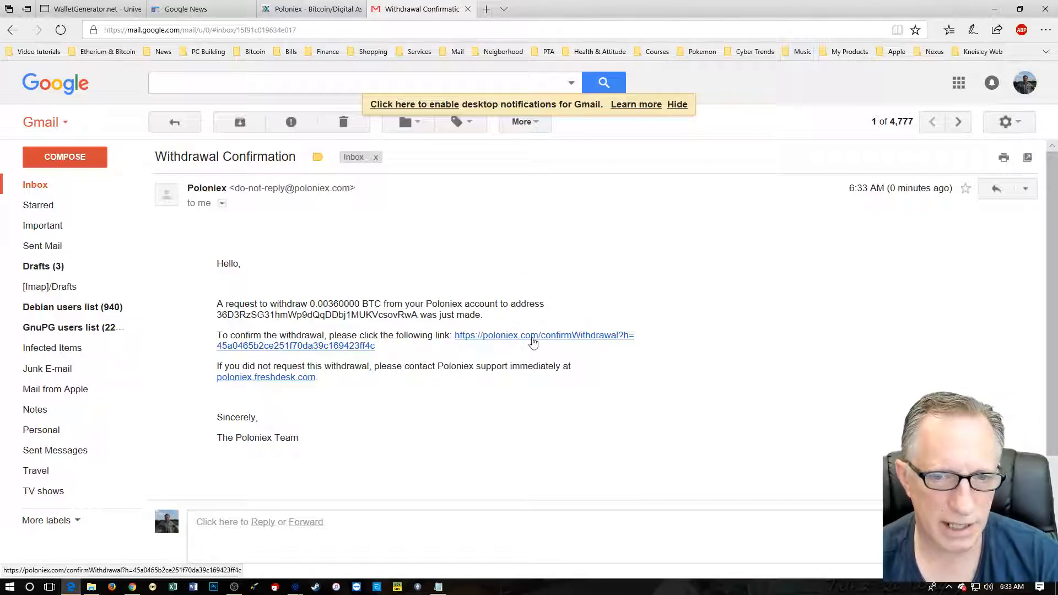
pyautogui.moveTo(540, 341)
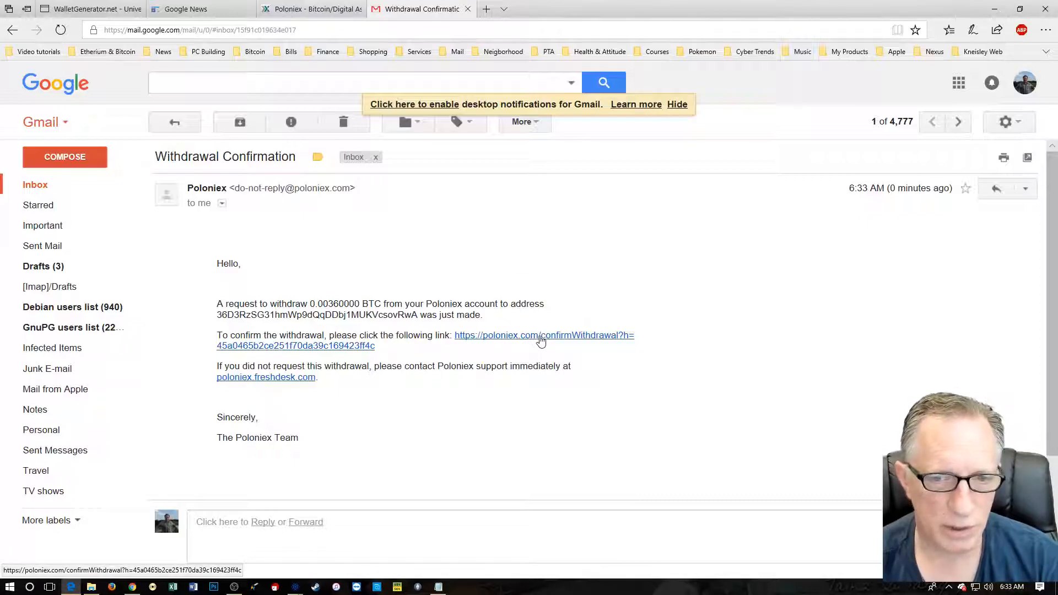
pyautogui.click(543, 335)
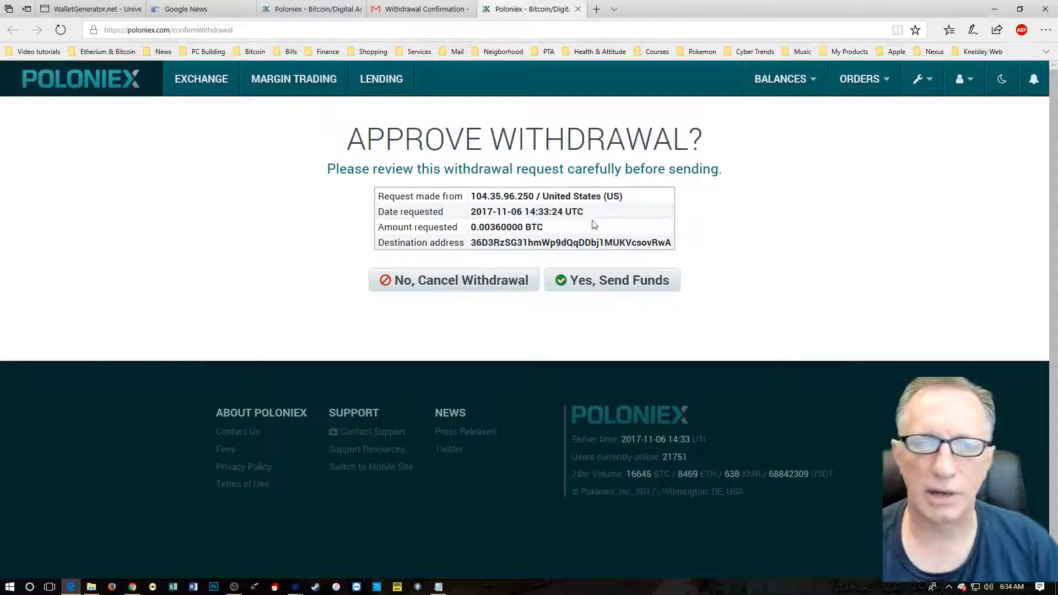
# Approve the 0.0036 BTC withdrawal with 'Yes, Send Funds'.
pyautogui.click(611, 280)
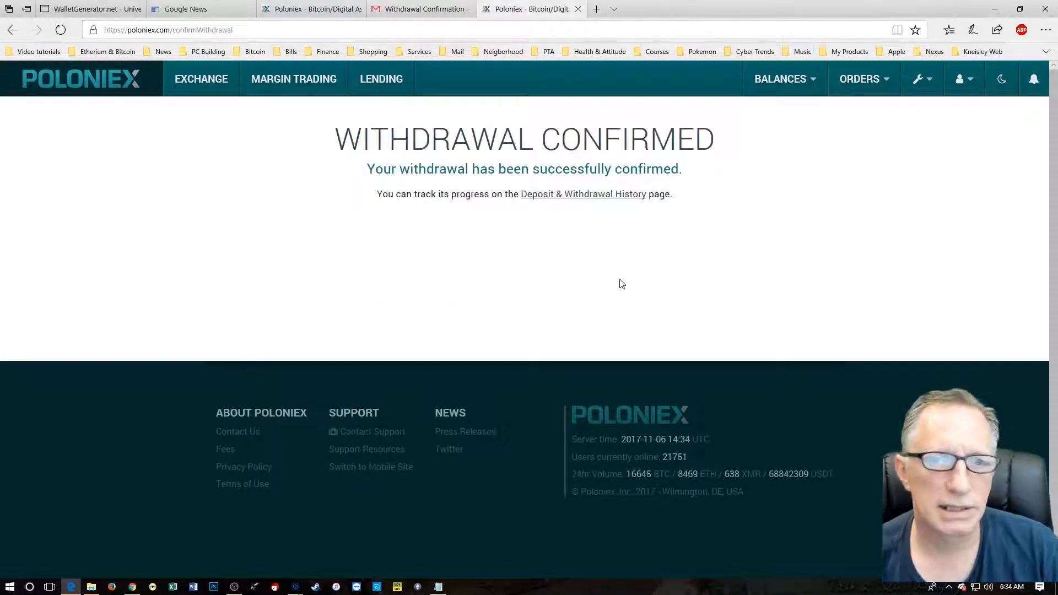
pyautogui.click(858, 79)
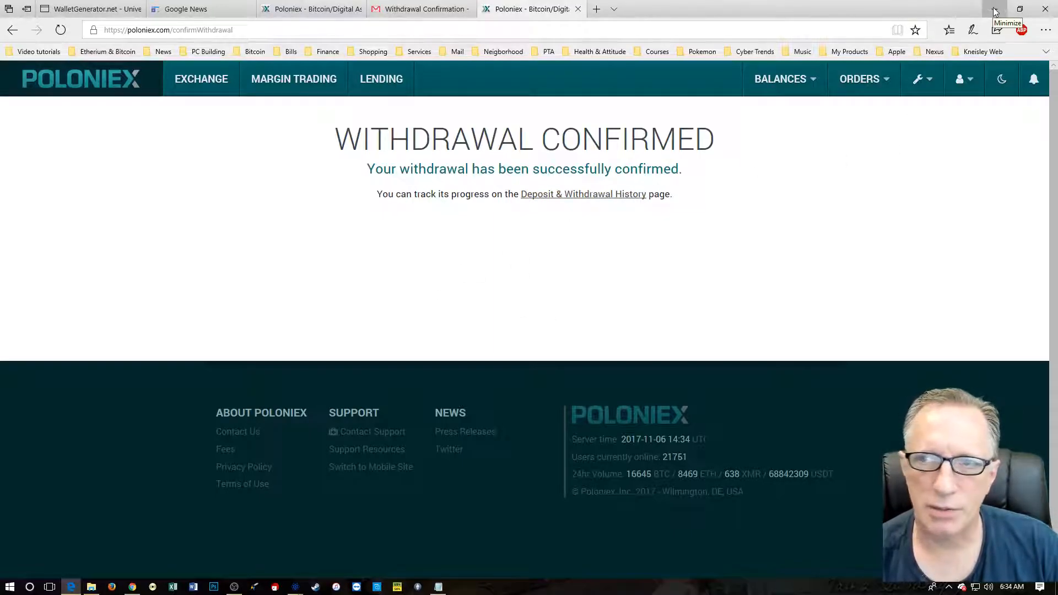
# Review the 2FA wallet's empty transaction history and its receiving address.
pyautogui.click(1006, 11)
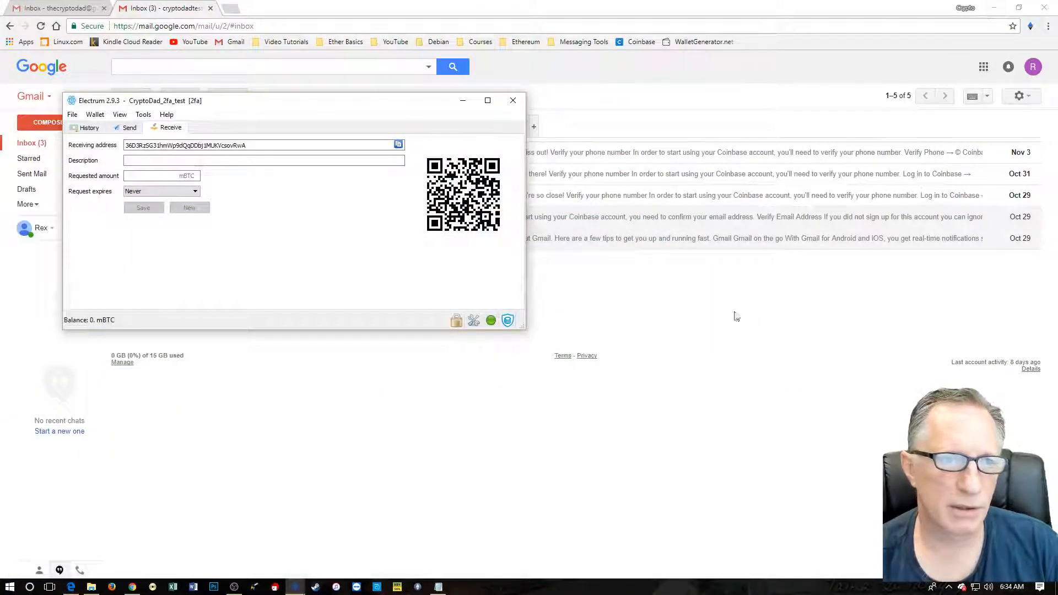
pyautogui.click(90, 128)
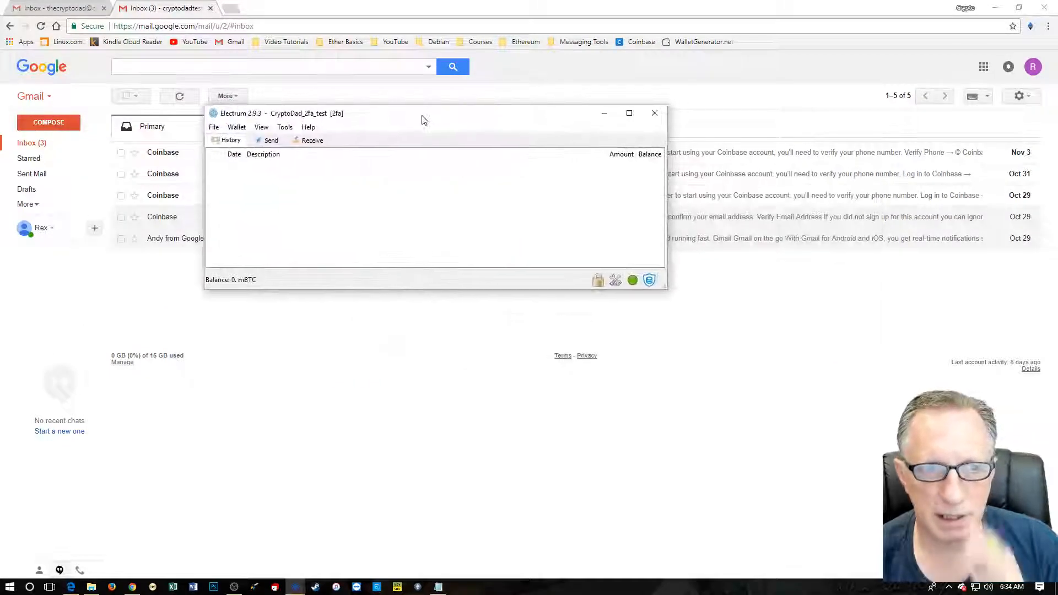
pyautogui.click(312, 140)
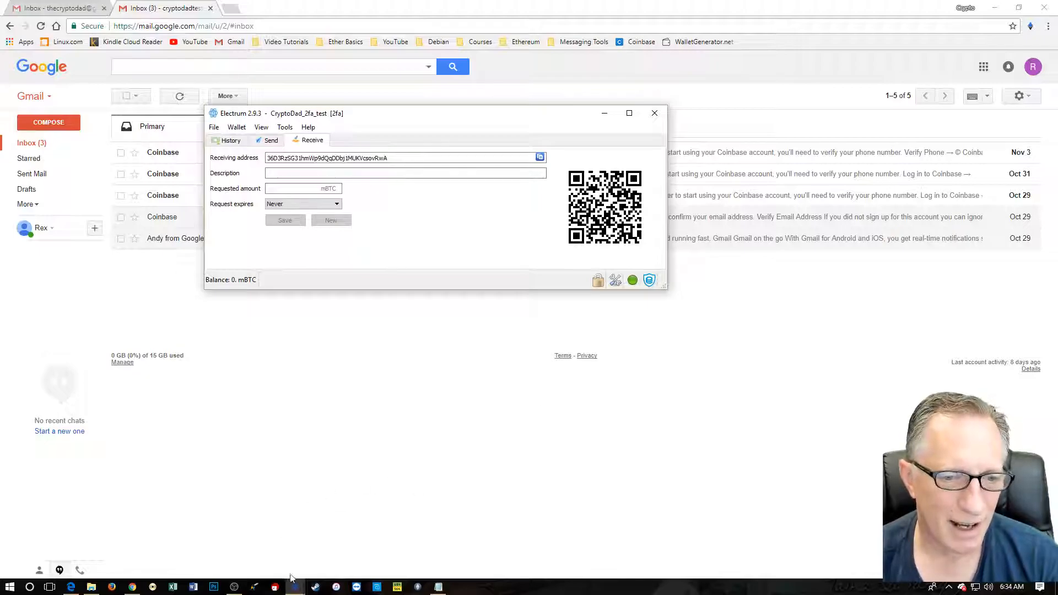
pyautogui.moveTo(635, 443)
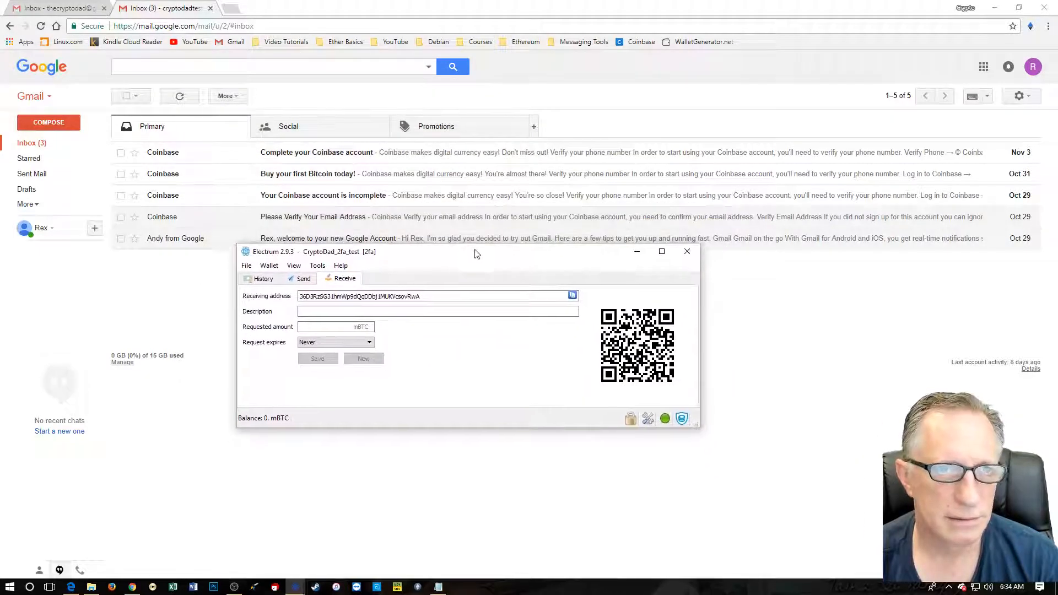
pyautogui.moveTo(223, 430)
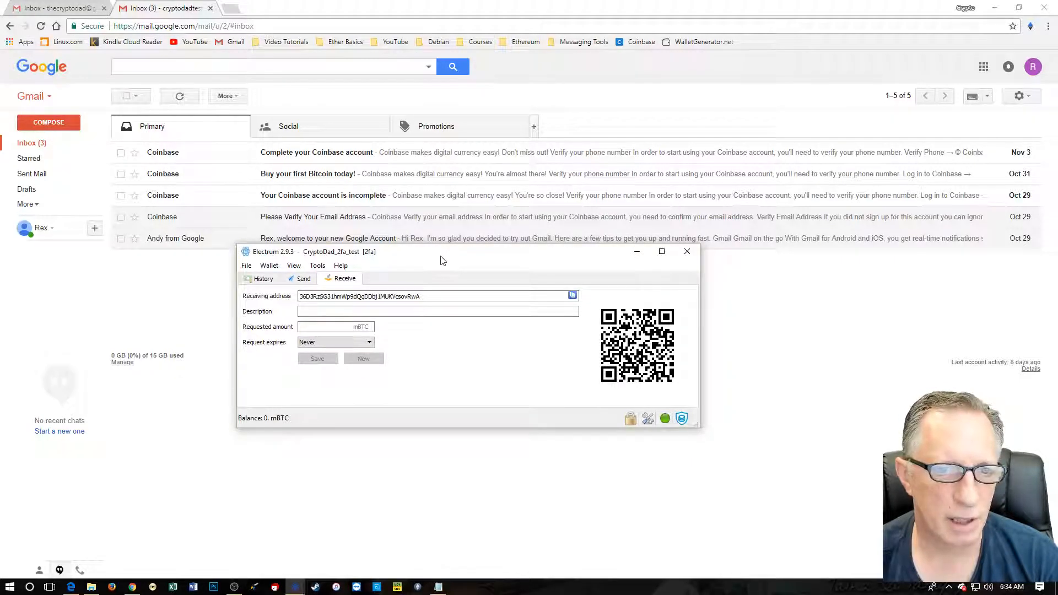
pyautogui.moveTo(431, 293)
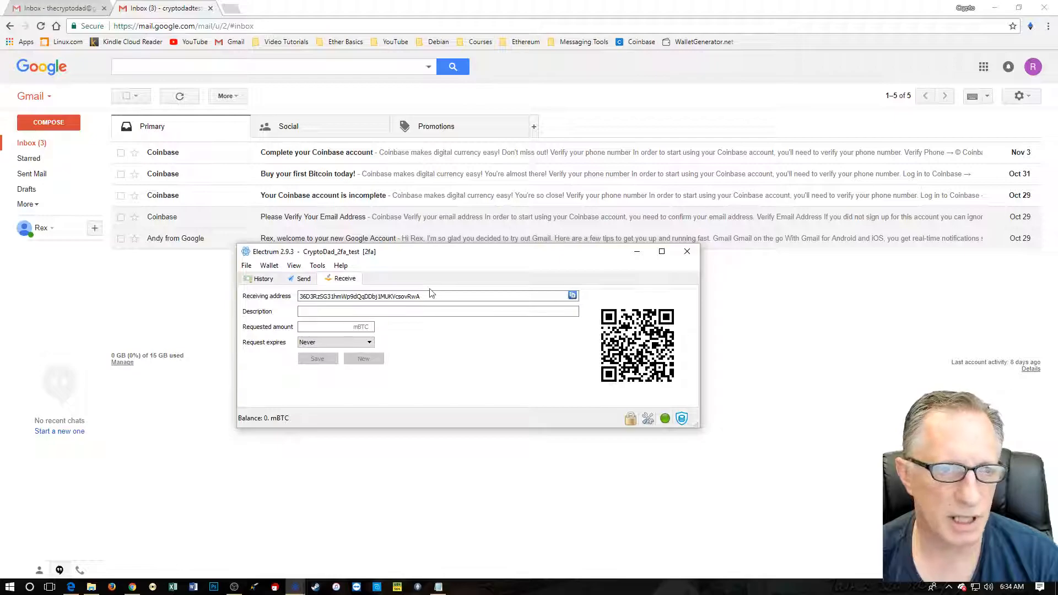
# Check the network status dialog showing connection to 10 nodes, then dismiss it.
pyautogui.click(246, 265)
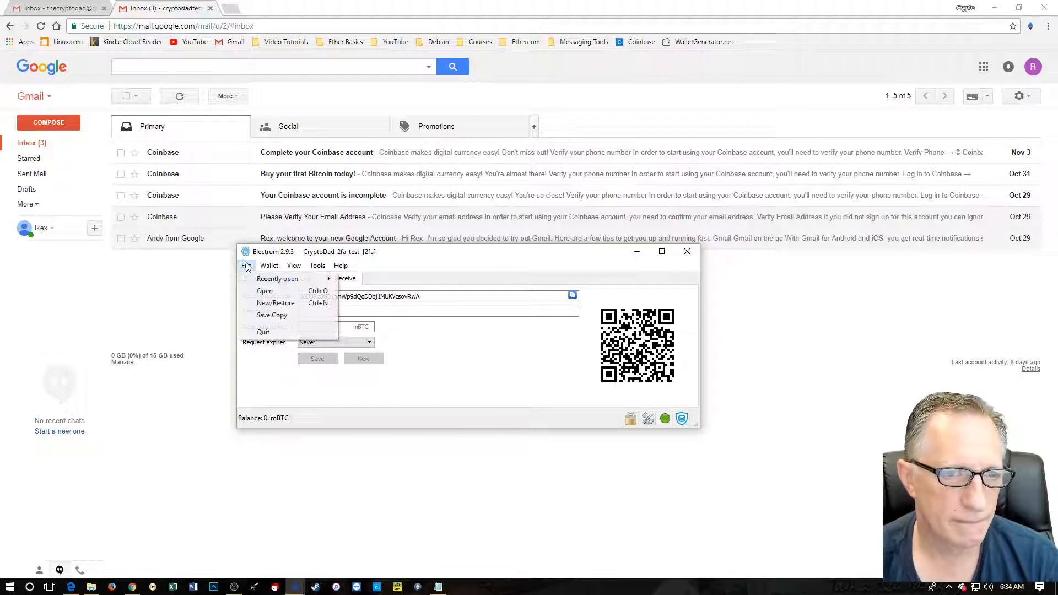
pyautogui.moveTo(277, 278)
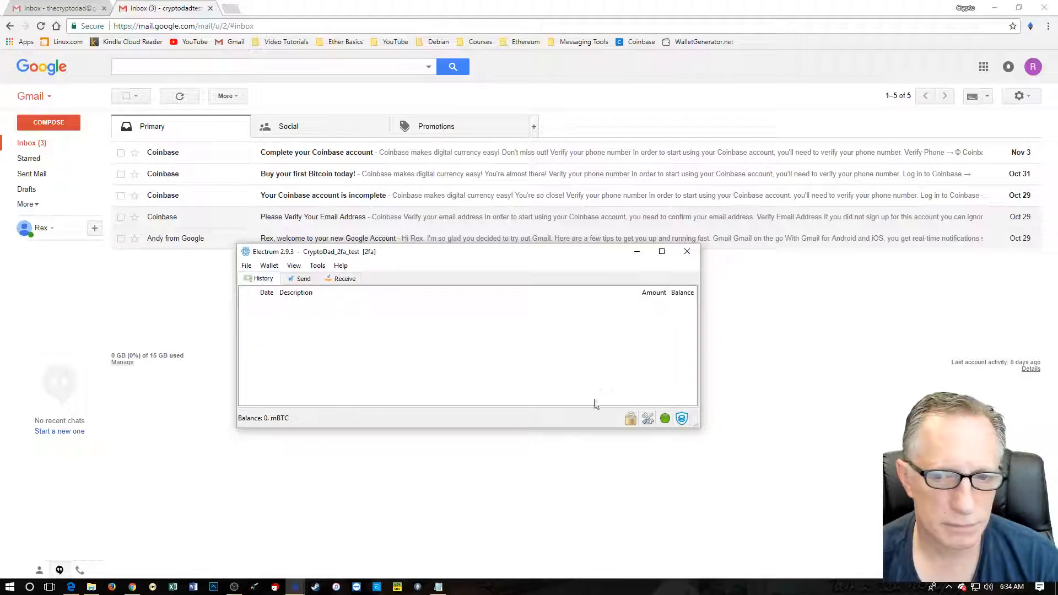
pyautogui.click(664, 418)
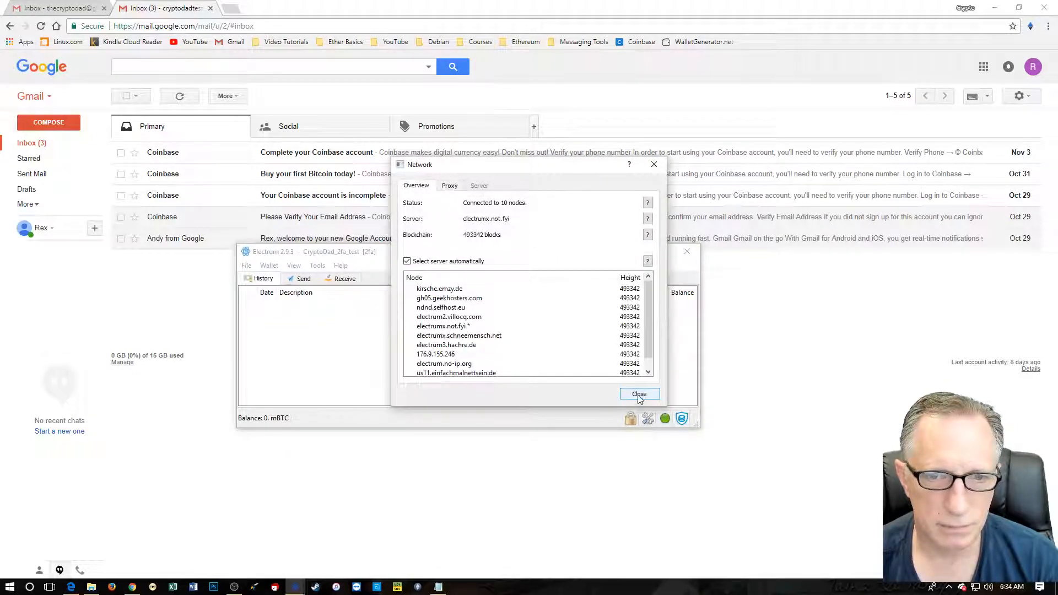
pyautogui.click(245, 266)
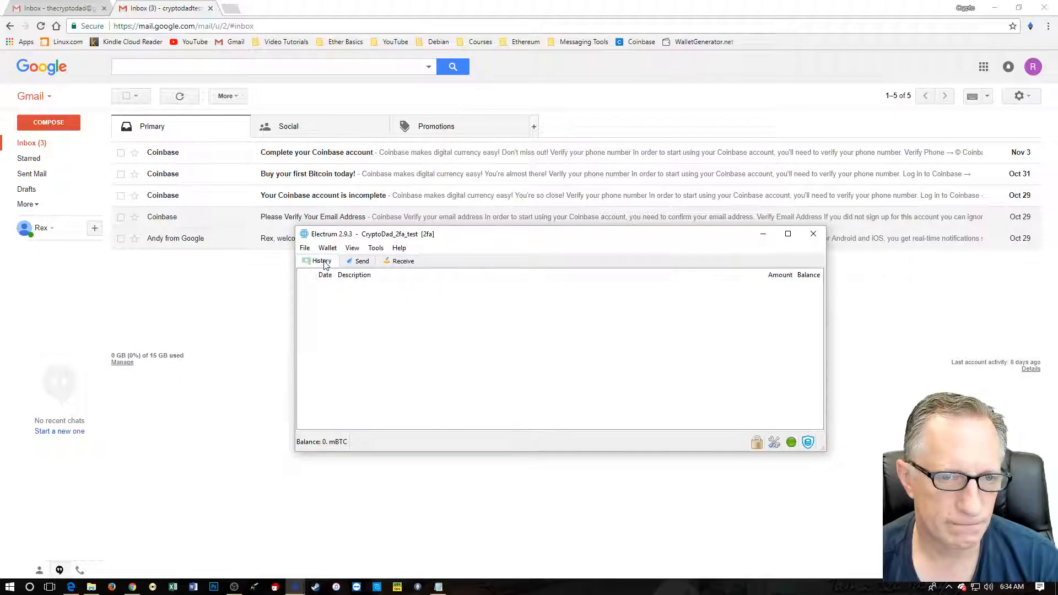
pyautogui.moveTo(634, 405)
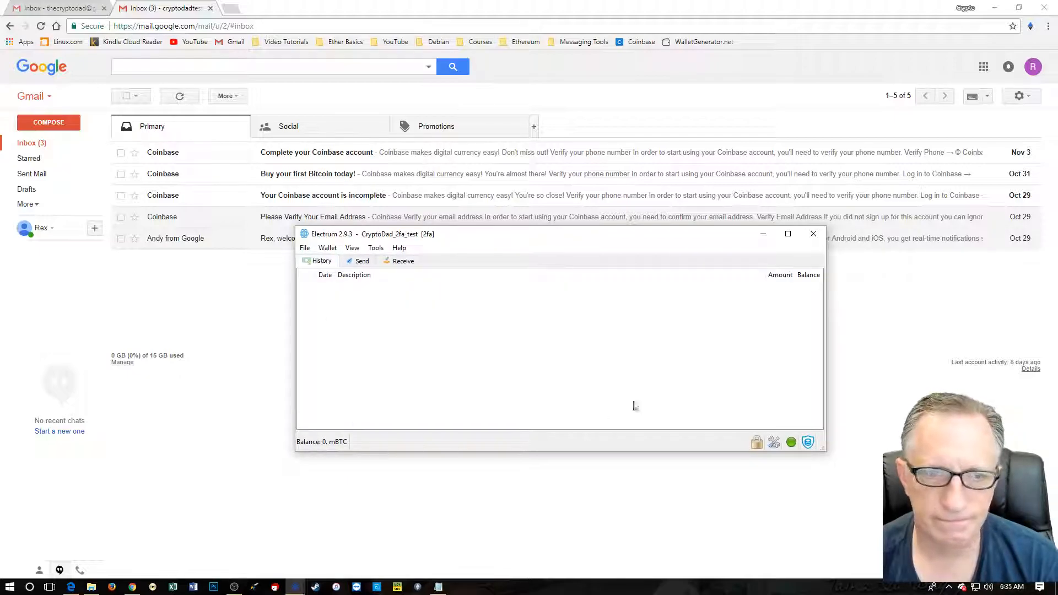
pyautogui.moveTo(464, 585)
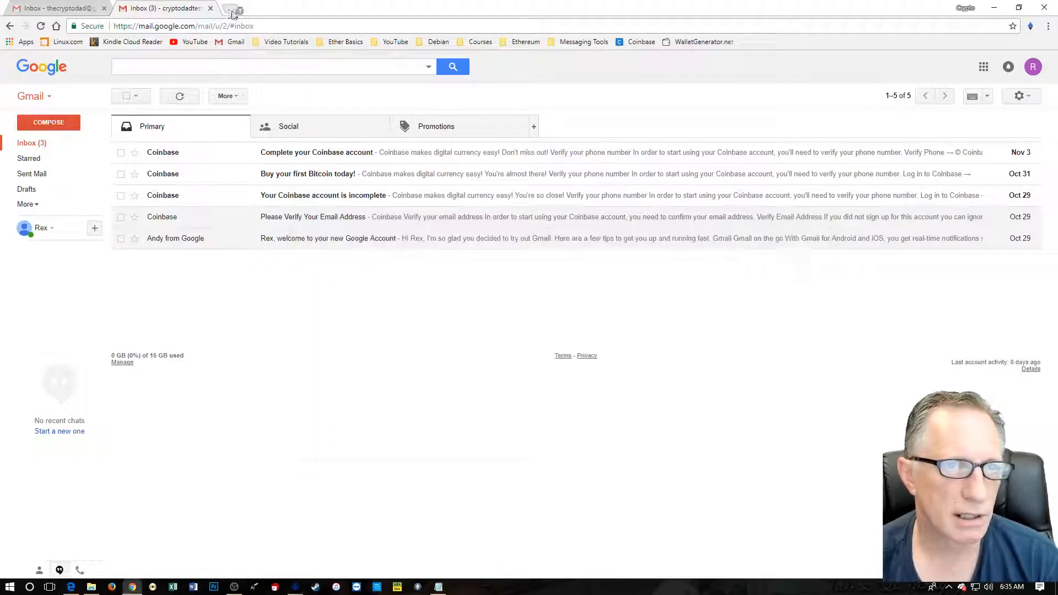
# View the Withdrawal History table listing the 0.0036 BTC withdrawal as Pending.
pyautogui.click(232, 7)
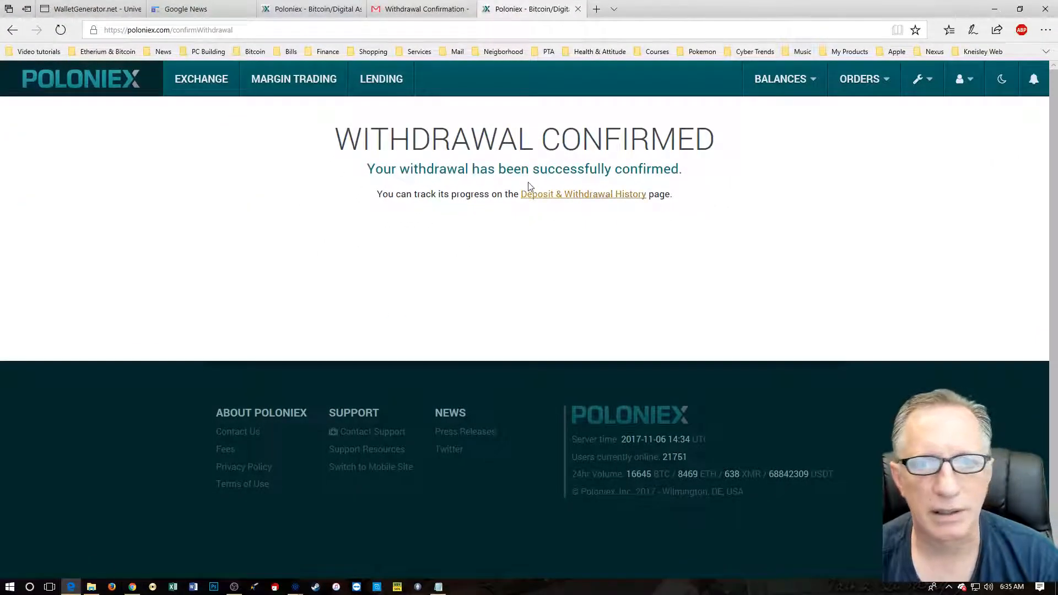
pyautogui.click(581, 194)
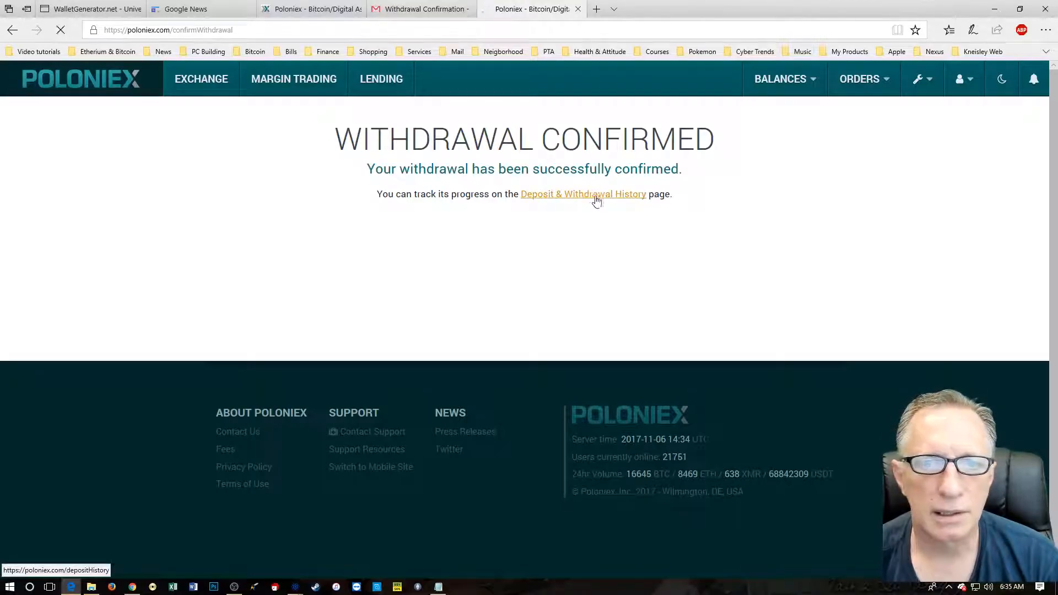
pyautogui.click(583, 193)
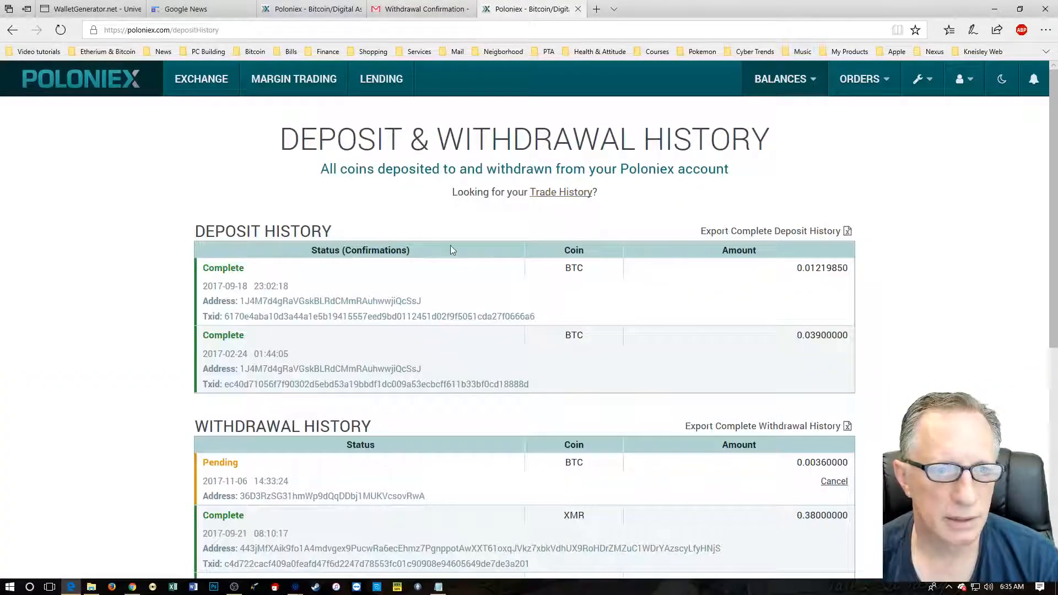
pyautogui.moveTo(817, 291)
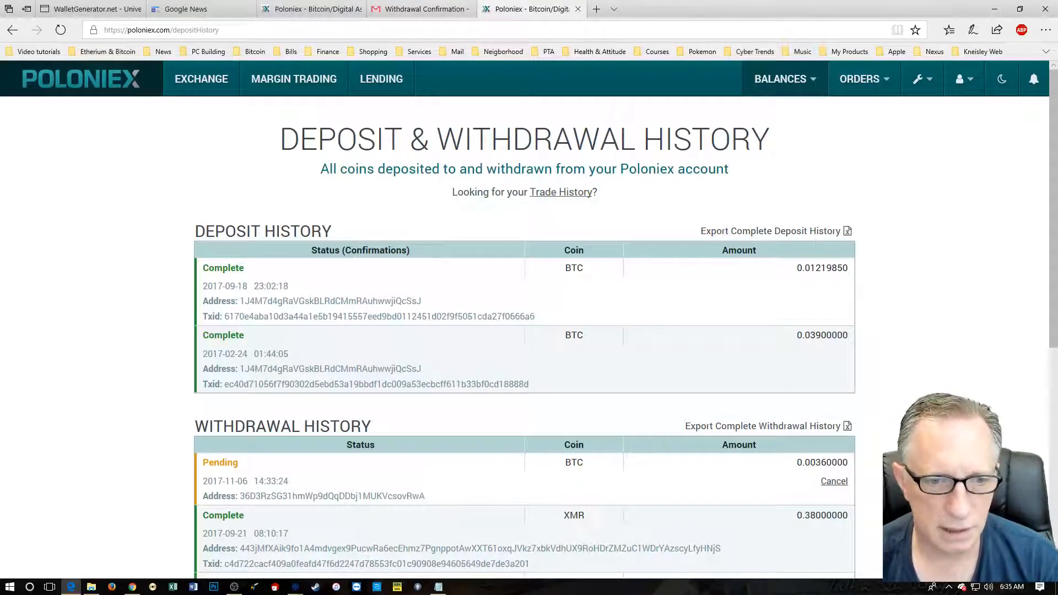
pyautogui.scroll(-3)
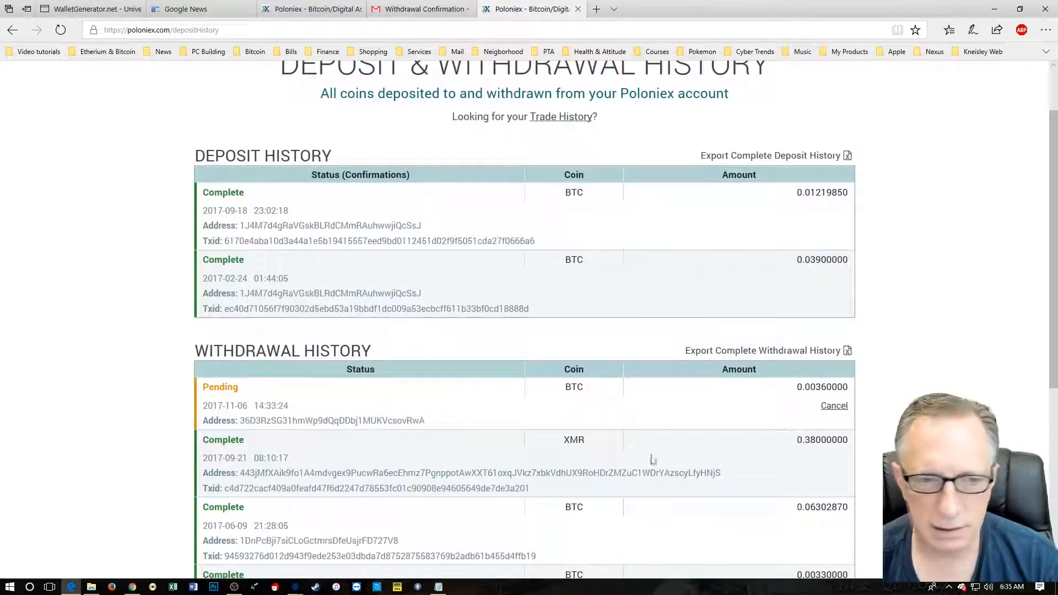
pyautogui.scroll(-3)
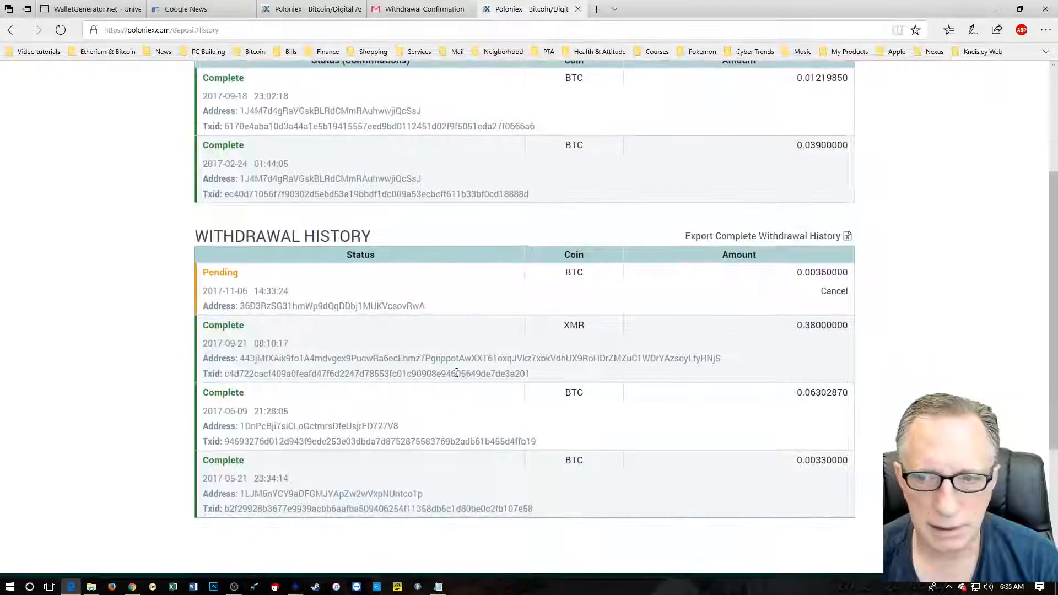
pyautogui.moveTo(380, 284)
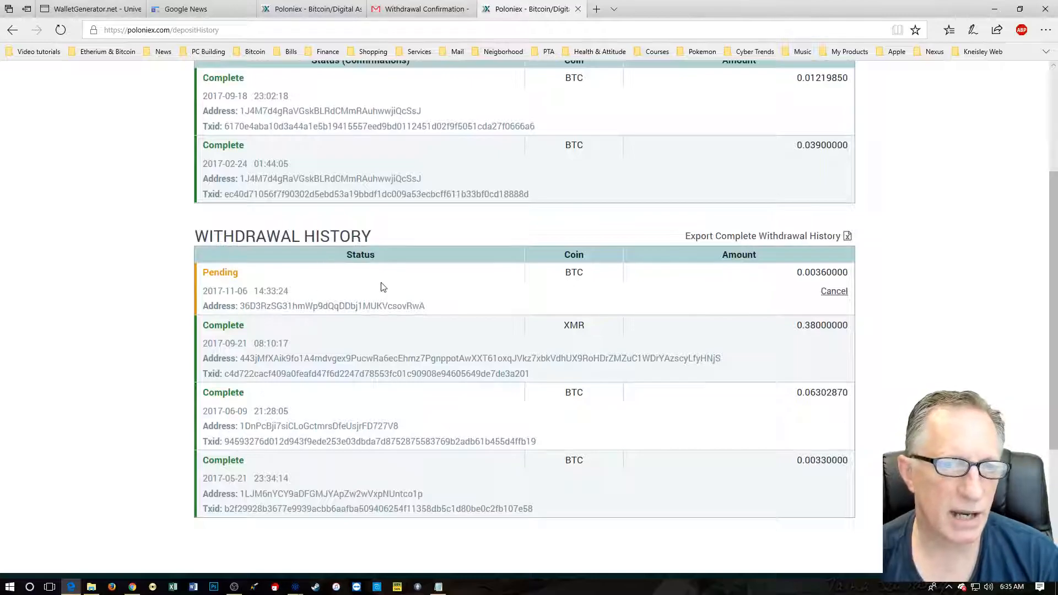
pyautogui.moveTo(387, 291)
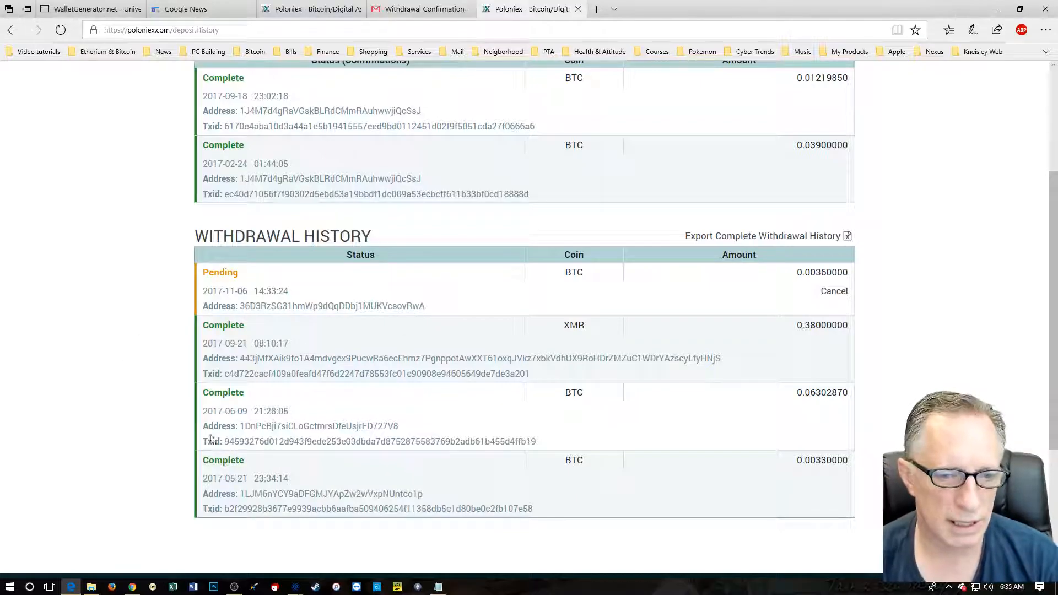
pyautogui.moveTo(293, 585)
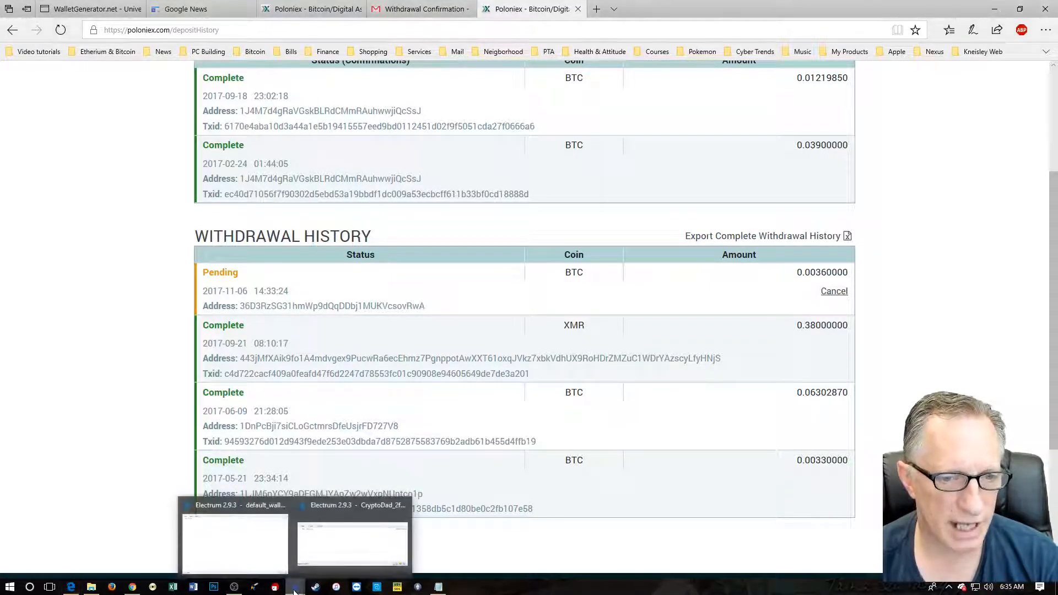
# Bring the CryptoDad_2fa_test wallet forward with its still-empty zero-mBTC history.
pyautogui.click(353, 543)
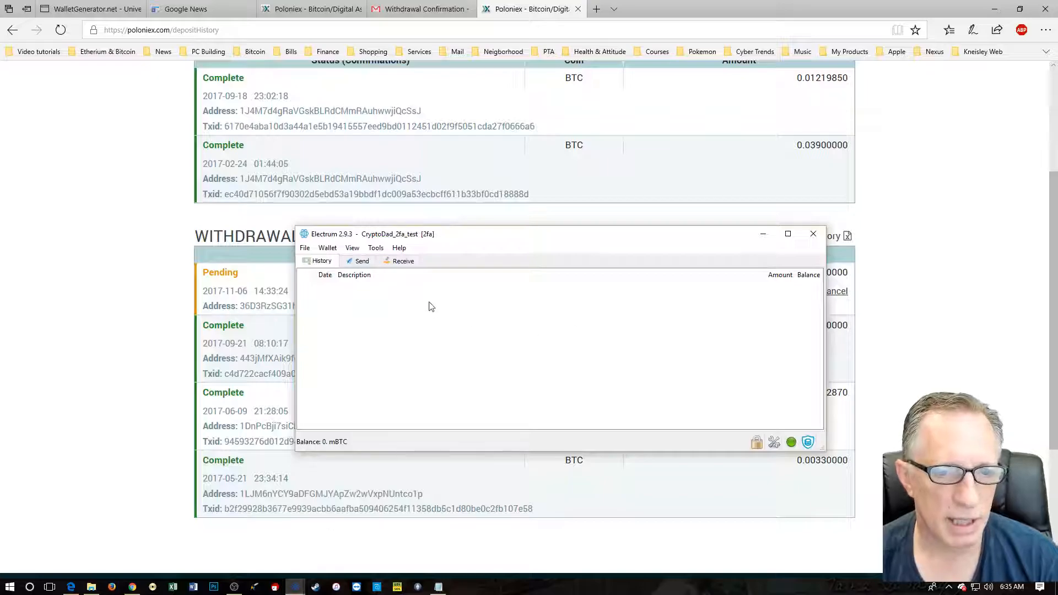
pyautogui.click(305, 248)
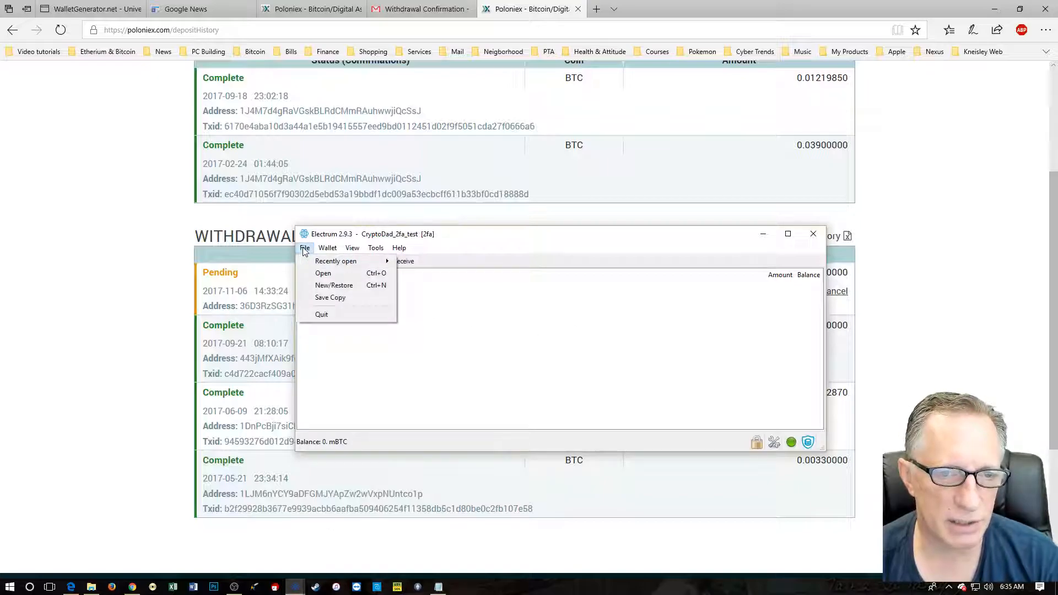
pyautogui.click(327, 248)
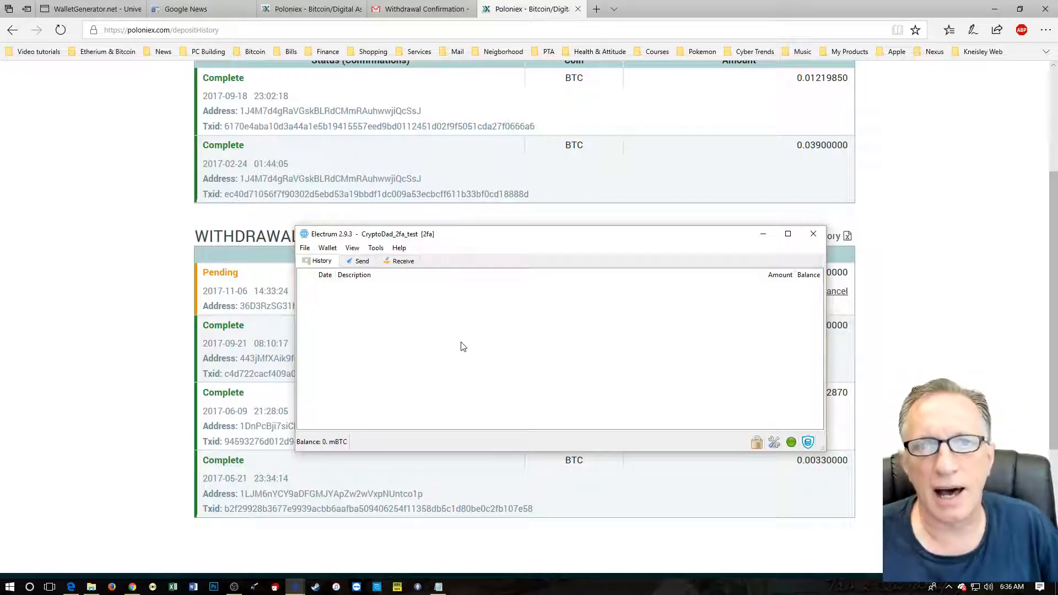
pyautogui.moveTo(526, 228)
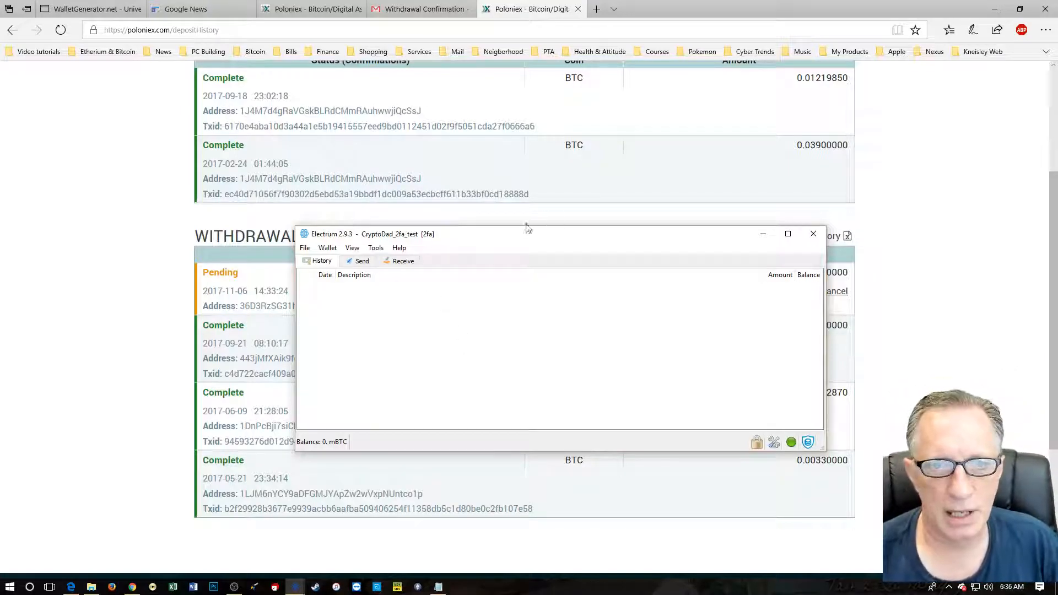